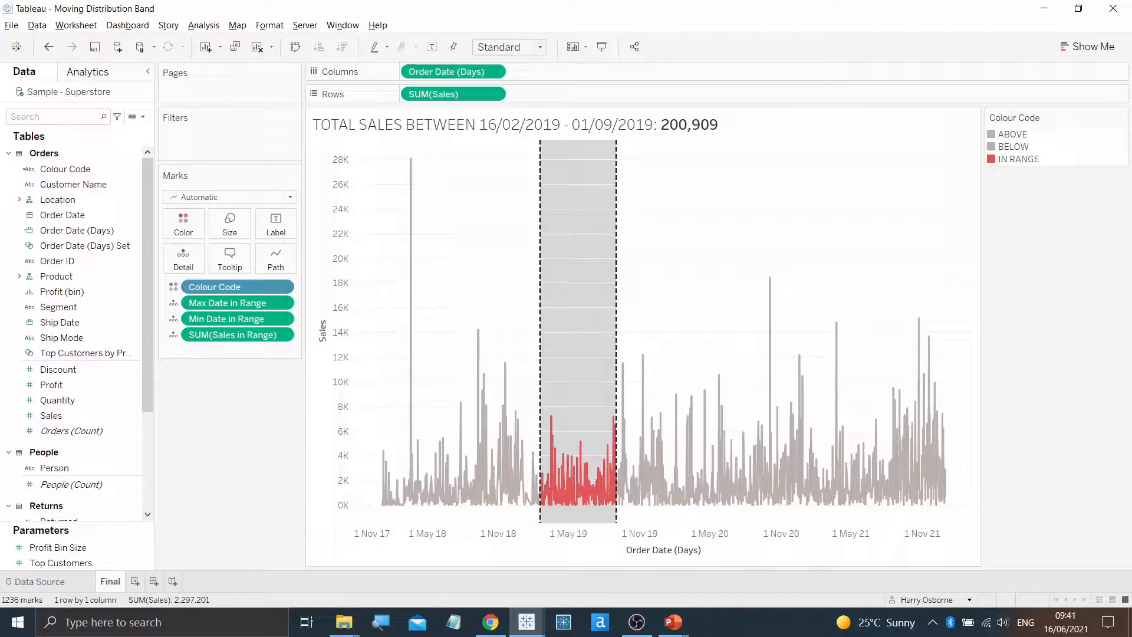
{"action": "mouse_move", "coordinate": [739, 375]}
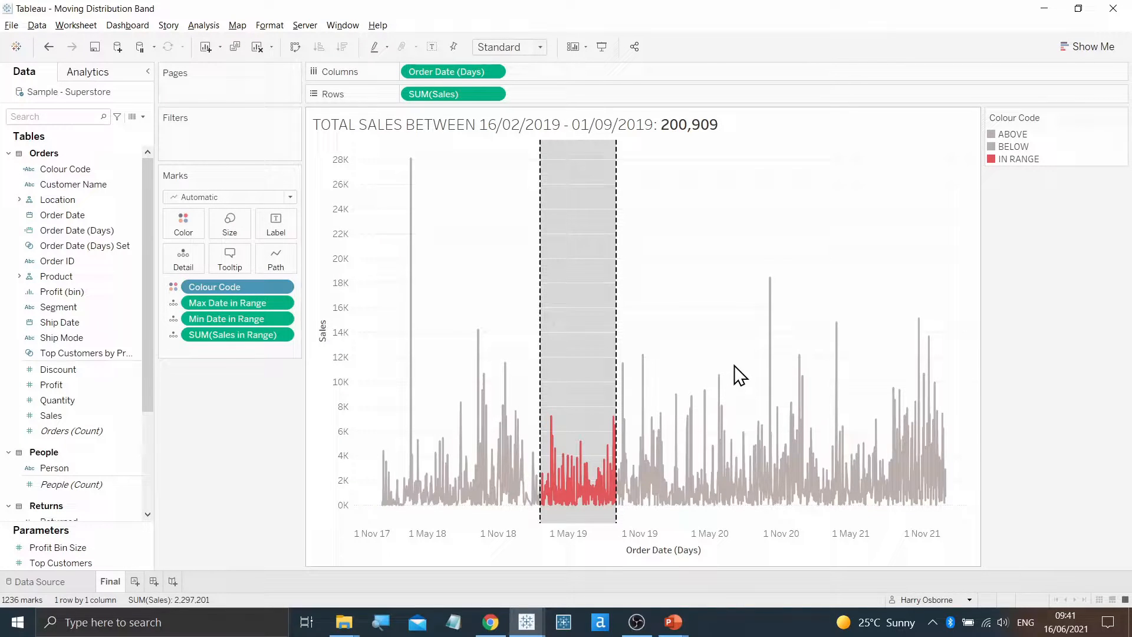
Move the shaded band to 07/07/2020–01/06/2021 so the title shows total sales 583,876.
{"action": "left_click_drag", "start_coordinate": [733, 358], "coordinate": [860, 452]}
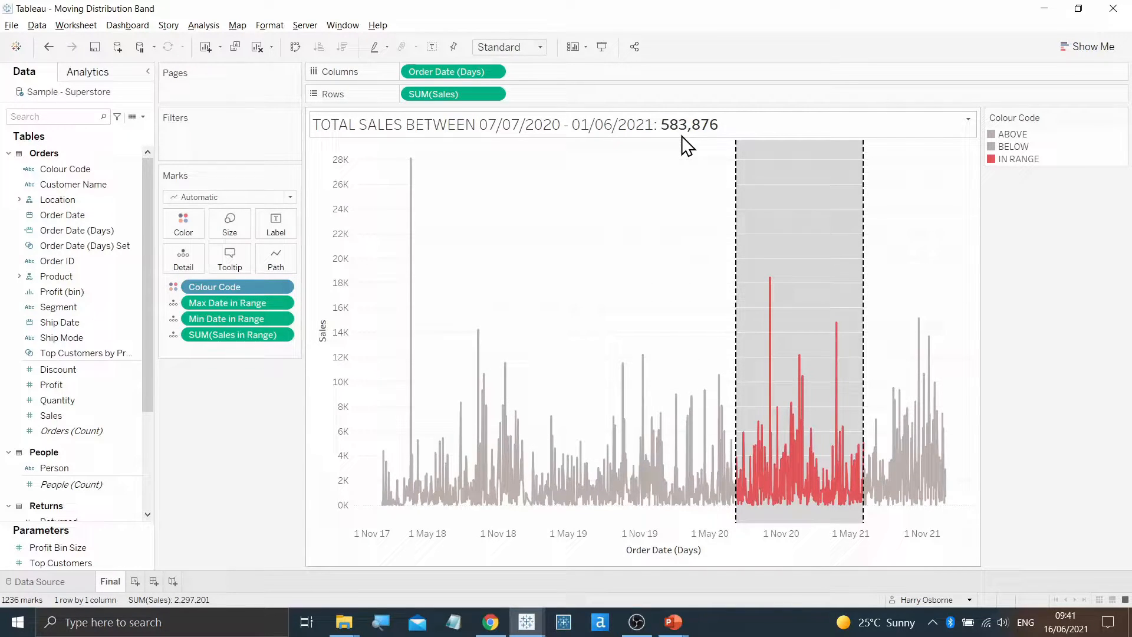
{"action": "mouse_move", "coordinate": [599, 140]}
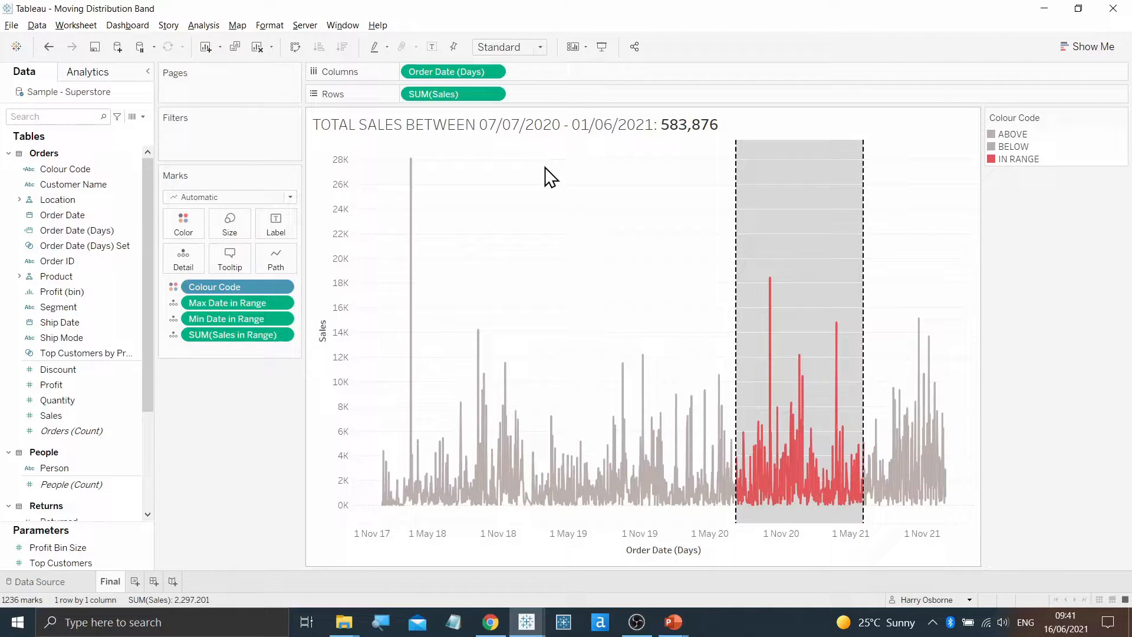
{"action": "mouse_move", "coordinate": [526, 622]}
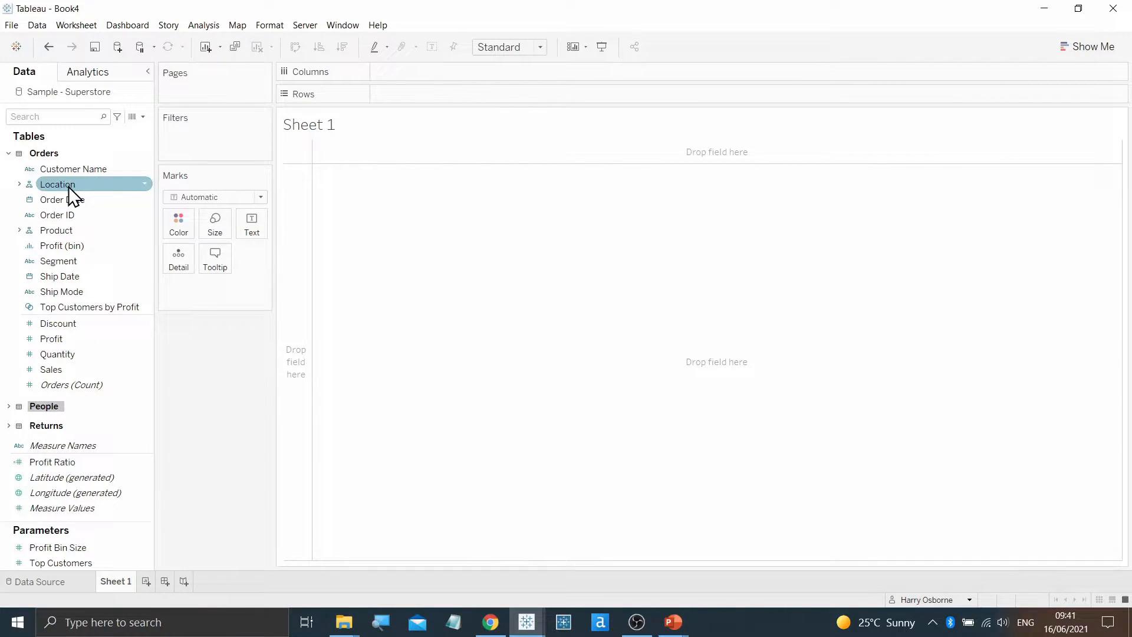
Create a custom date Order Date (Days) from Order Date with detail set to Days.
{"action": "right_click", "coordinate": [62, 199]}
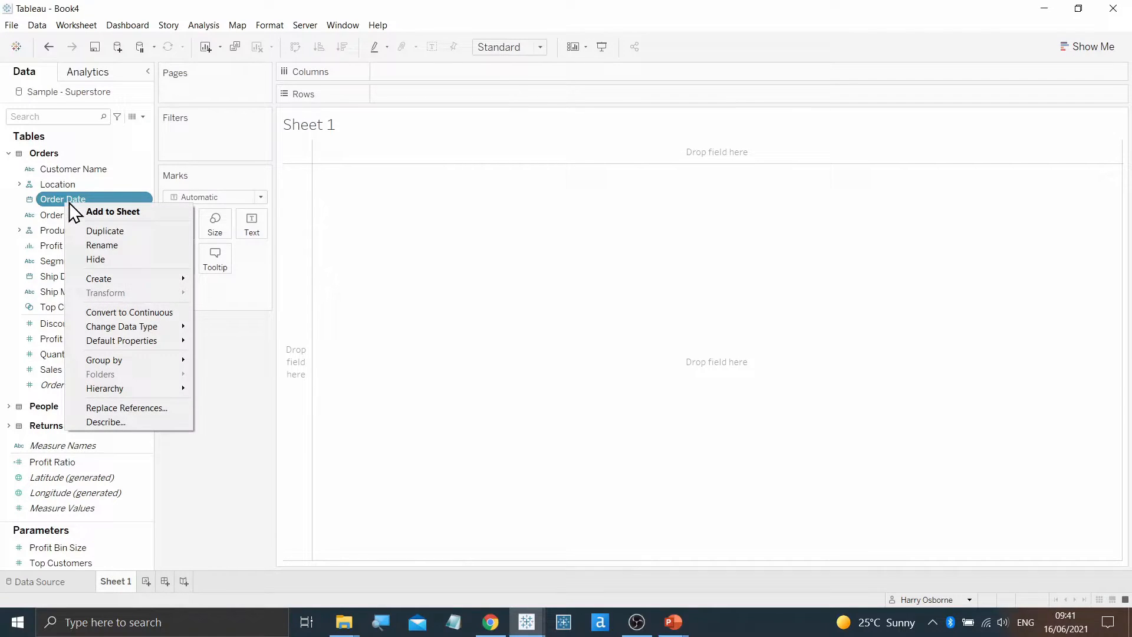
{"action": "mouse_move", "coordinate": [100, 279]}
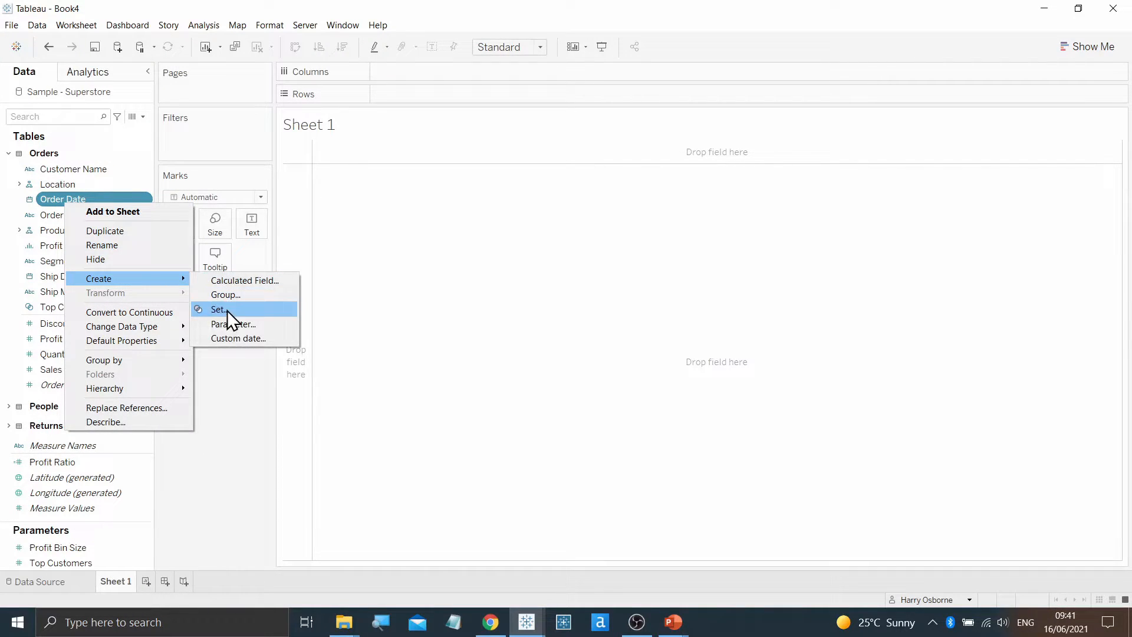
{"action": "left_click", "coordinate": [239, 338]}
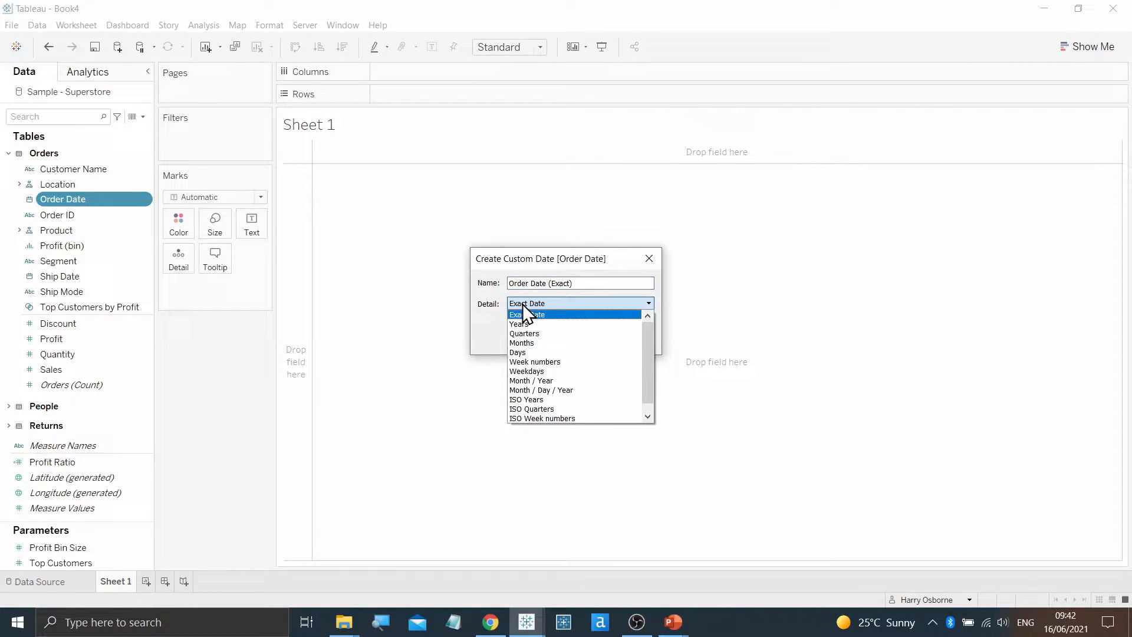
{"action": "left_click", "coordinate": [518, 353]}
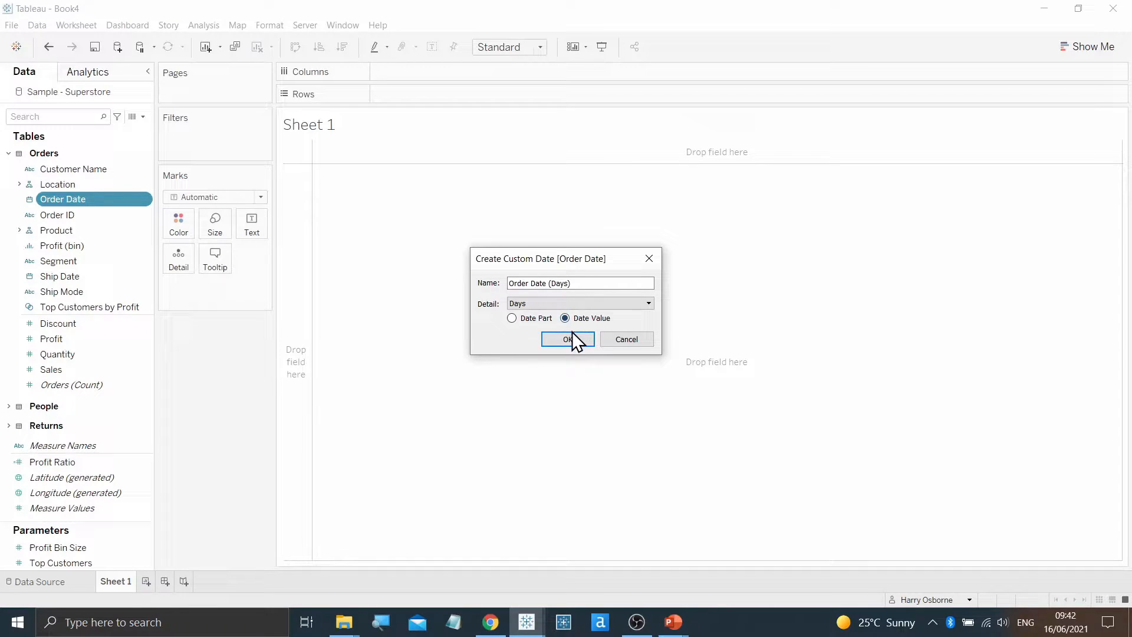
{"action": "left_click", "coordinate": [567, 340]}
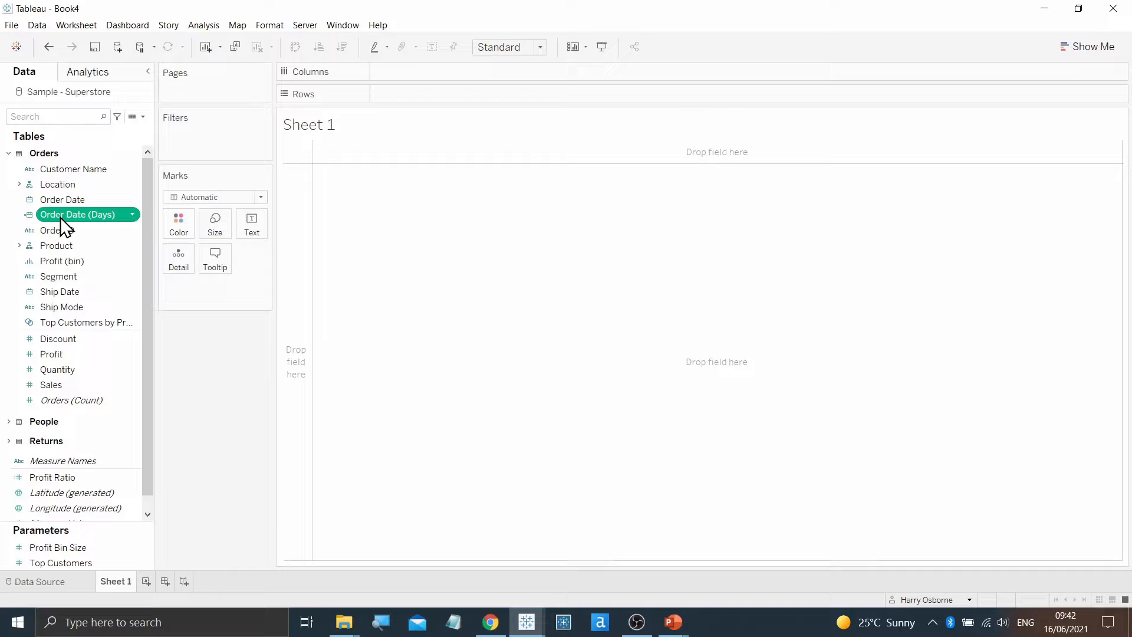
Build a daily line chart with Order Date (Days) on columns and SUM(Sales) on rows.
{"action": "left_click_drag", "start_coordinate": [78, 214], "coordinate": [423, 71]}
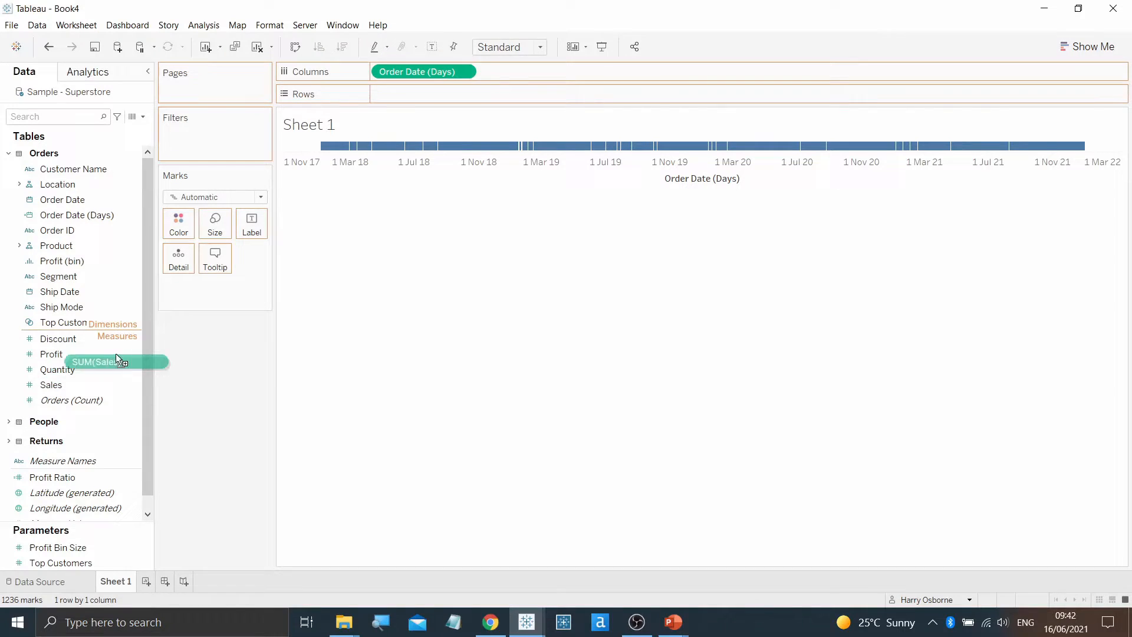
{"action": "left_click_drag", "start_coordinate": [112, 361], "coordinate": [423, 95]}
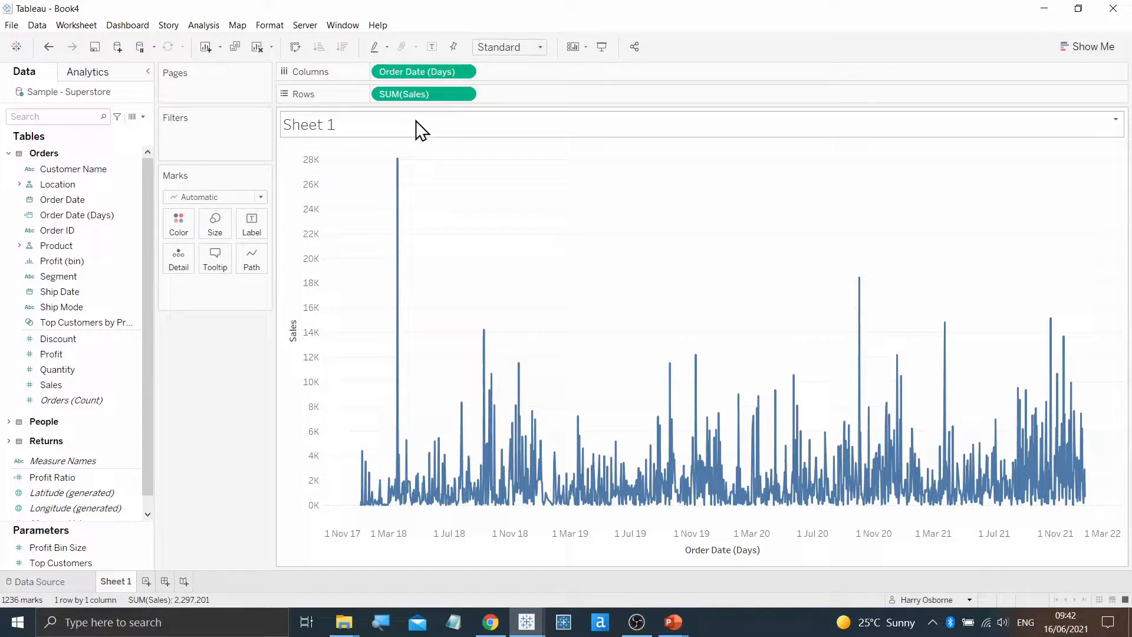
Create an Order Date (Days) Set from the list holding five early January 2018 dates.
{"action": "left_click", "coordinate": [77, 215]}
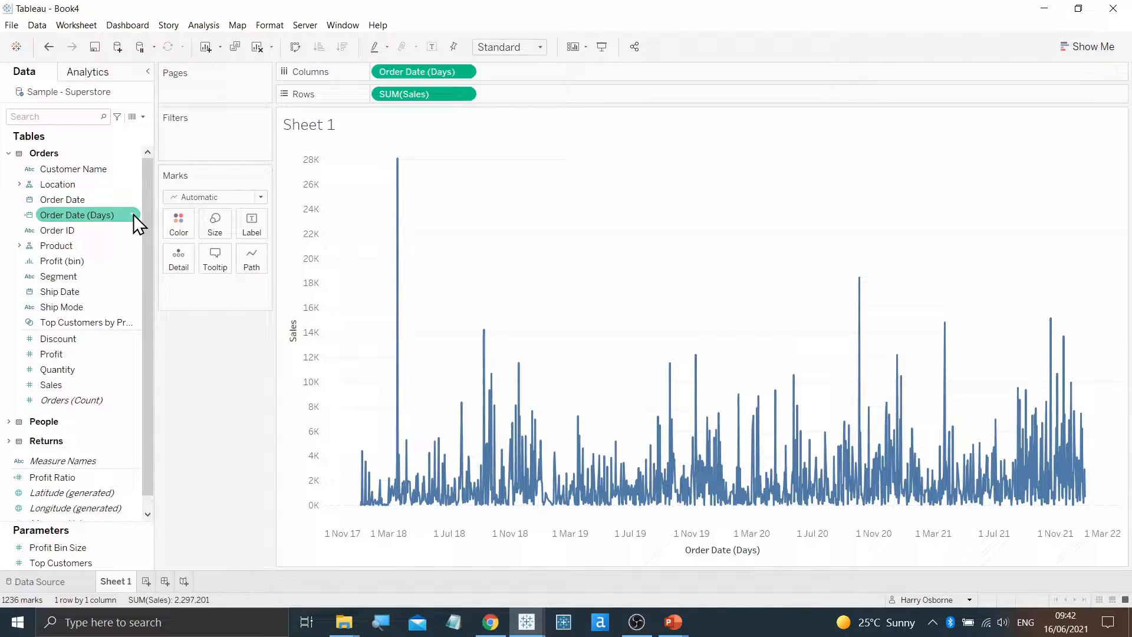
{"action": "right_click", "coordinate": [78, 215]}
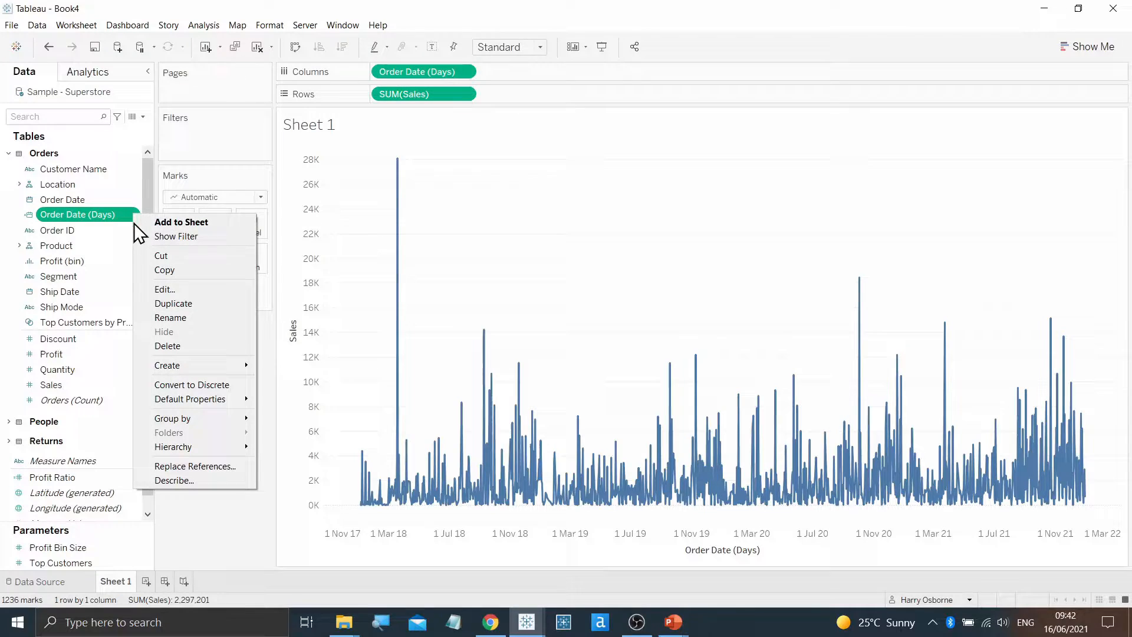
{"action": "mouse_move", "coordinate": [166, 364]}
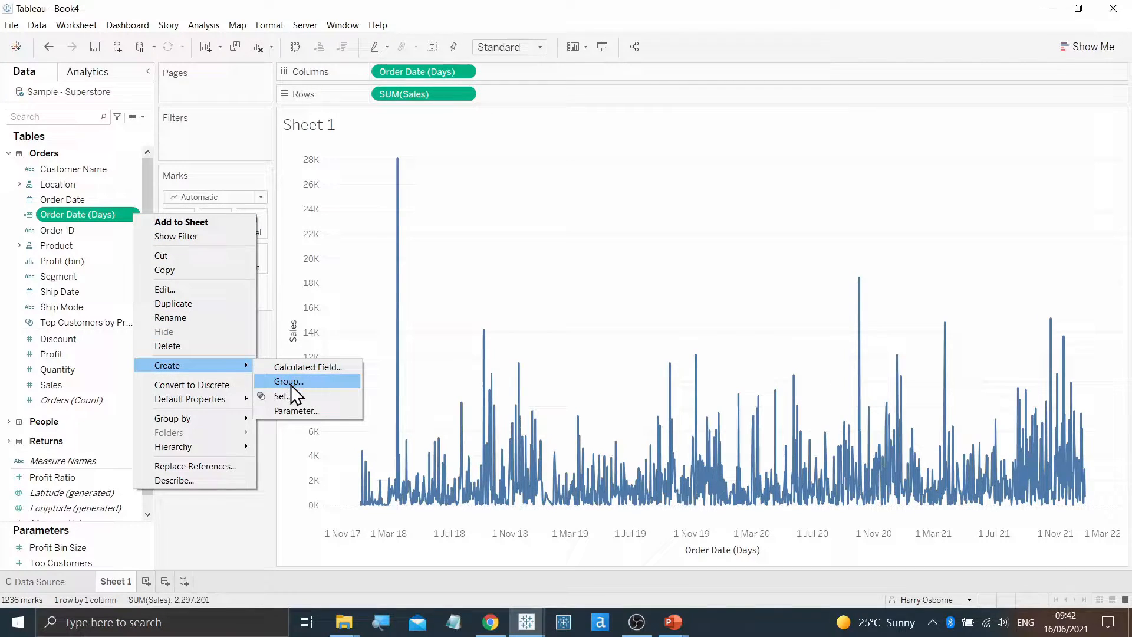
{"action": "left_click", "coordinate": [282, 396]}
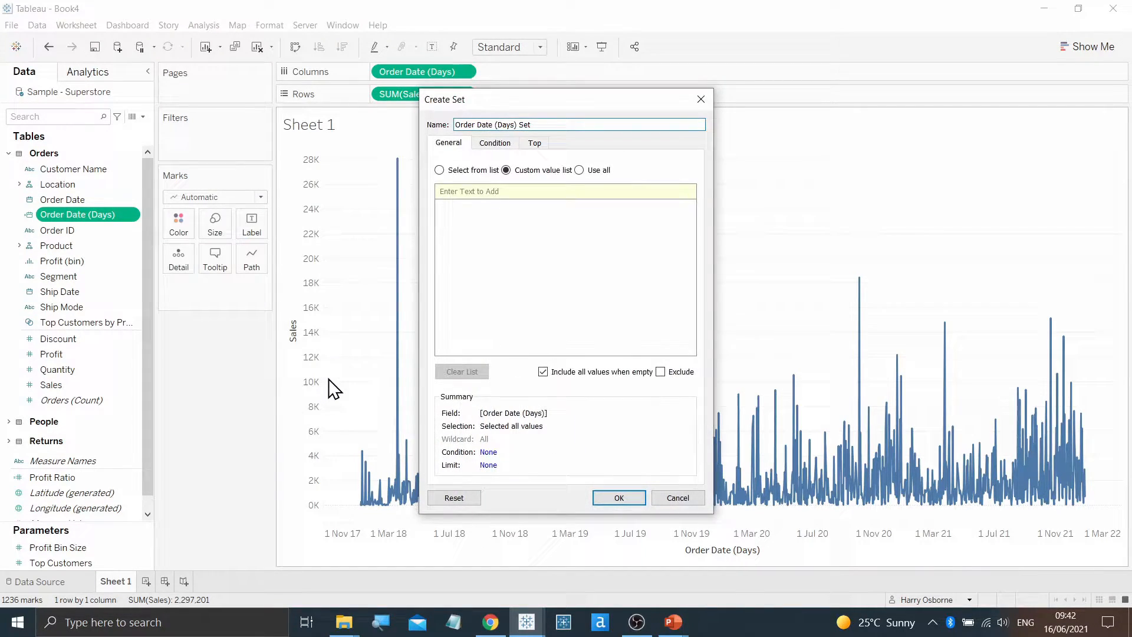
{"action": "left_click", "coordinate": [439, 173]}
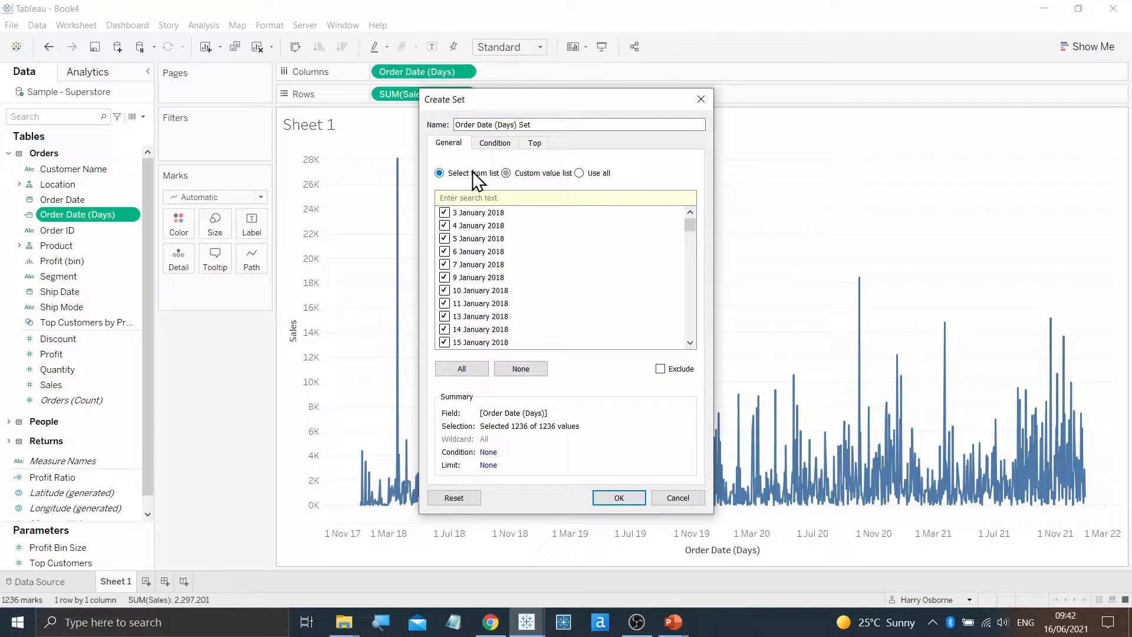
{"action": "left_click", "coordinate": [520, 368]}
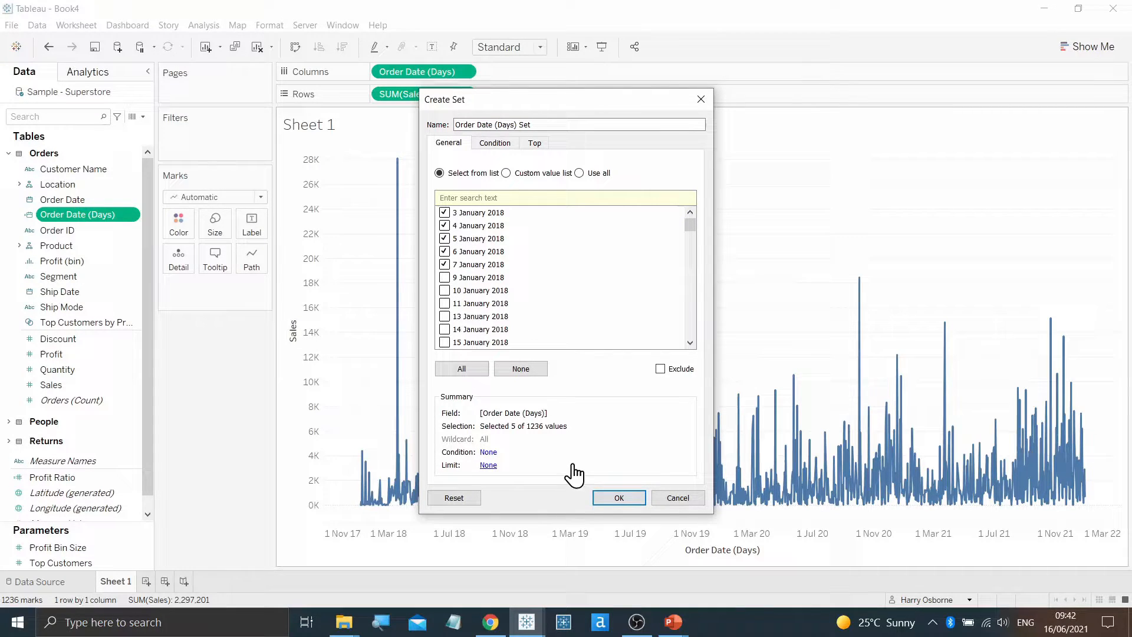
{"action": "left_click", "coordinate": [617, 498]}
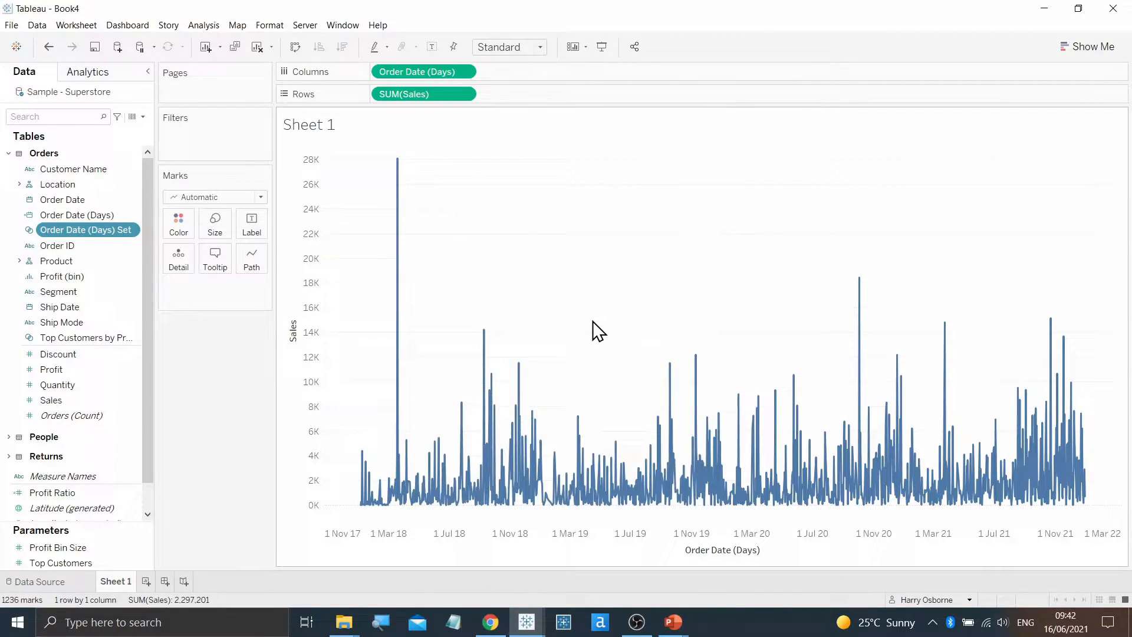
{"action": "mouse_move", "coordinate": [629, 309]}
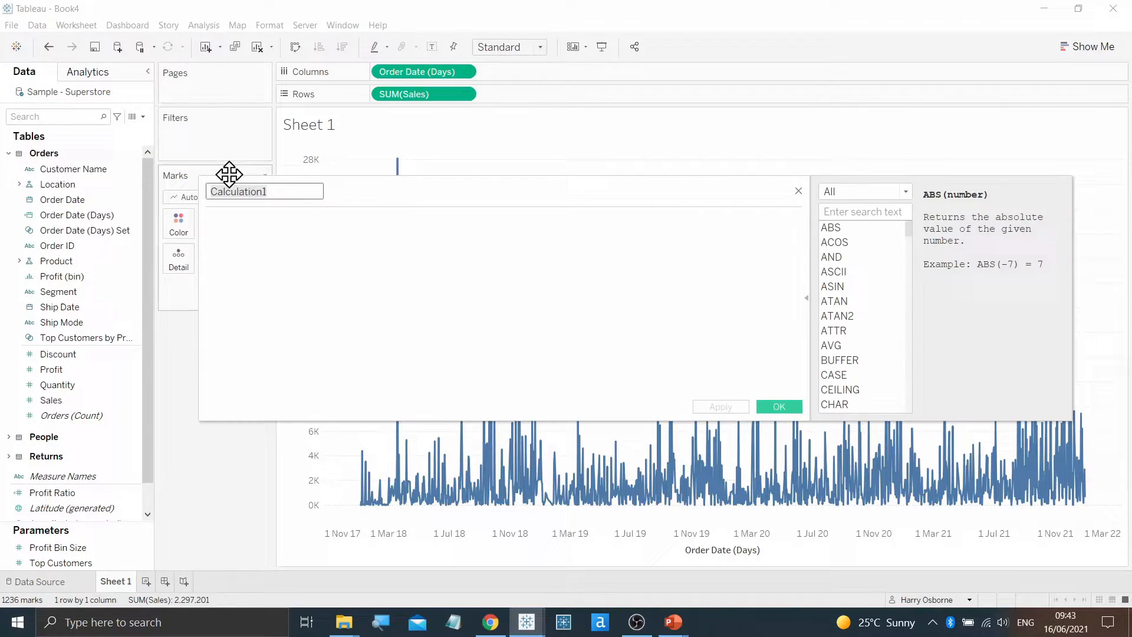
Create Min Date in Range: { MIN(IF [Order Date (Days) Set] THEN [Order Date (Days)] END) }.
{"action": "type", "text": "Min Date in Range"}
{"action": "left_click", "coordinate": [502, 303]}
{"action": "type", "text": "{ MIN(IF [Order Date (Days) Set] THEN [Order Date (Days)] END) }"}
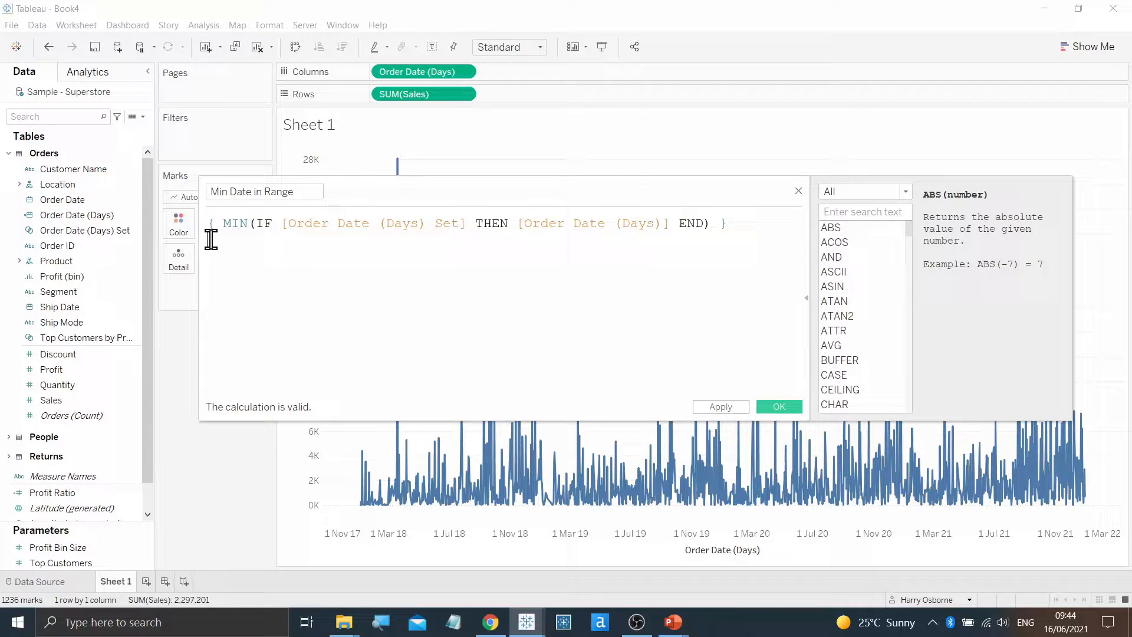
{"action": "mouse_move", "coordinate": [629, 223]}
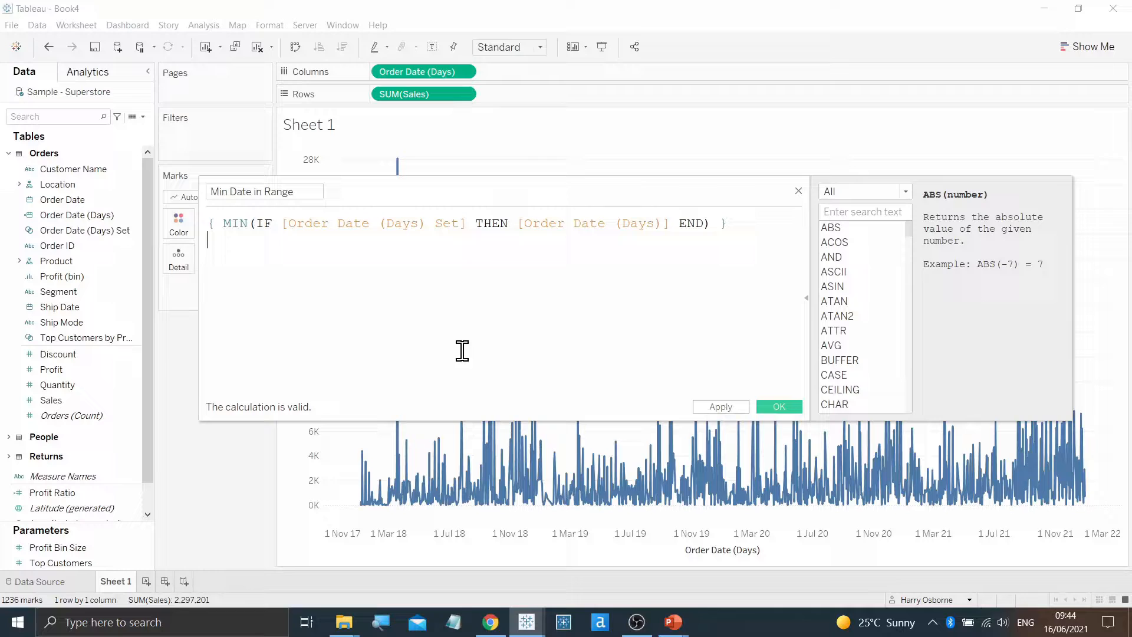
{"action": "left_click", "coordinate": [778, 407]}
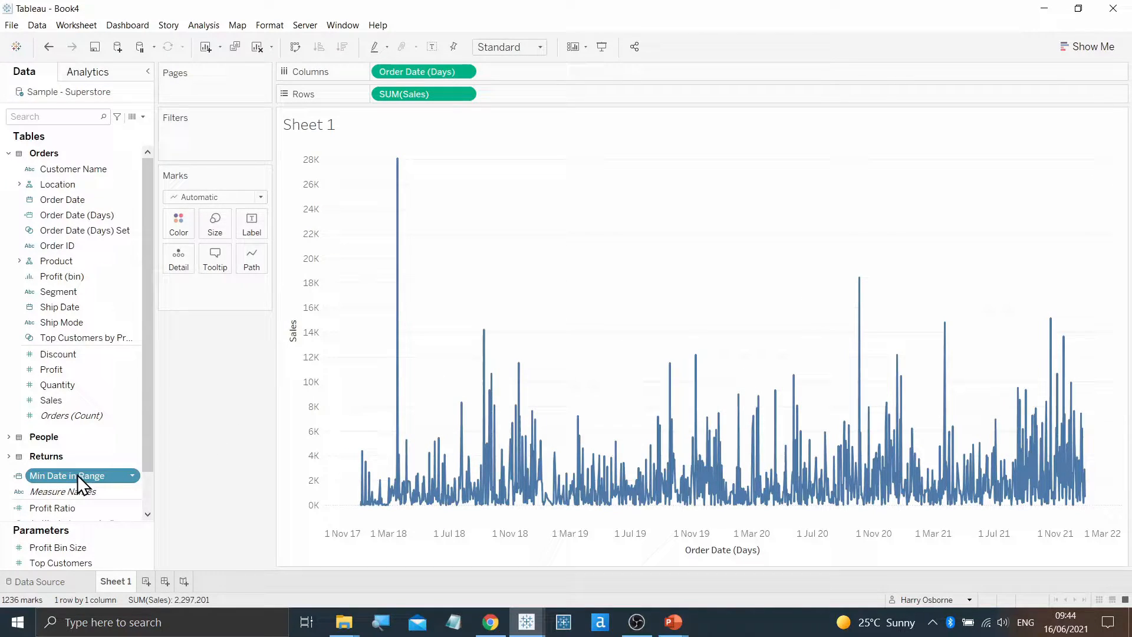
Duplicate Min Date in Range into a Max Date in Range field using MAX instead of MIN.
{"action": "right_click", "coordinate": [67, 475]}
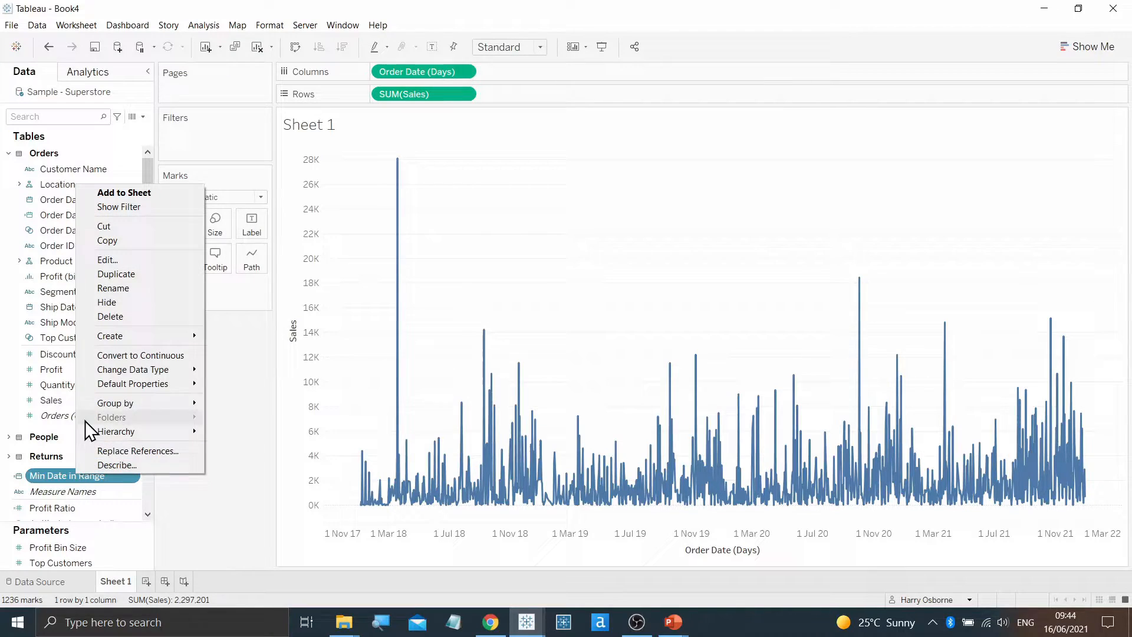
{"action": "left_click", "coordinate": [116, 274]}
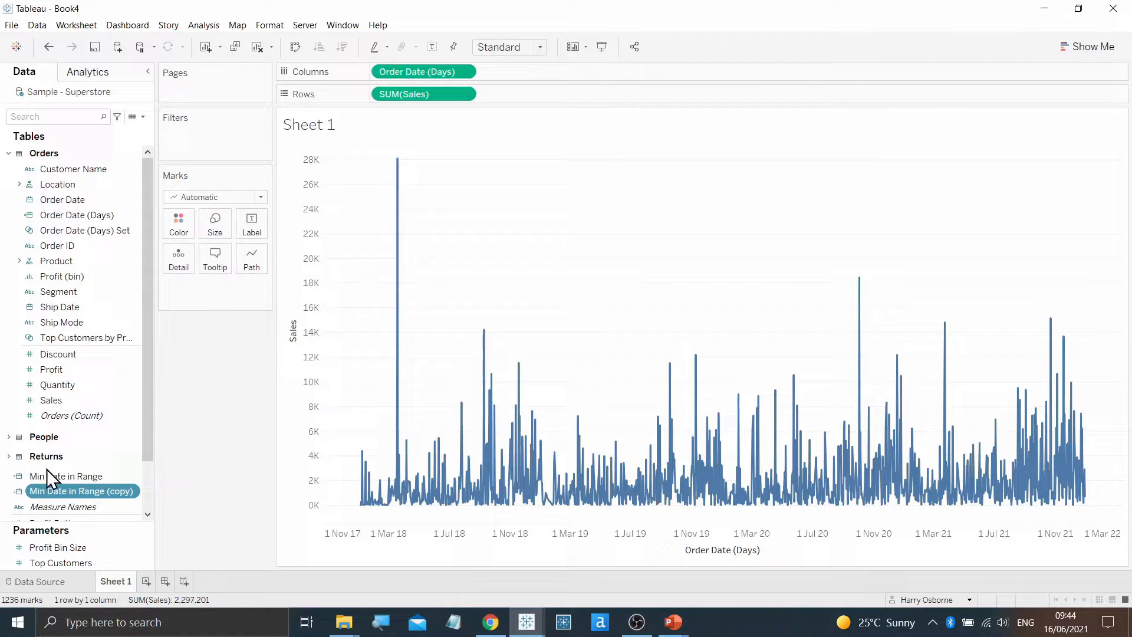
{"action": "double_click", "coordinate": [81, 491]}
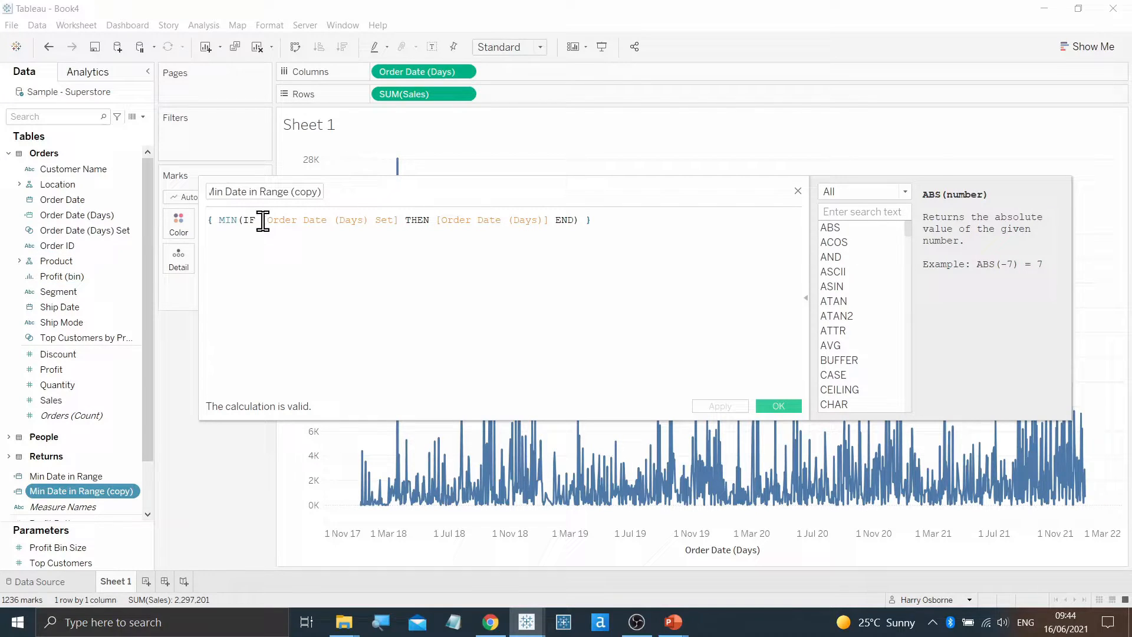
{"action": "double_click", "coordinate": [227, 219]}
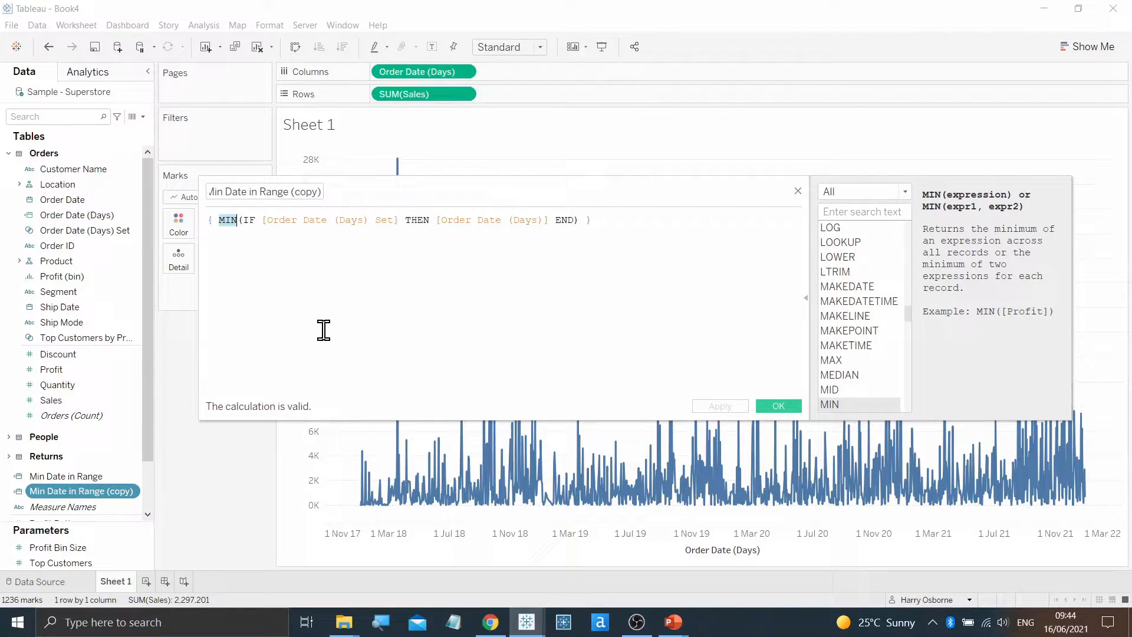
{"action": "type", "text": "MAX"}
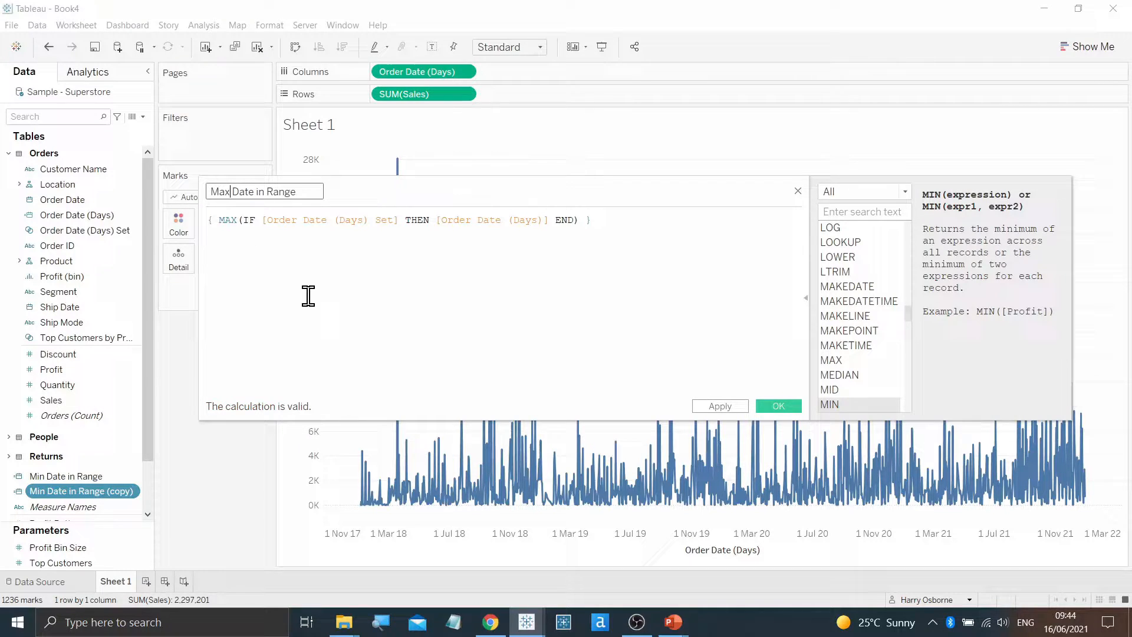
{"action": "left_click", "coordinate": [778, 406]}
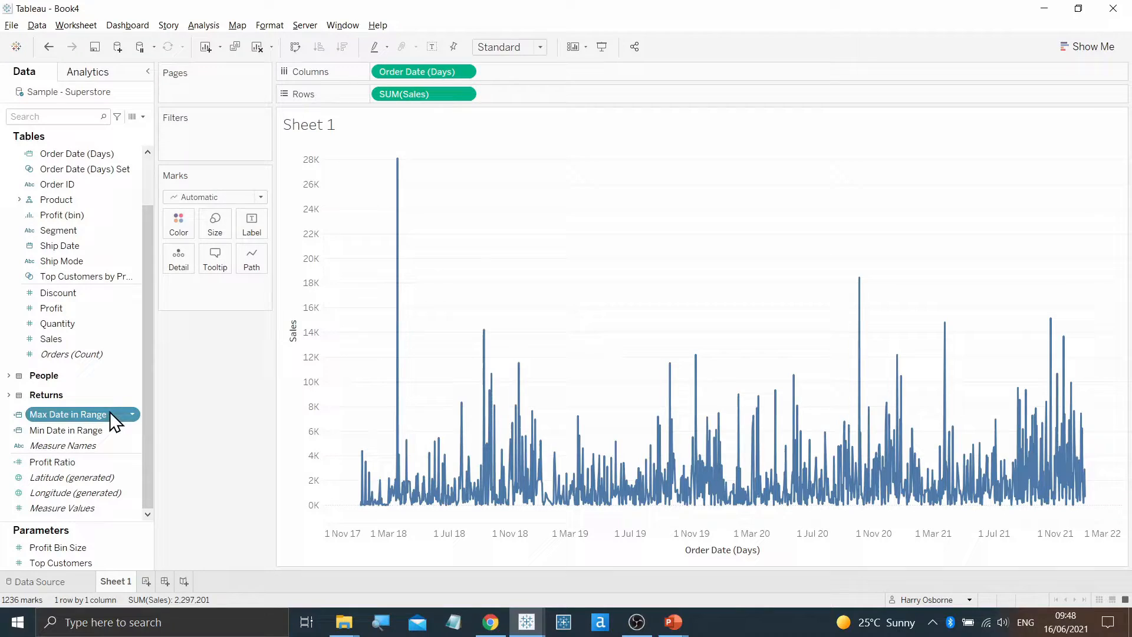
{"action": "right_click", "coordinate": [67, 430]}
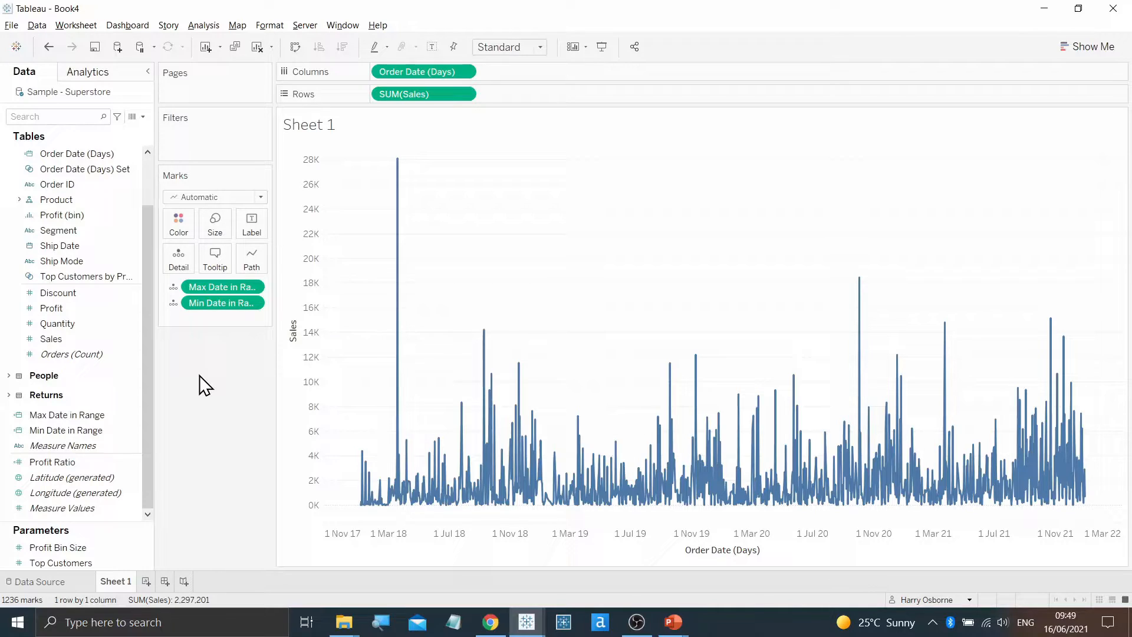
{"action": "mouse_move", "coordinate": [117, 117]}
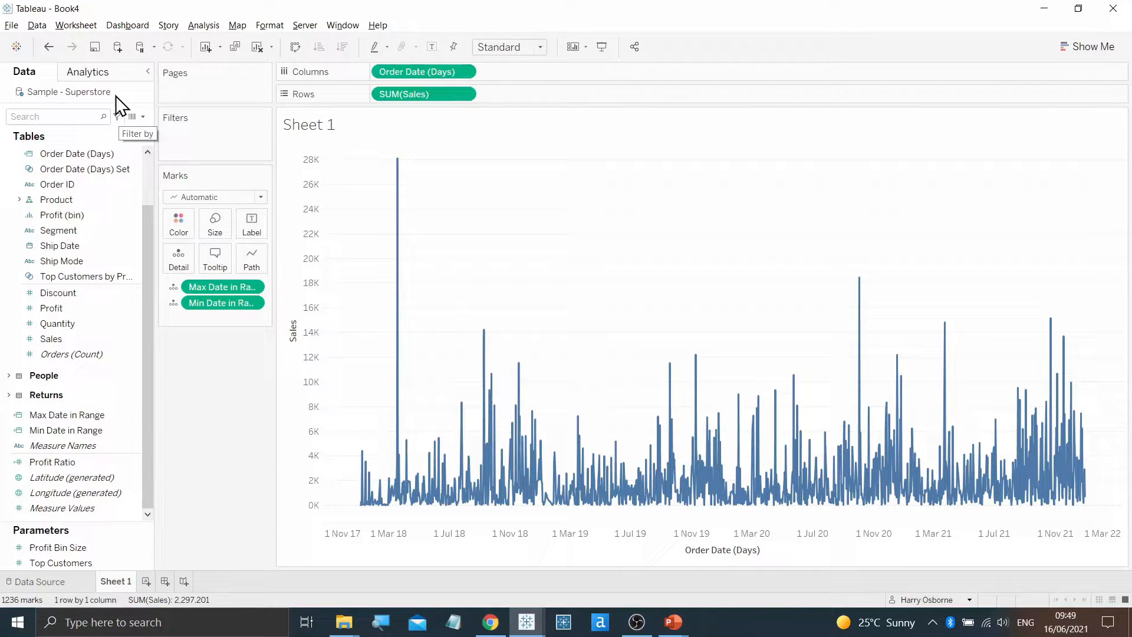
Add a dashed reference band from Min Date in Range to Max Date in Range.
{"action": "left_click", "coordinate": [89, 72]}
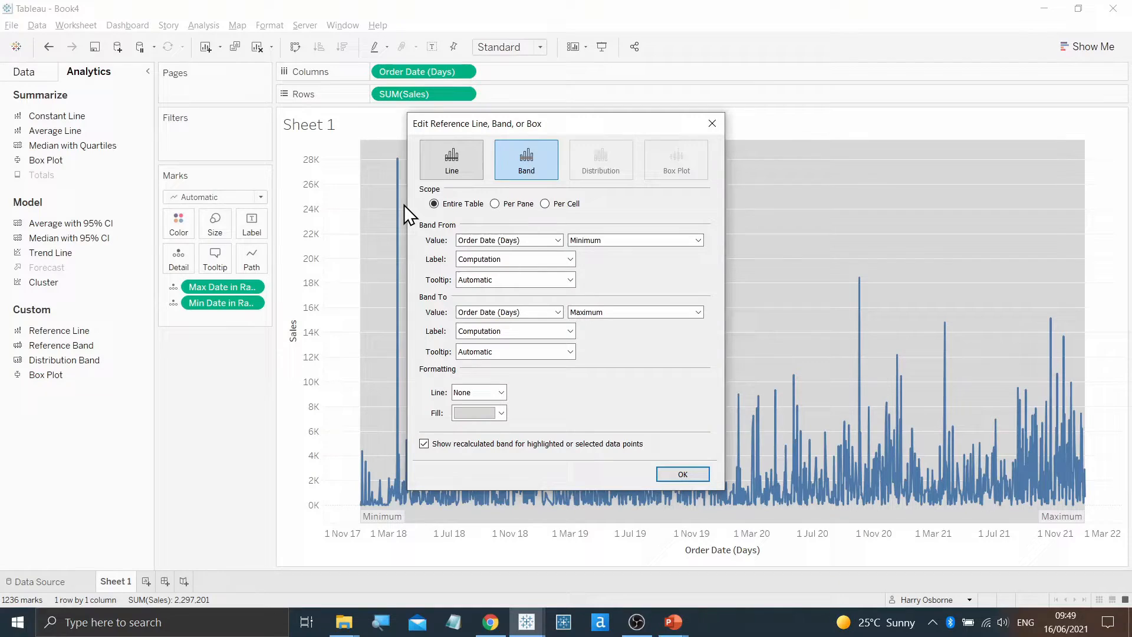
{"action": "mouse_move", "coordinate": [473, 238]}
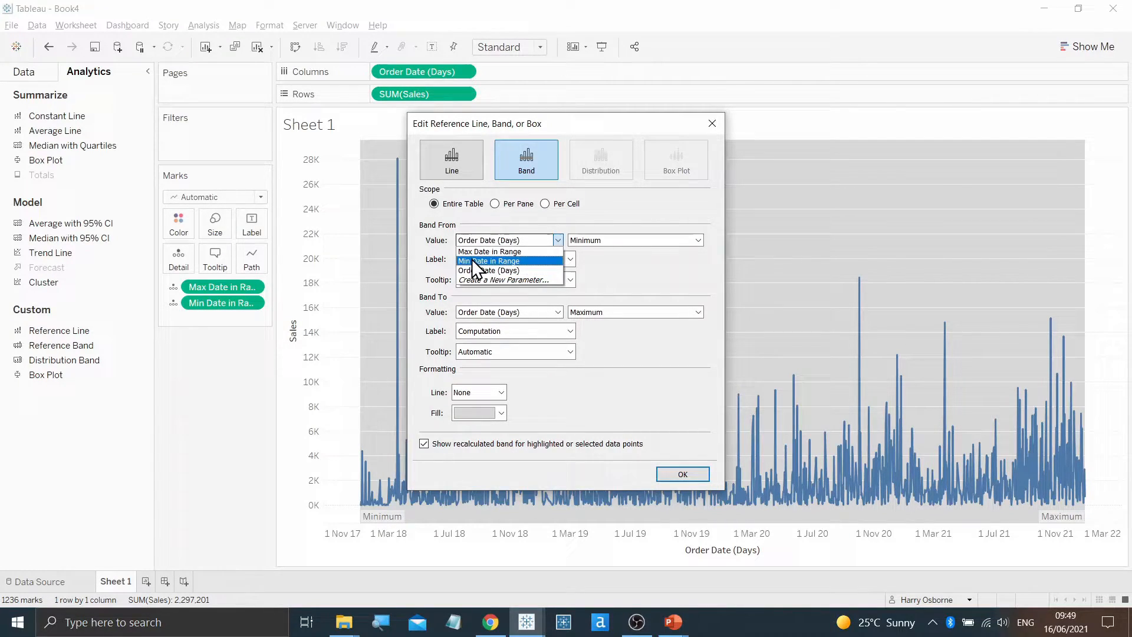
{"action": "left_click", "coordinate": [489, 261]}
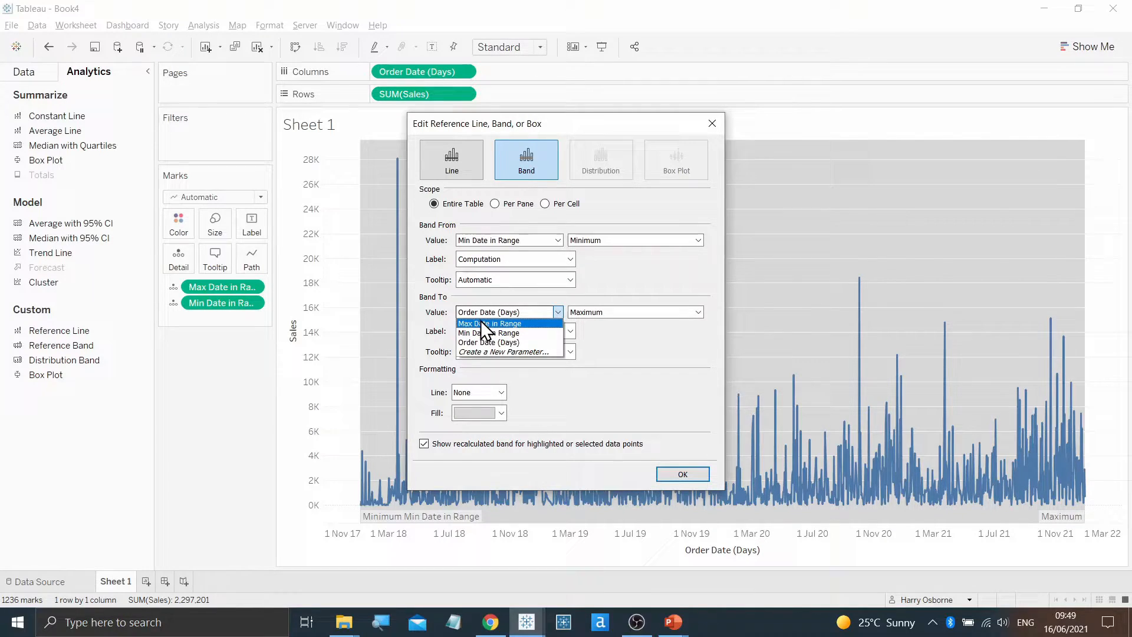
{"action": "left_click", "coordinate": [491, 323]}
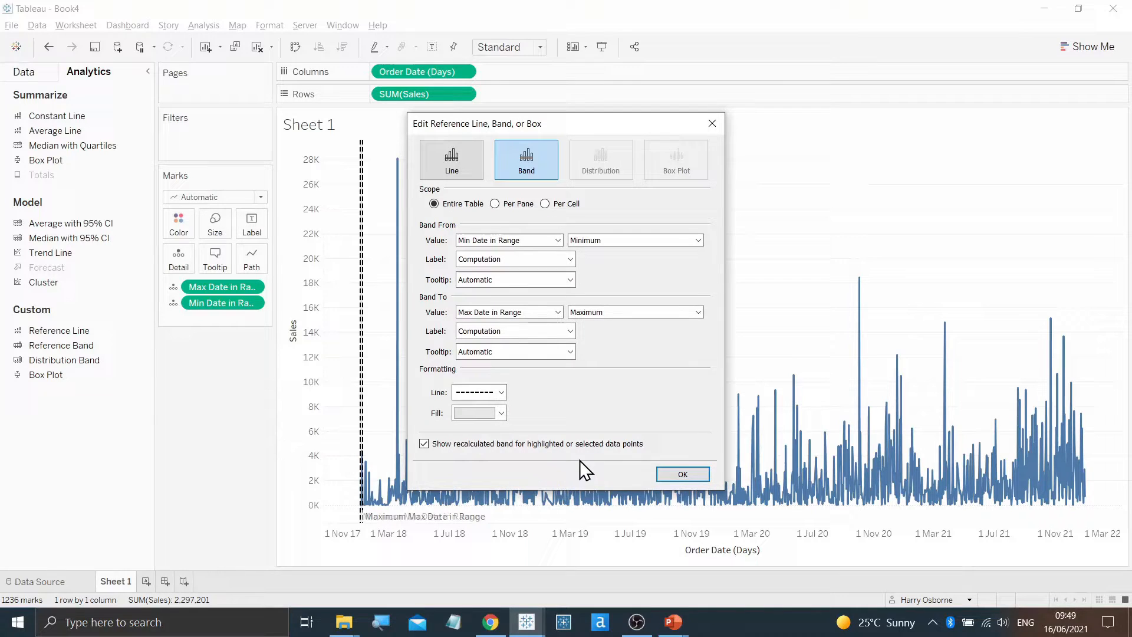
{"action": "left_click", "coordinate": [680, 474]}
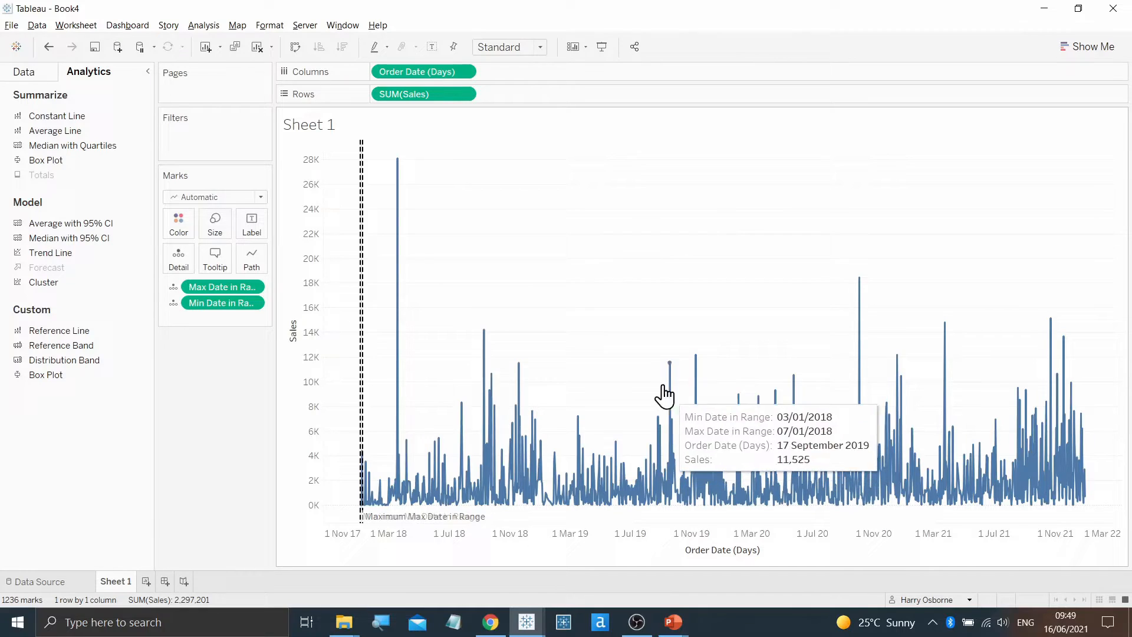
{"action": "mouse_move", "coordinate": [361, 323]}
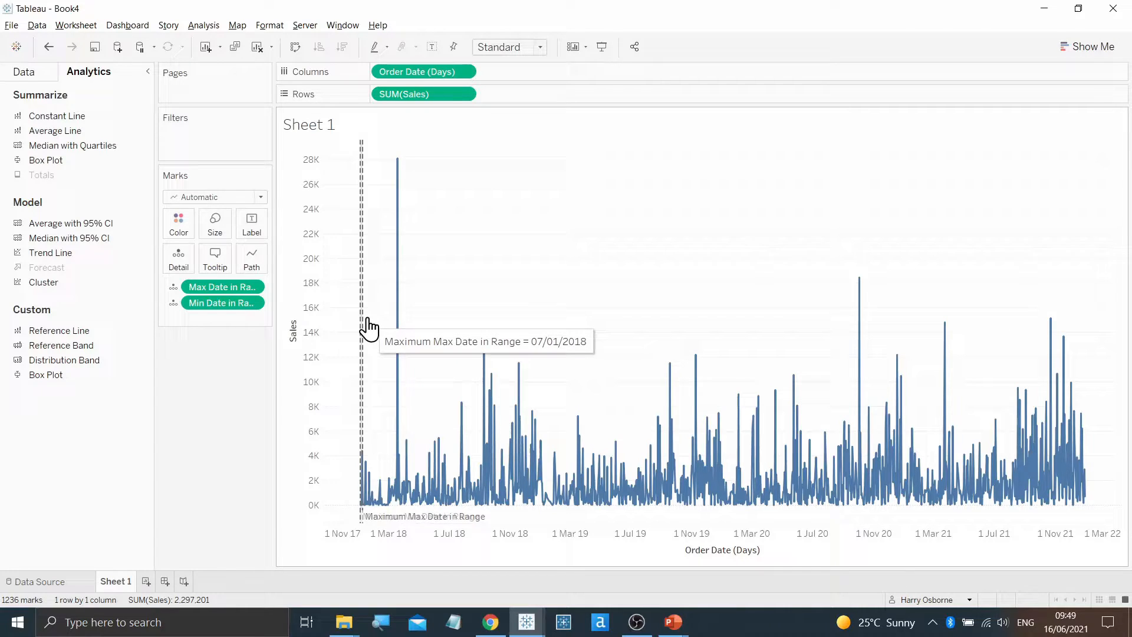
{"action": "mouse_move", "coordinate": [477, 334]}
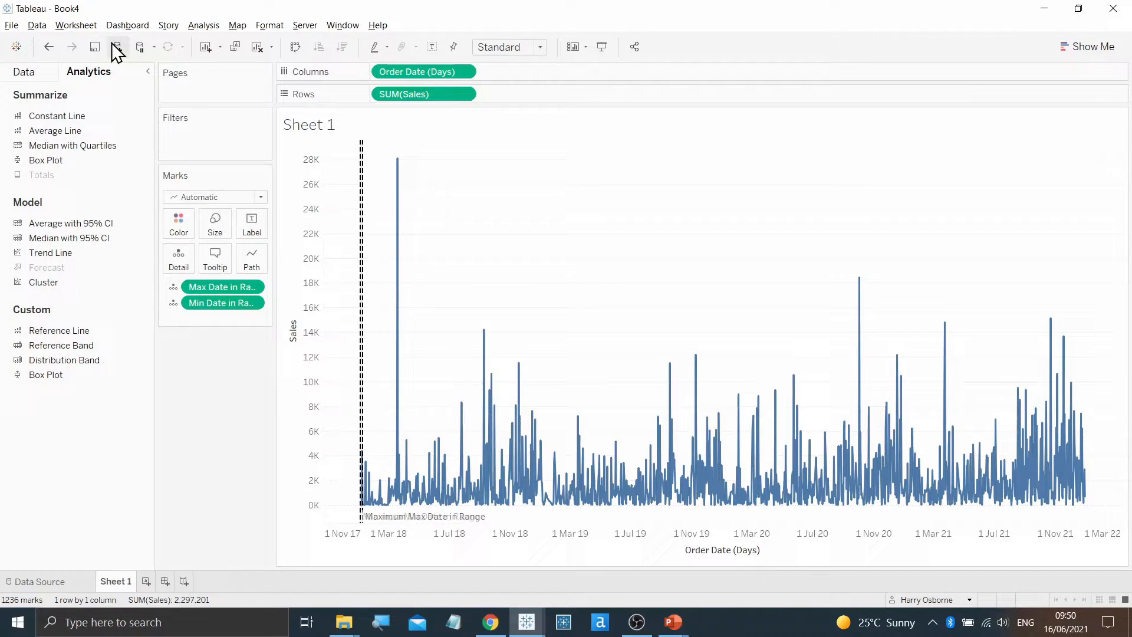
Add a Change Set Values action Set1 targeting Order Date (Days) Set, keeping values when cleared.
{"action": "left_click", "coordinate": [75, 25]}
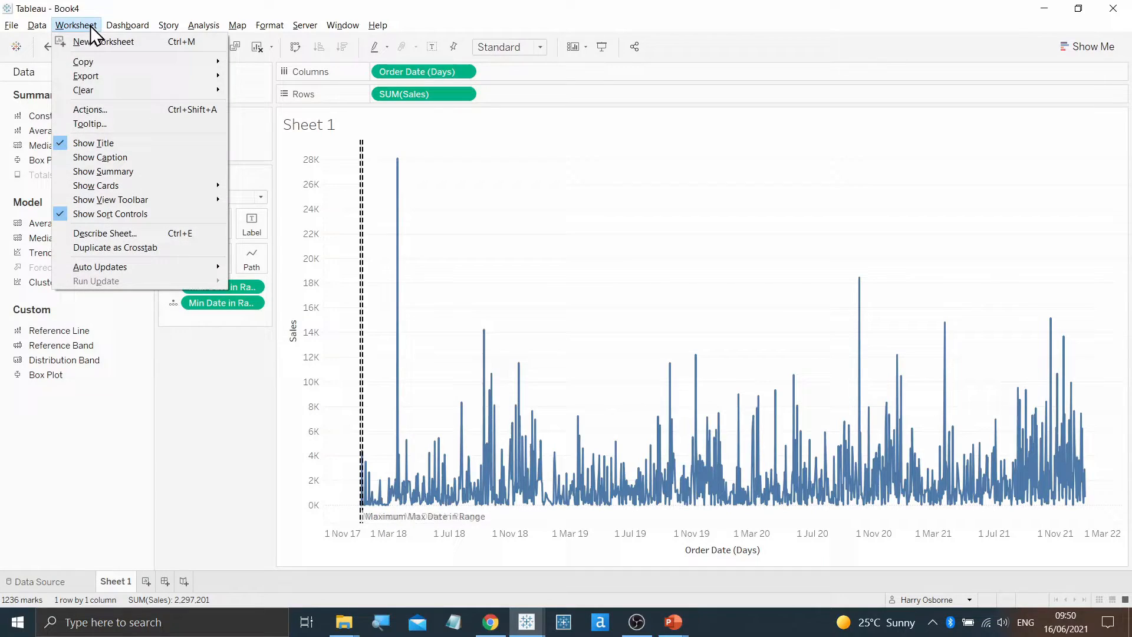
{"action": "left_click", "coordinate": [90, 109]}
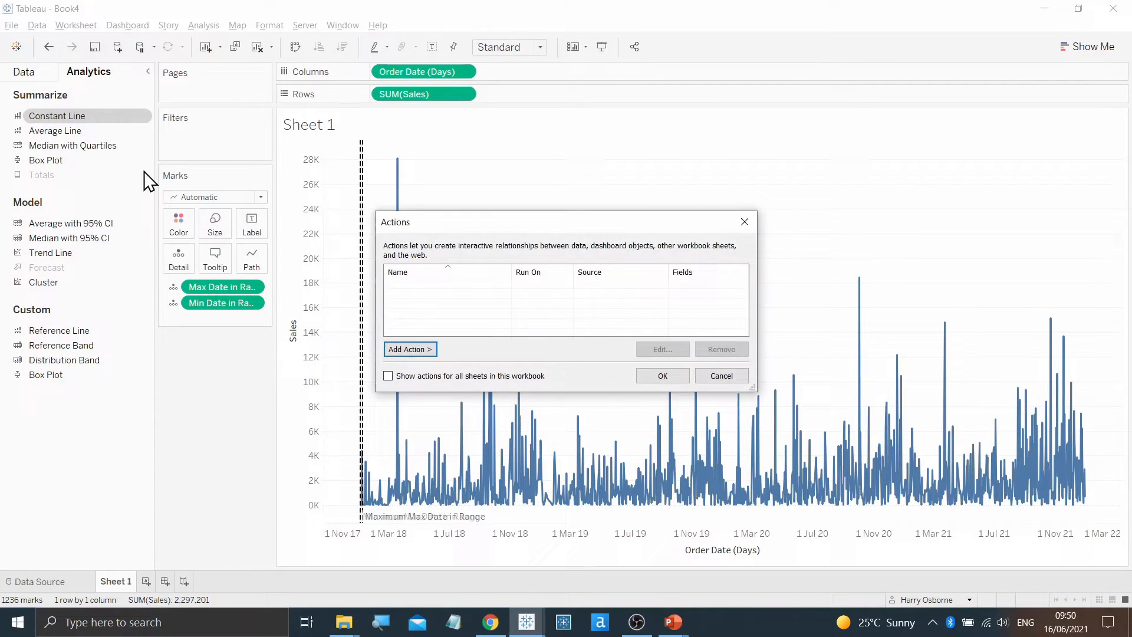
{"action": "left_click", "coordinate": [410, 349]}
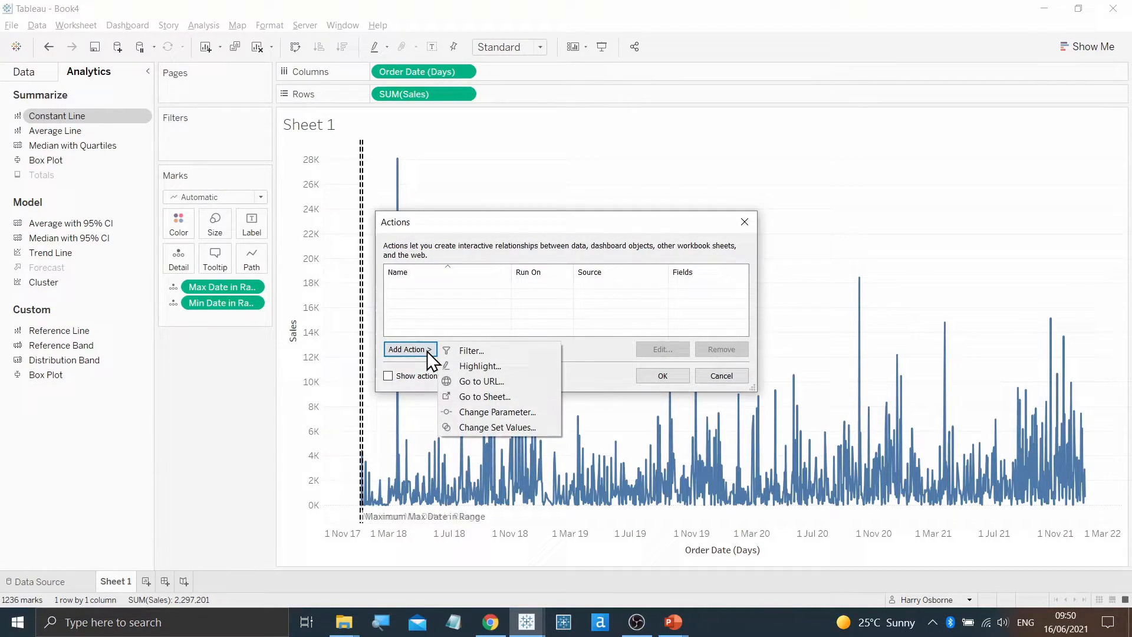
{"action": "left_click", "coordinate": [497, 427]}
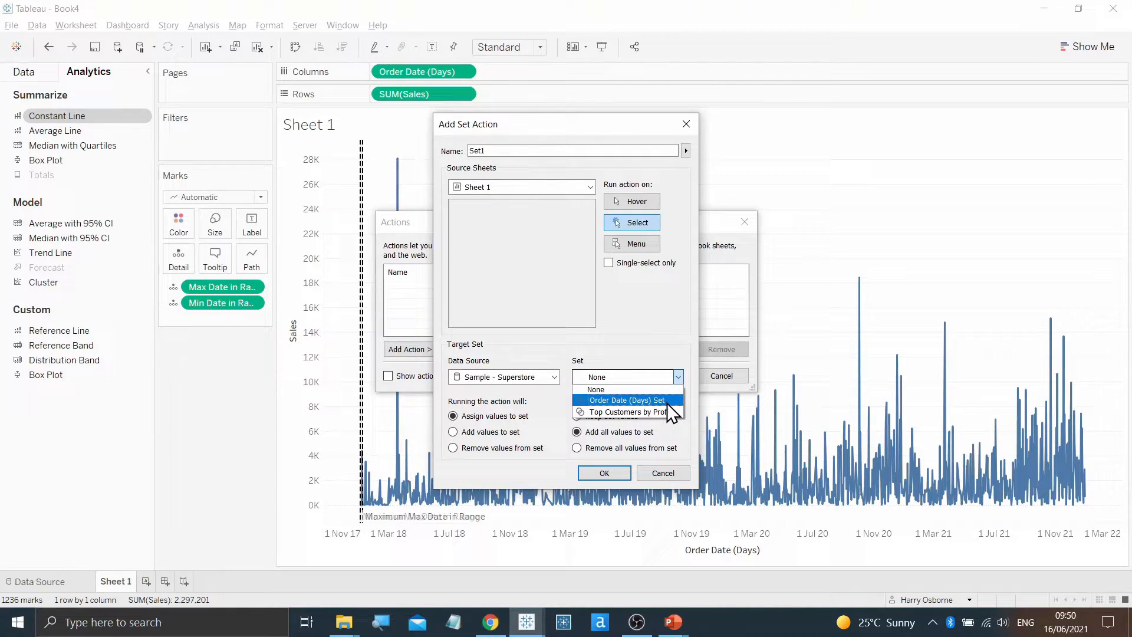
{"action": "left_click", "coordinate": [625, 399]}
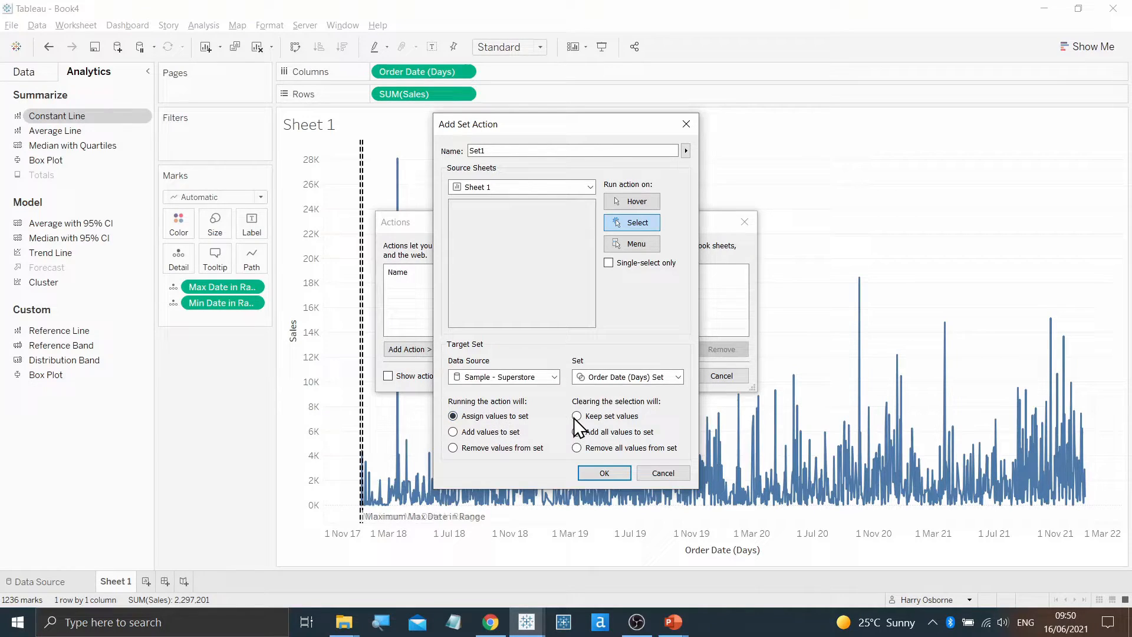
{"action": "left_click", "coordinate": [577, 417]}
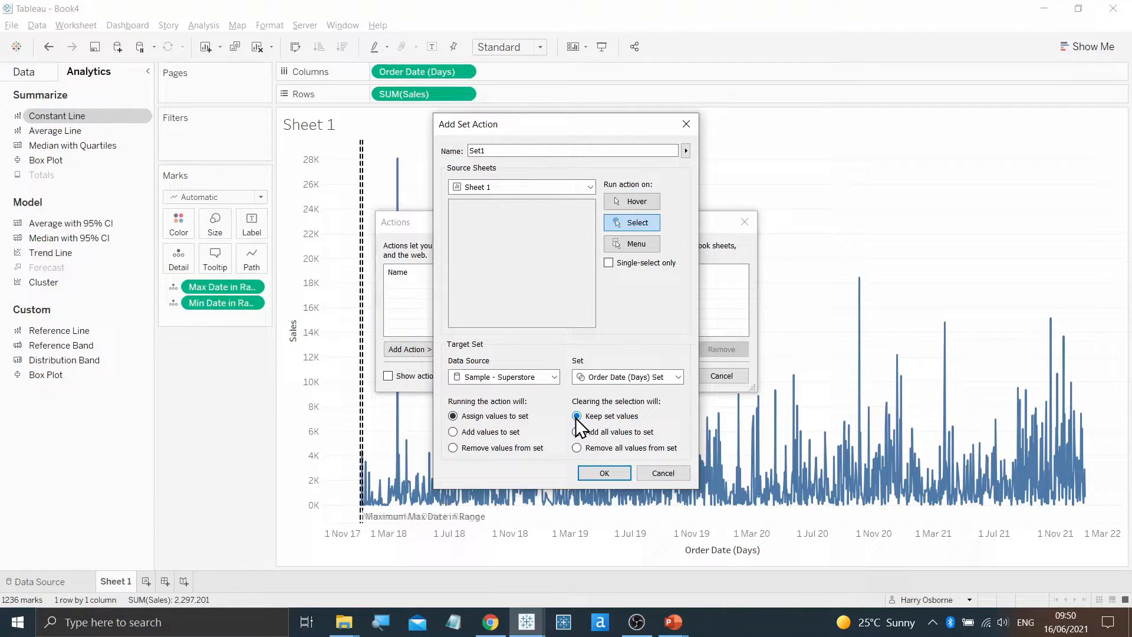
{"action": "left_click", "coordinate": [577, 416]}
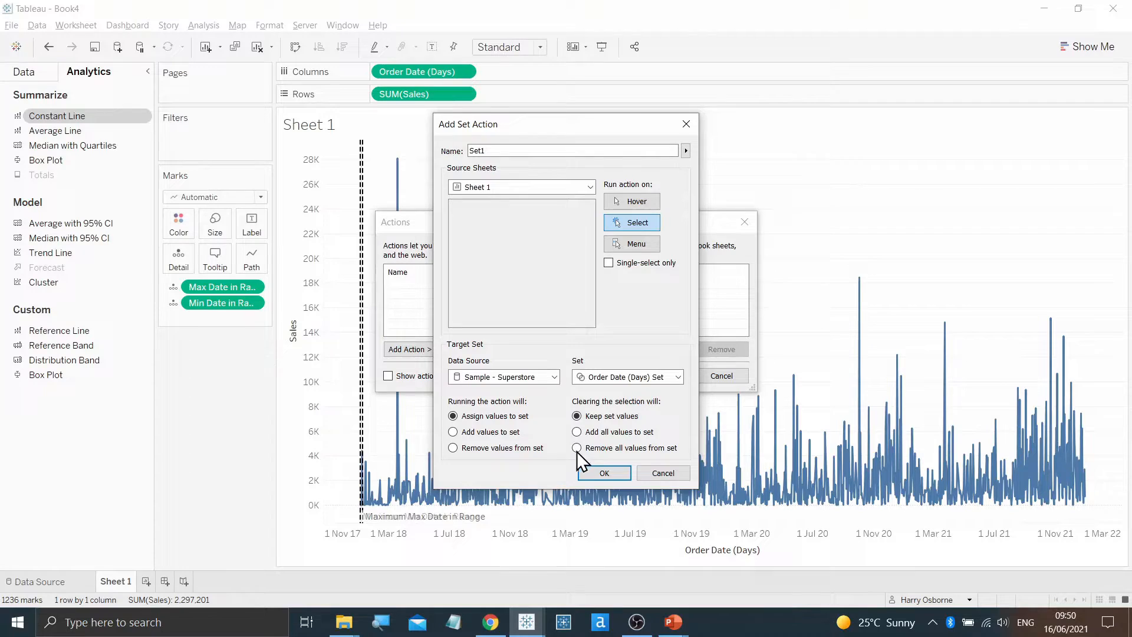
{"action": "left_click", "coordinate": [604, 473]}
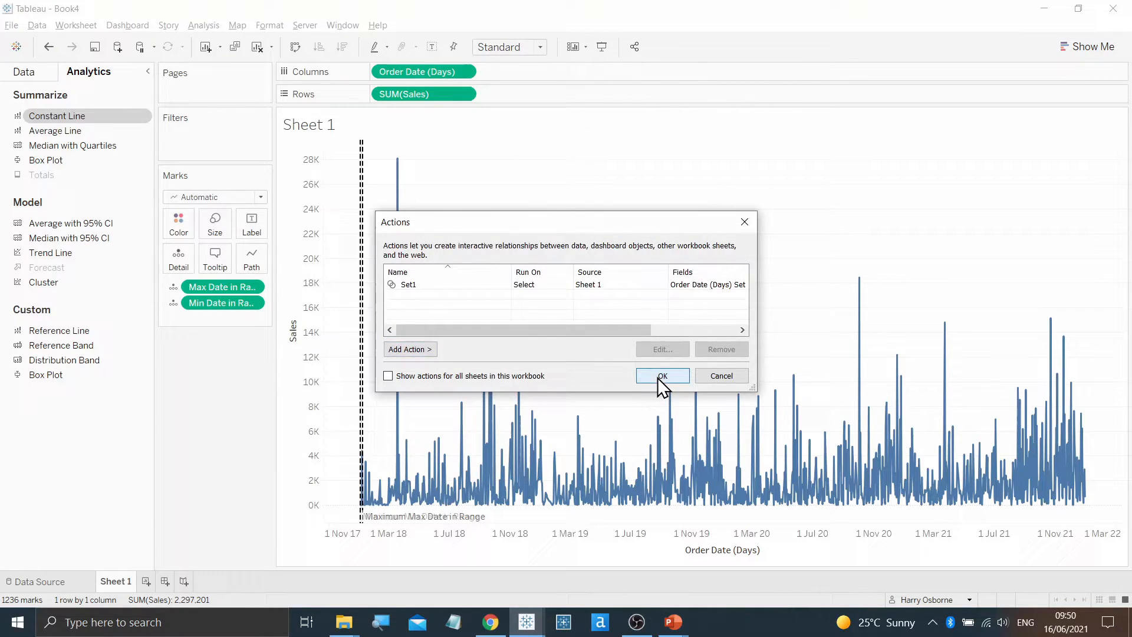
{"action": "left_click", "coordinate": [661, 375]}
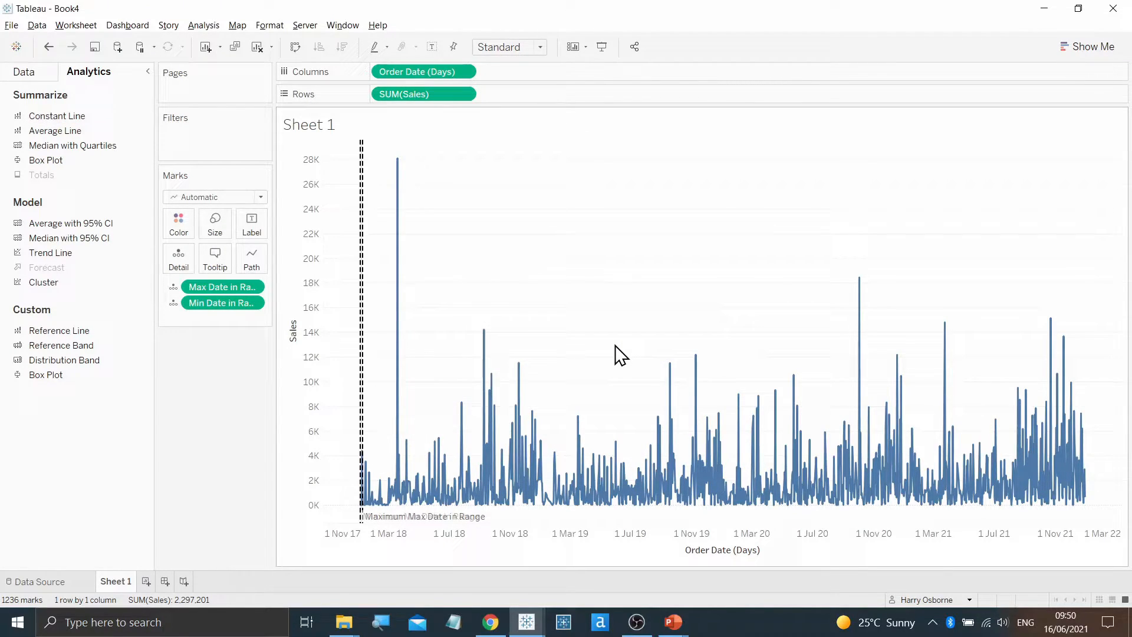
Drag-select the marks from mid-2019 to mid-2020 to move the band there.
{"action": "left_click_drag", "start_coordinate": [616, 345], "coordinate": [802, 456]}
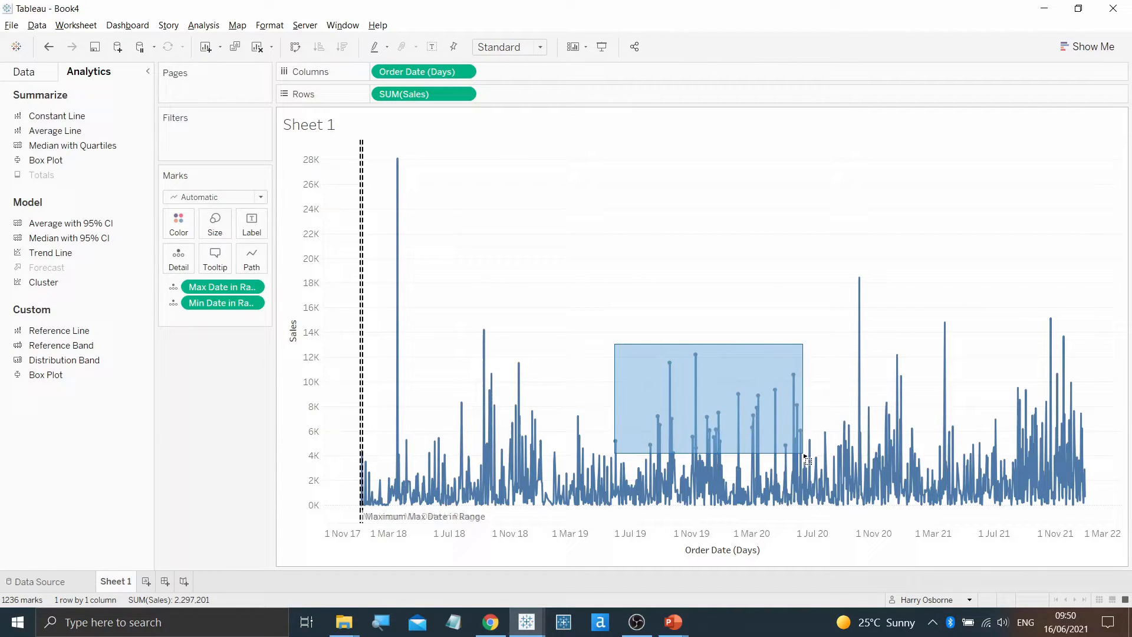
{"action": "mouse_move", "coordinate": [805, 462]}
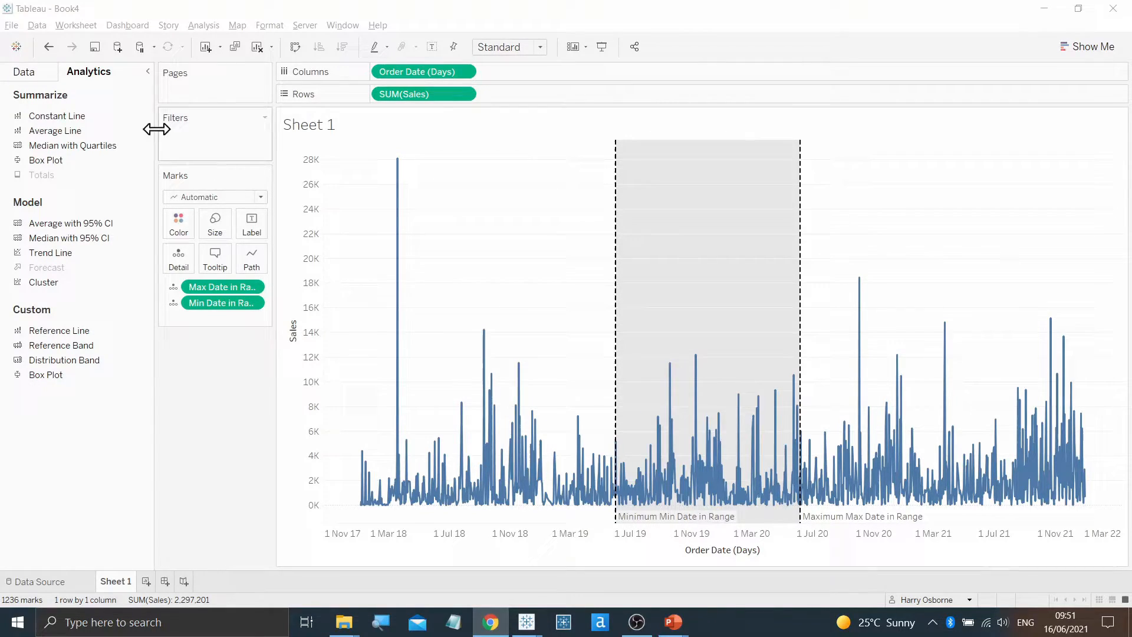
Return to the Data pane and start a new calculated field from its menu.
{"action": "left_click", "coordinate": [23, 72]}
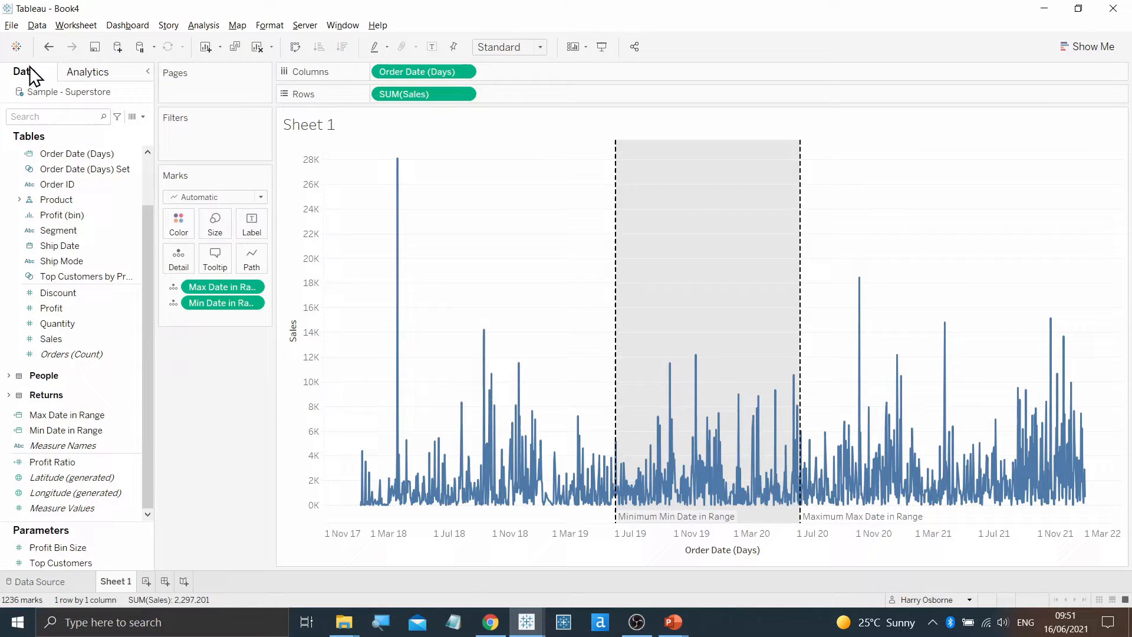
{"action": "left_click", "coordinate": [142, 117]}
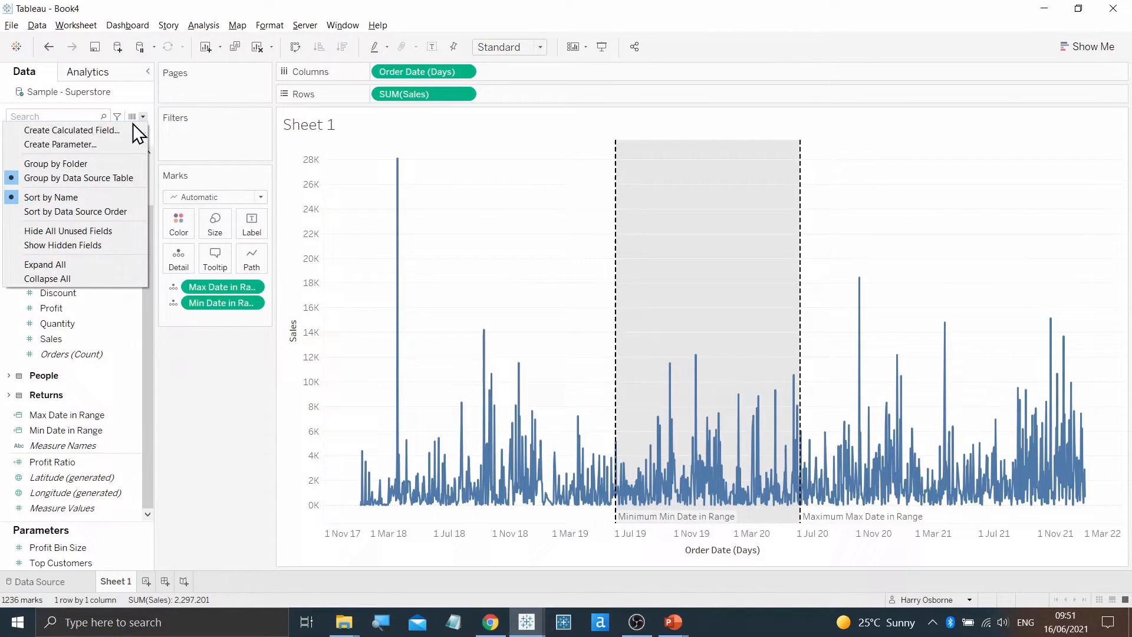
{"action": "left_click", "coordinate": [70, 130]}
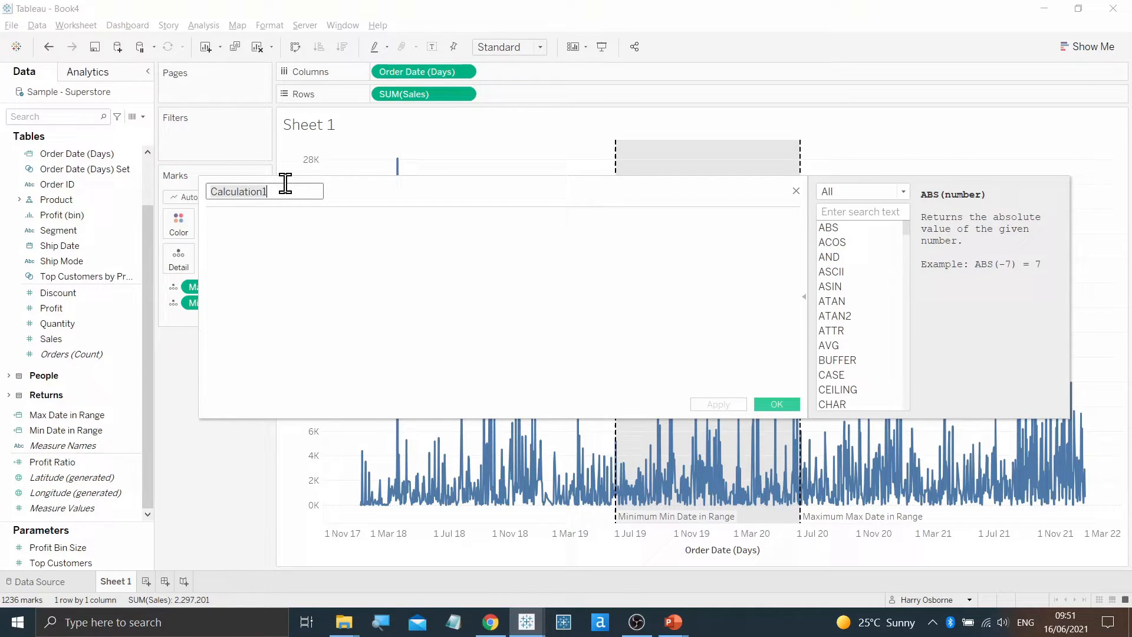
Name the field Colour Code and write IF [Order Date (Days)] > [Max Date in Range] THEN "Above".
{"action": "type", "text": "Colour Cod"}
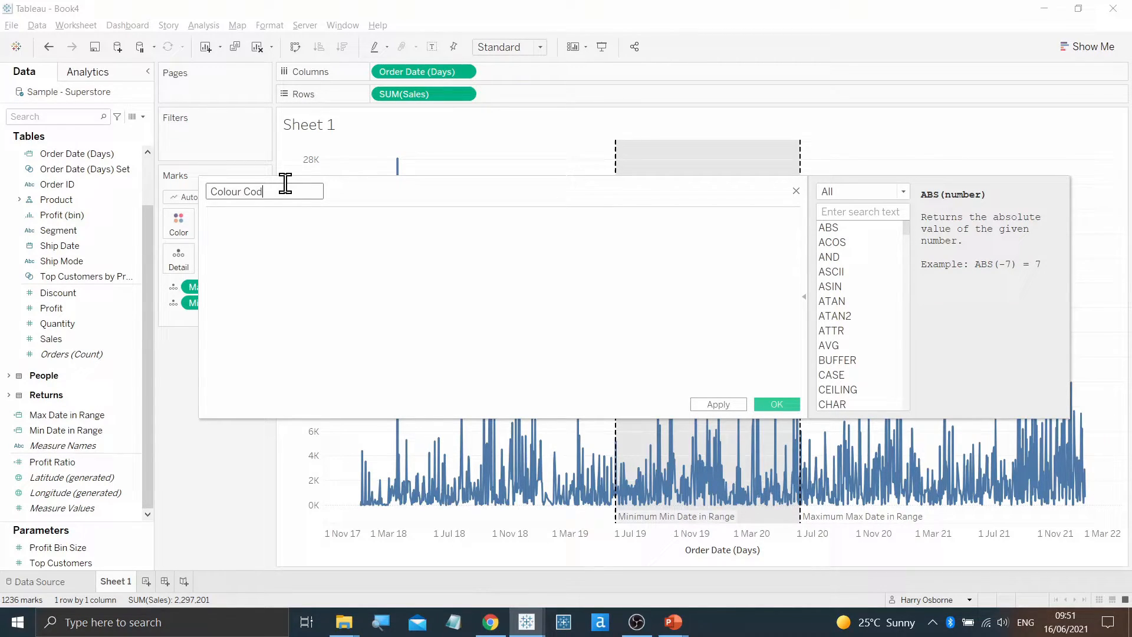
{"action": "type", "text": "e"}
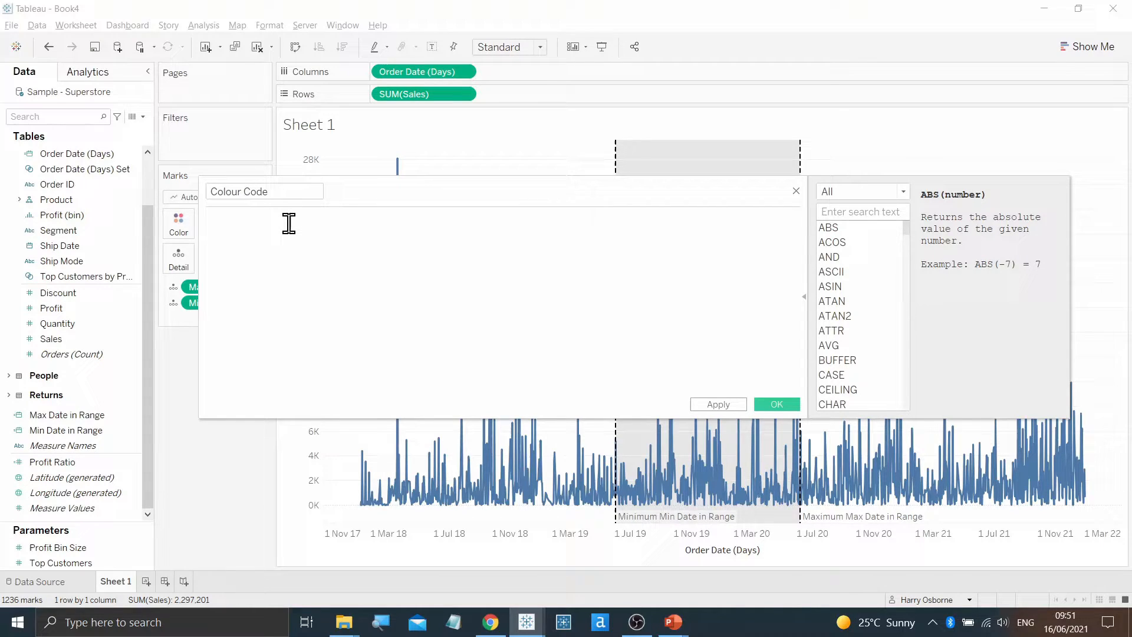
{"action": "type", "text": "IF"}
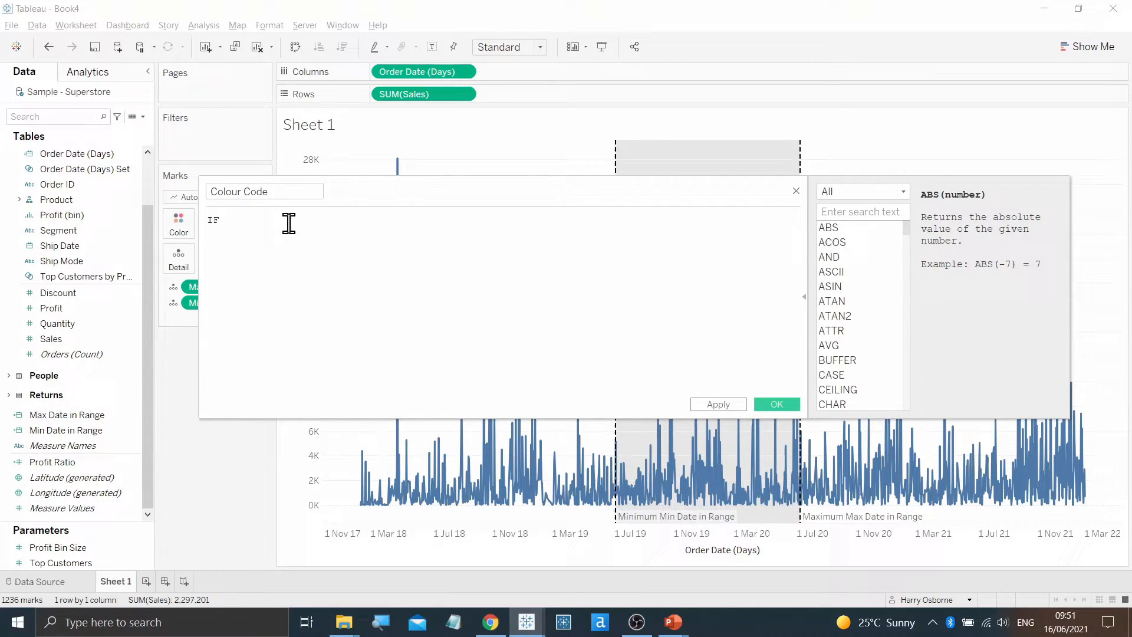
{"action": "type", "text": "[Order Date (Days)]"}
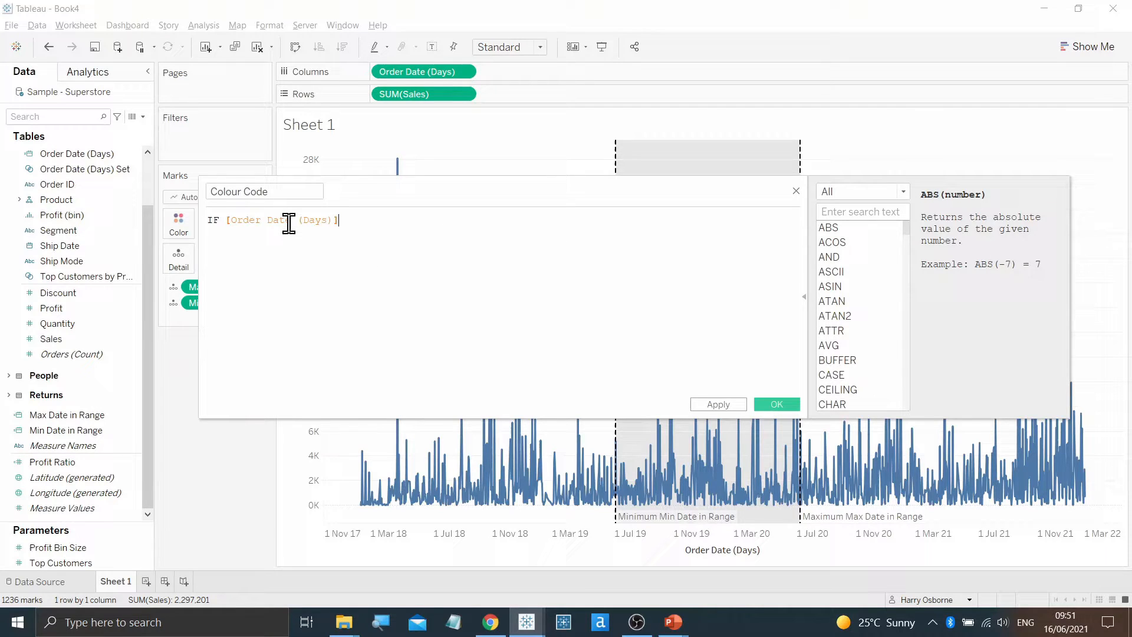
{"action": "type", "text": ">"}
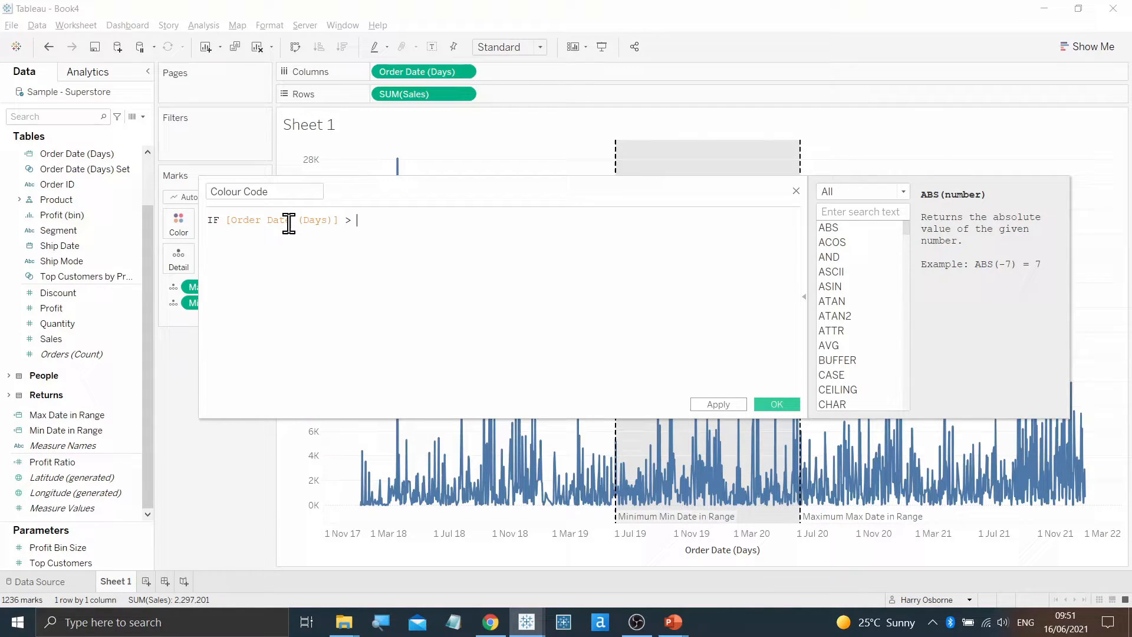
{"action": "type", "text": "[Max Date in Range]"}
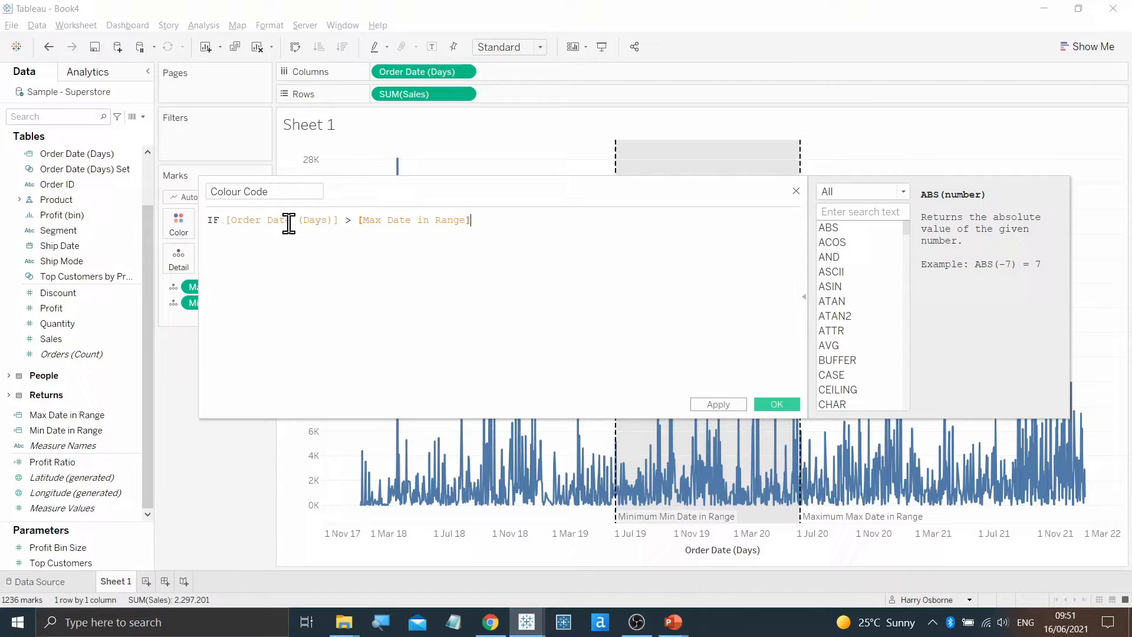
{"action": "type", "text": "THEN"}
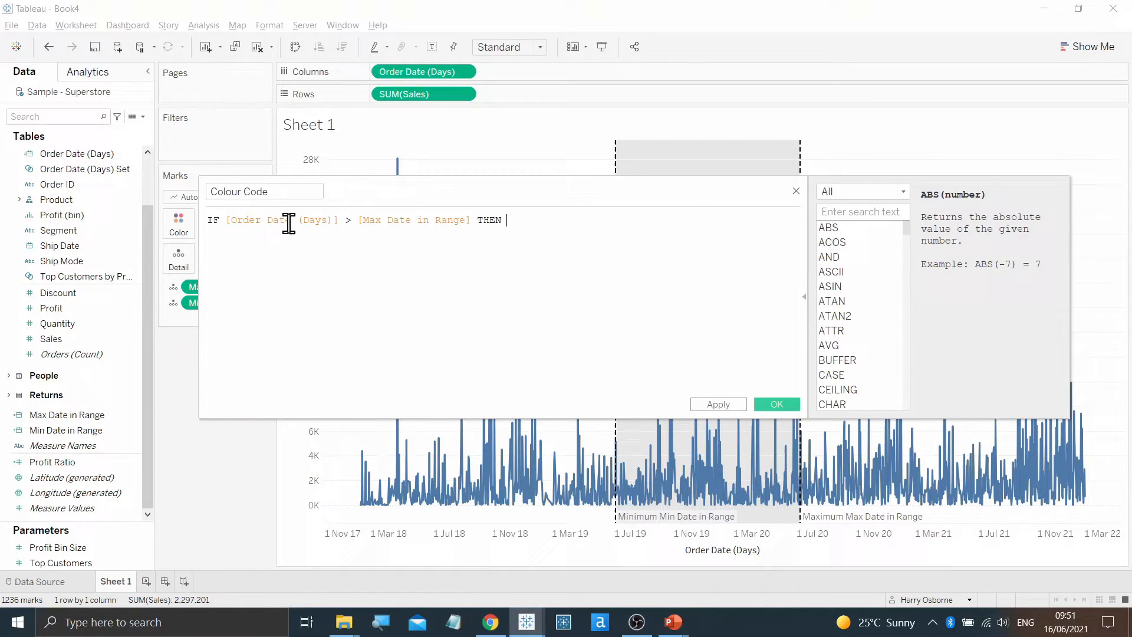
{"action": "type", "text": "\"ABove\""}
{"action": "type", "text": "ELSEIF"}
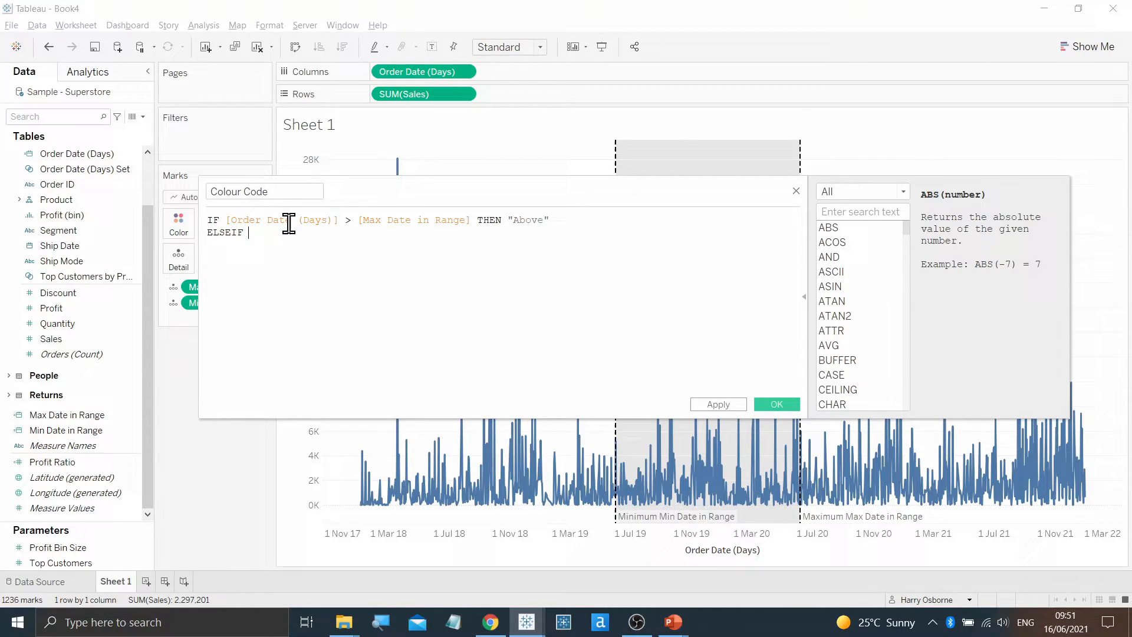
{"action": "type", "text": "o"}
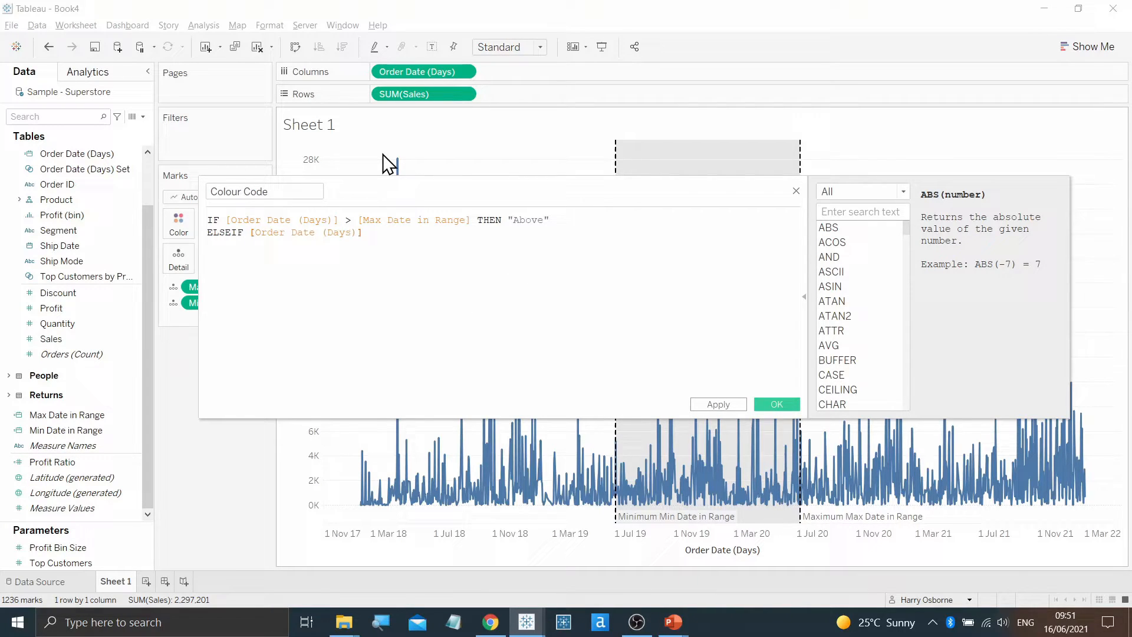
Finish with ELSEIF < Min Date in Range THEN "Below" ELSE "In Range" END and save Colour Code.
{"action": "type", "text": "< Min Date in Range] T"}
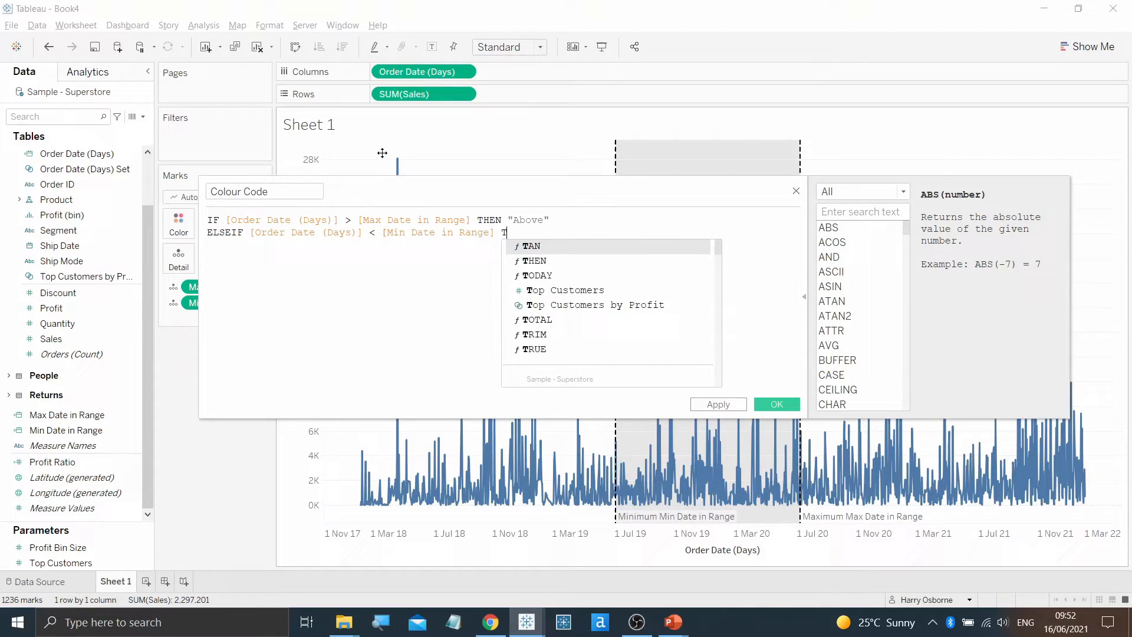
{"action": "type", "text": "HEN \"Below"}
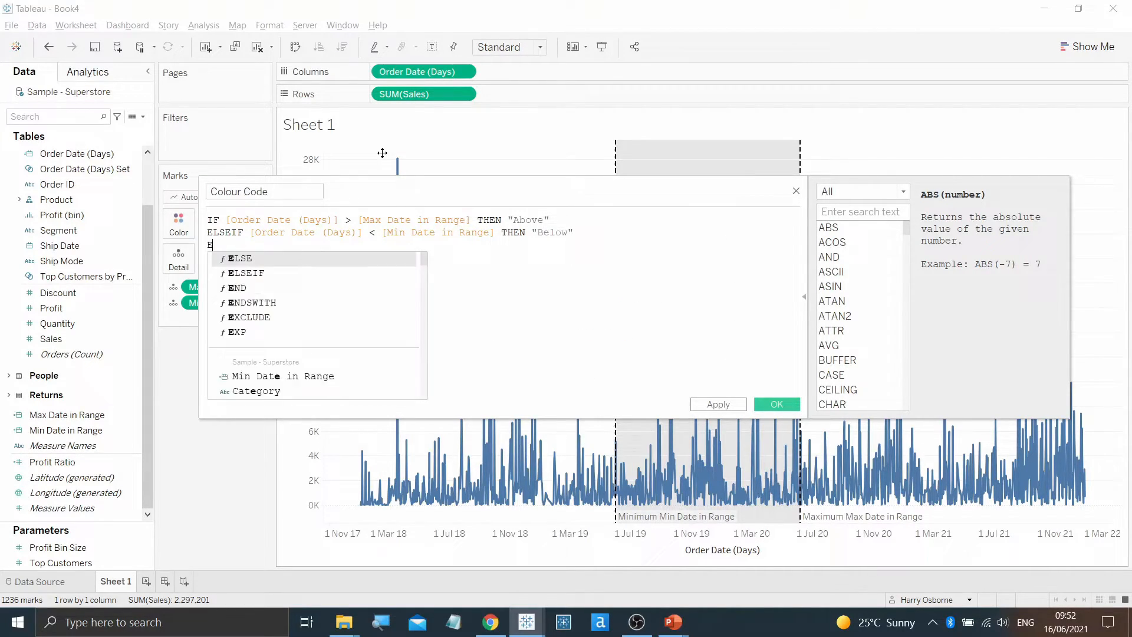
{"action": "type", "text": "LSE \""}
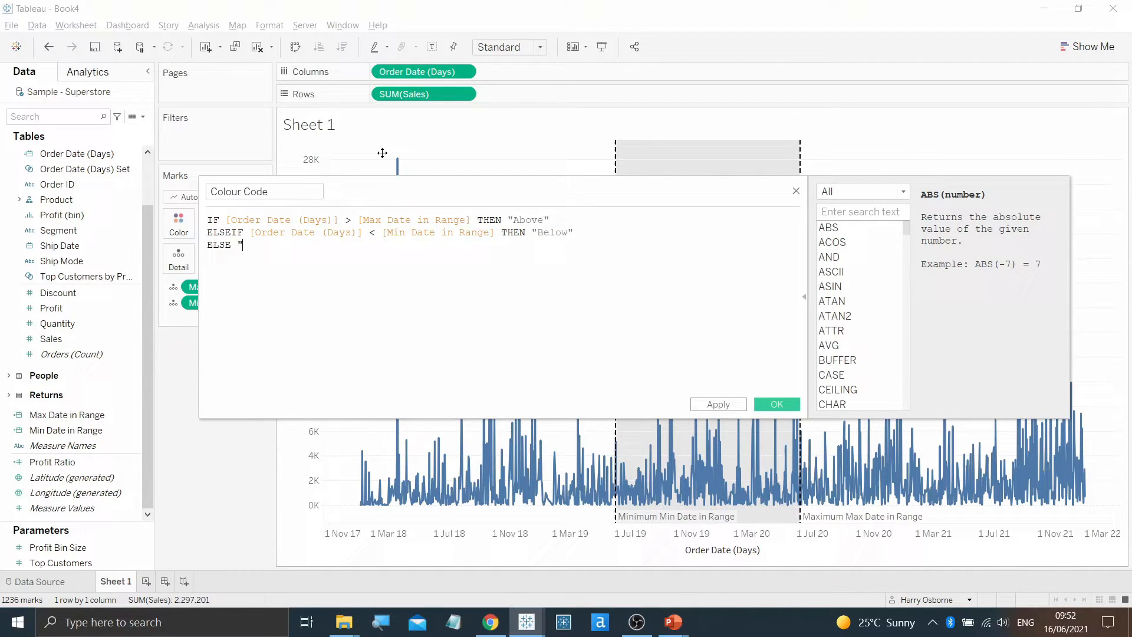
{"action": "type", "text": "In Range\""}
{"action": "type", "text": "END"}
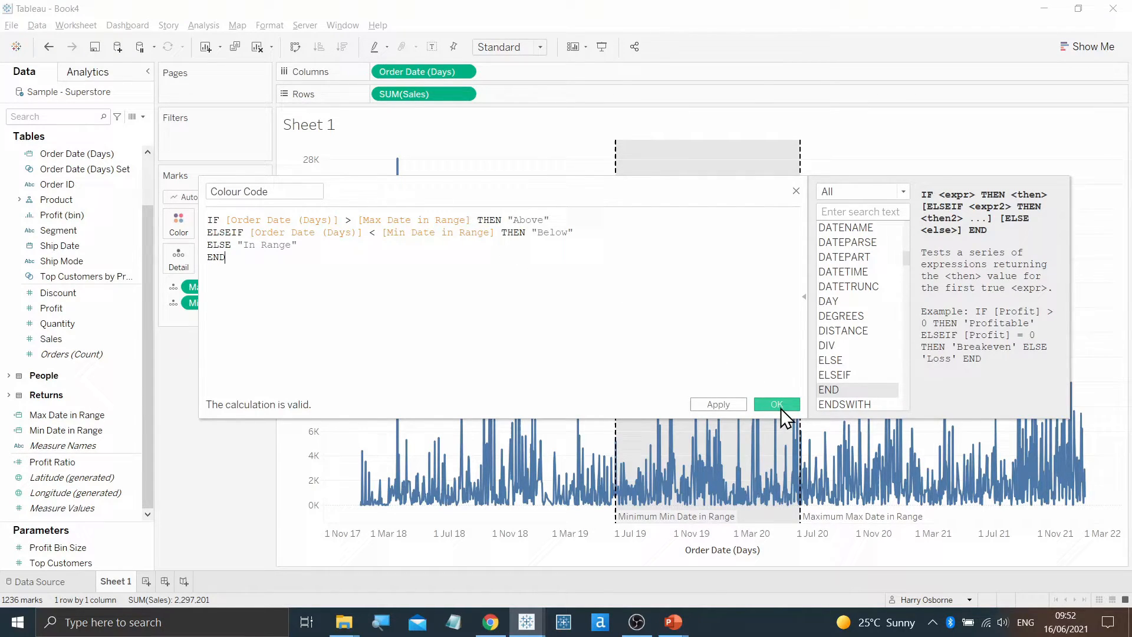
{"action": "left_click", "coordinate": [776, 403]}
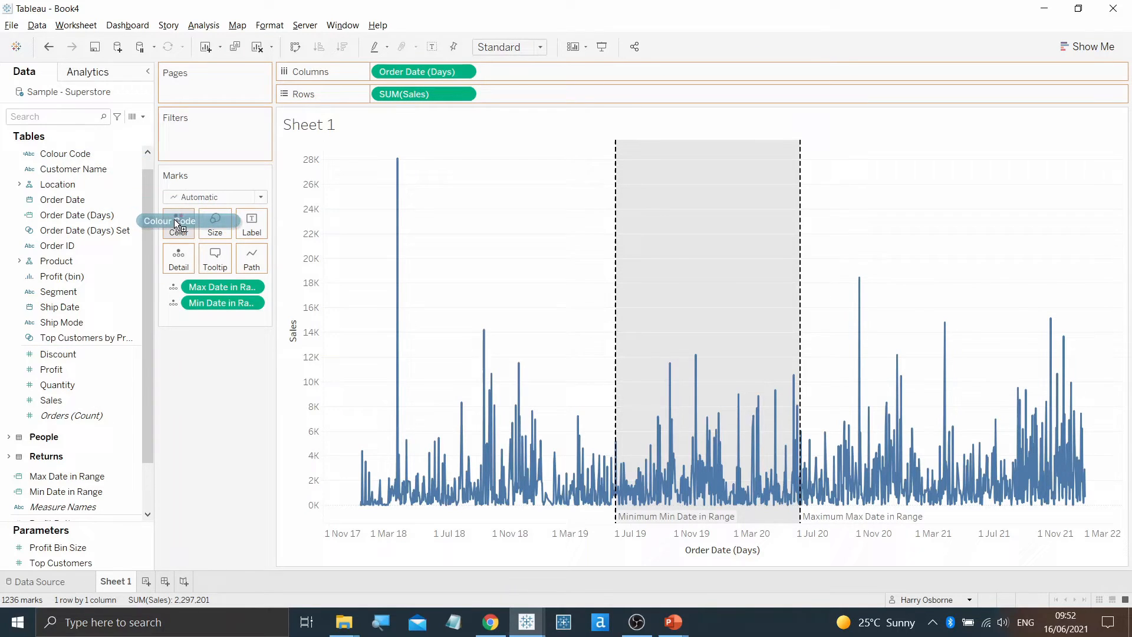
Colour the sales line by Colour Code: orange before, red inside, blue after the band.
{"action": "left_click", "coordinate": [178, 222]}
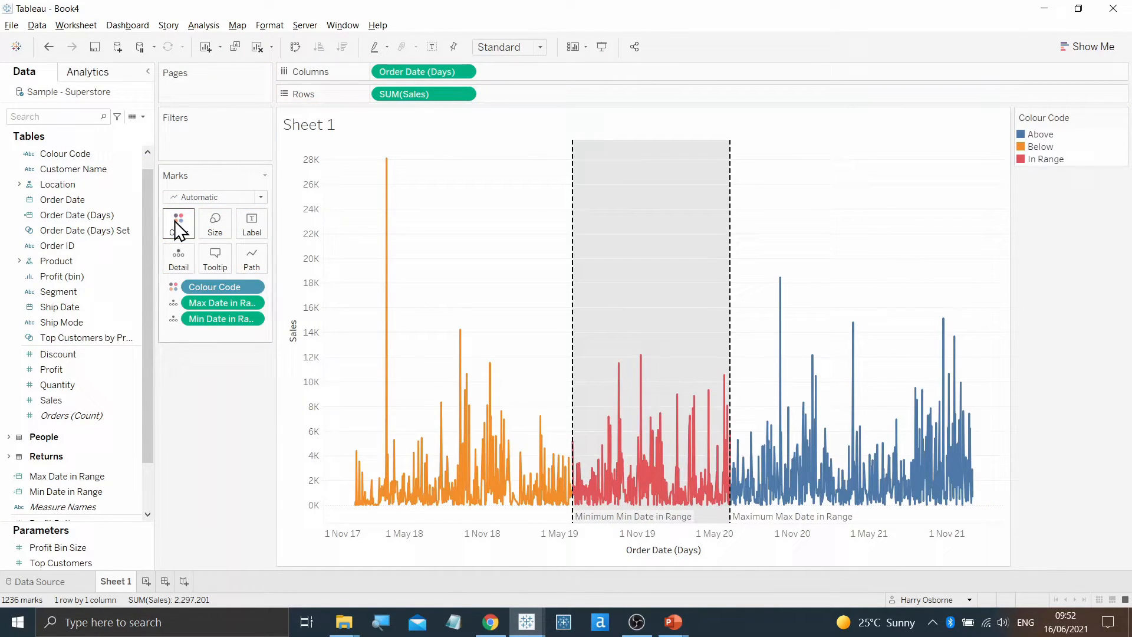
{"action": "mouse_move", "coordinate": [573, 414]}
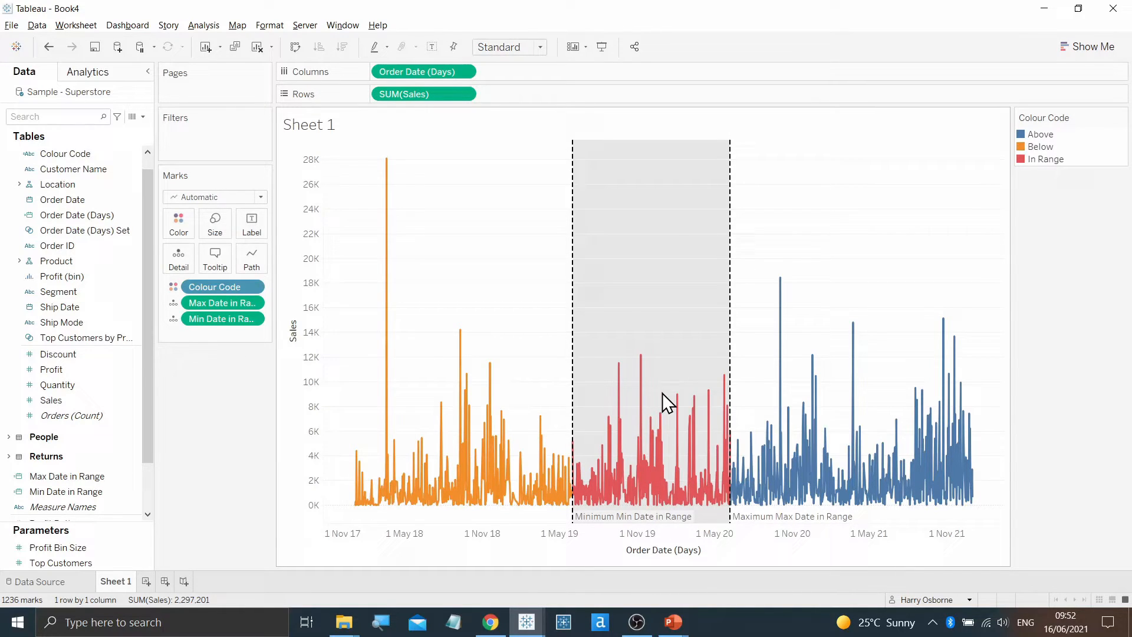
{"action": "mouse_move", "coordinate": [813, 391]}
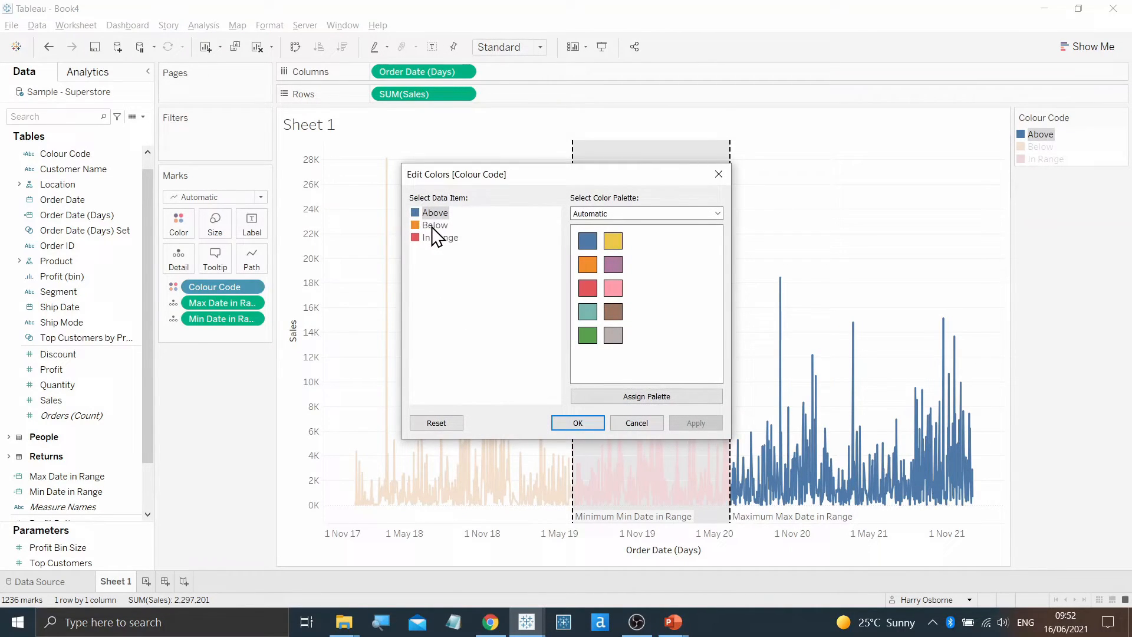
Recolour the Above and Below parts of Colour Code grey, leaving In Range red.
{"action": "left_click", "coordinate": [647, 396]}
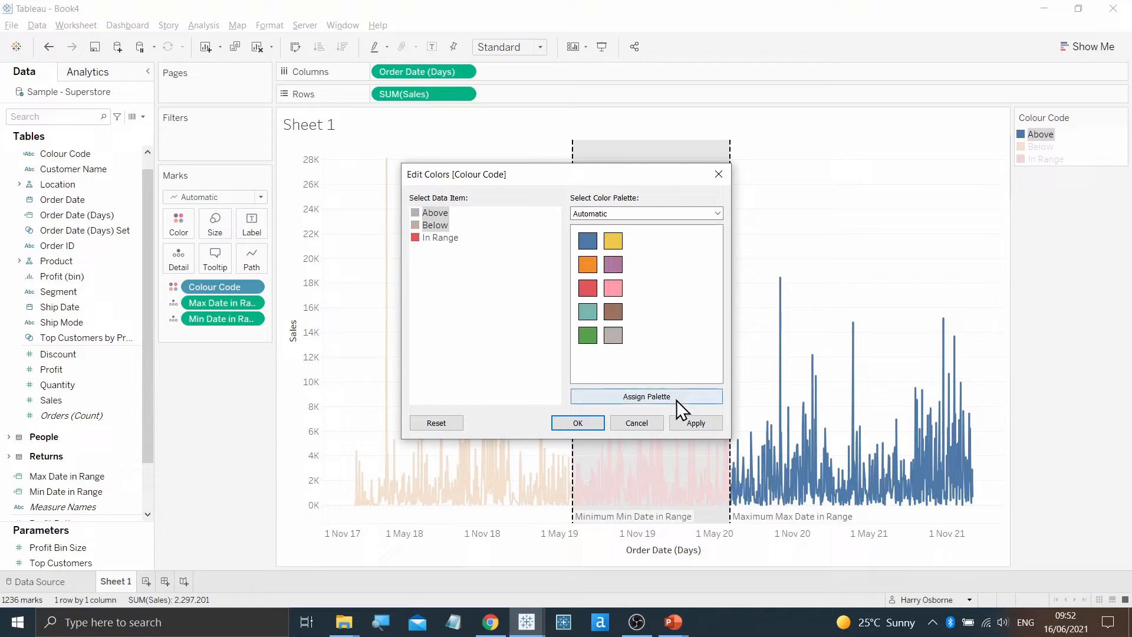
{"action": "left_click", "coordinate": [577, 422]}
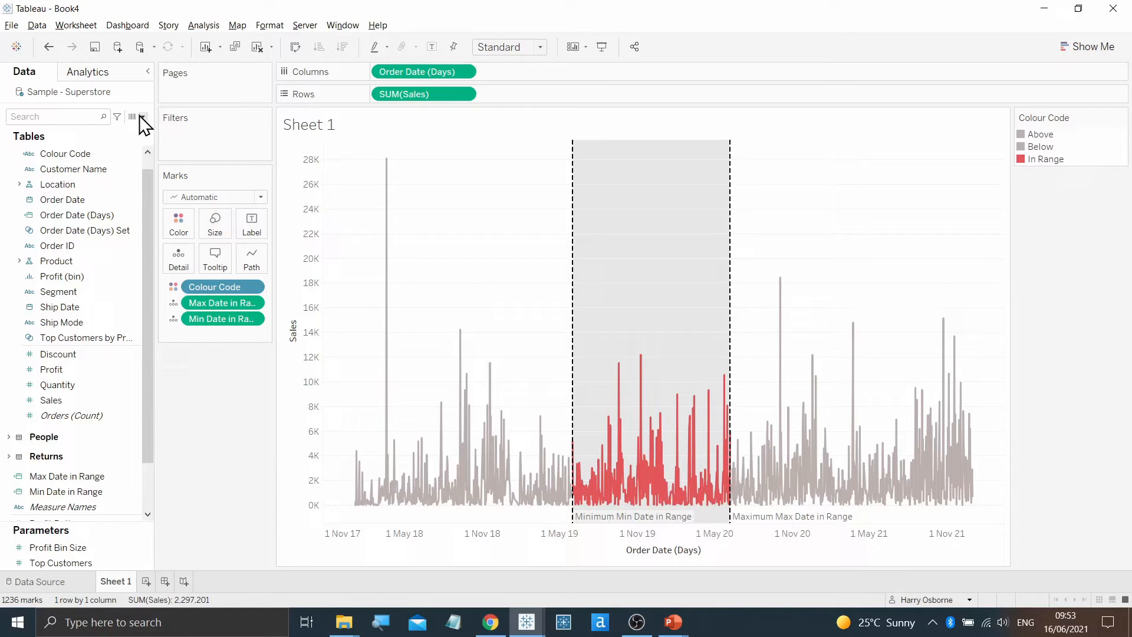
Create calculated field Sum in Range Values = { SUM(IF [Colour Code] = "In Range" THEN [Sales] END) }.
{"action": "left_click", "coordinate": [132, 117]}
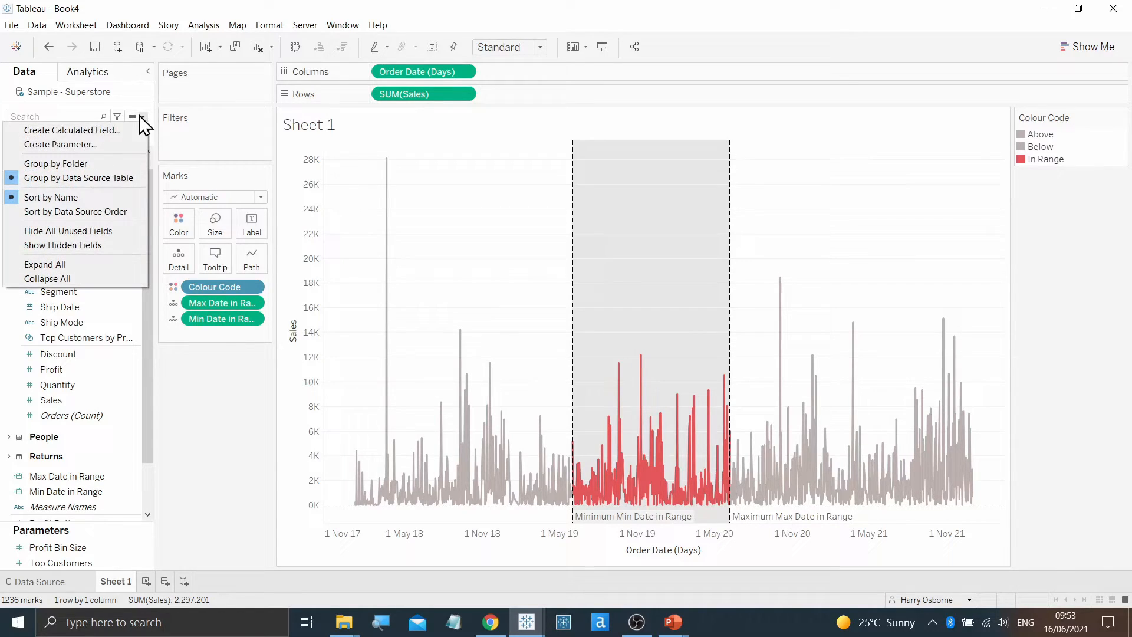
{"action": "left_click", "coordinate": [72, 130]}
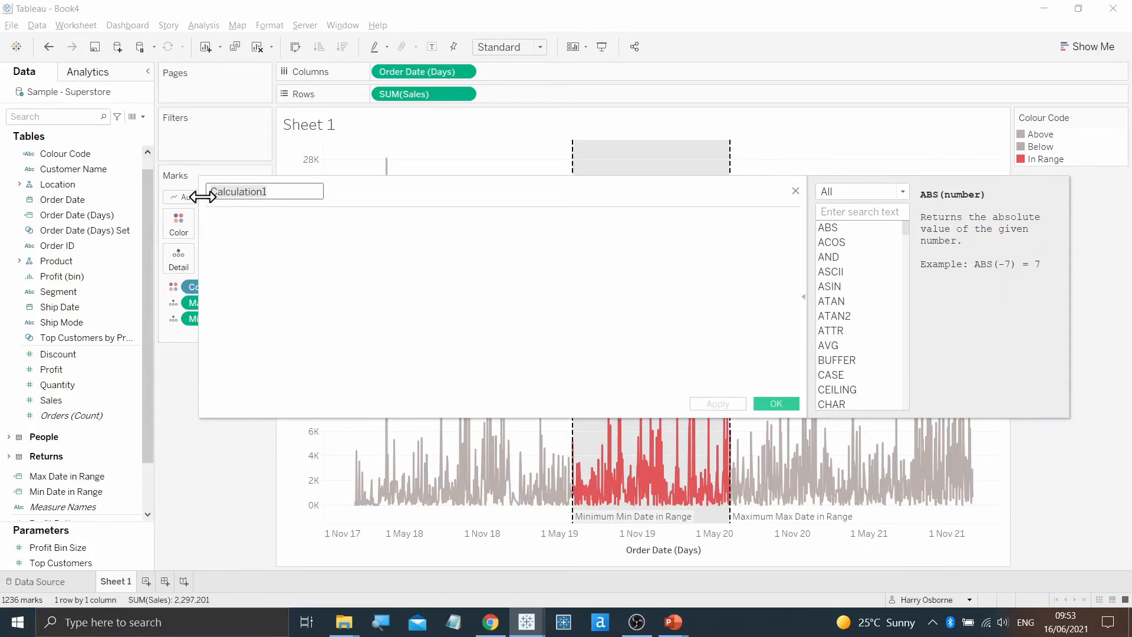
{"action": "type", "text": "Sum in R"}
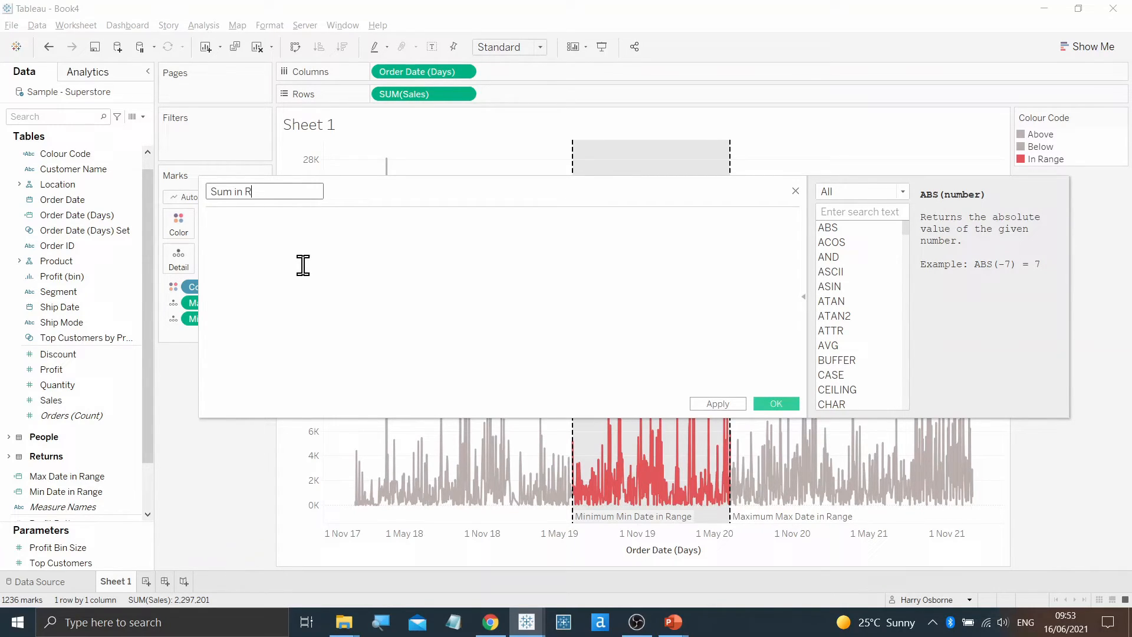
{"action": "type", "text": "ange Values"}
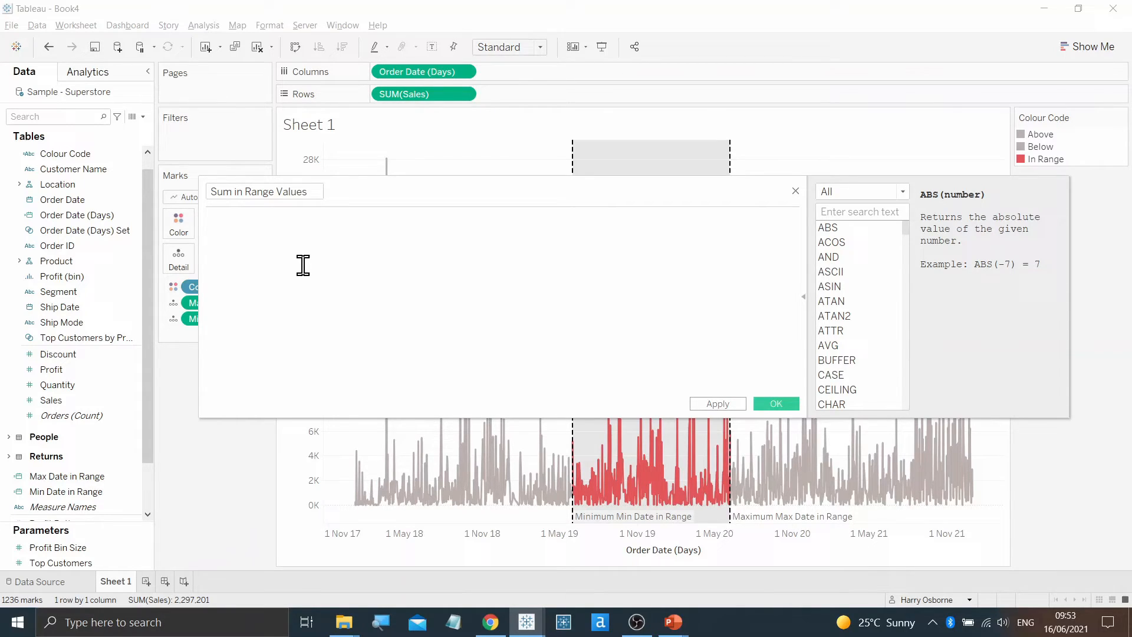
{"action": "type", "text": "{"}
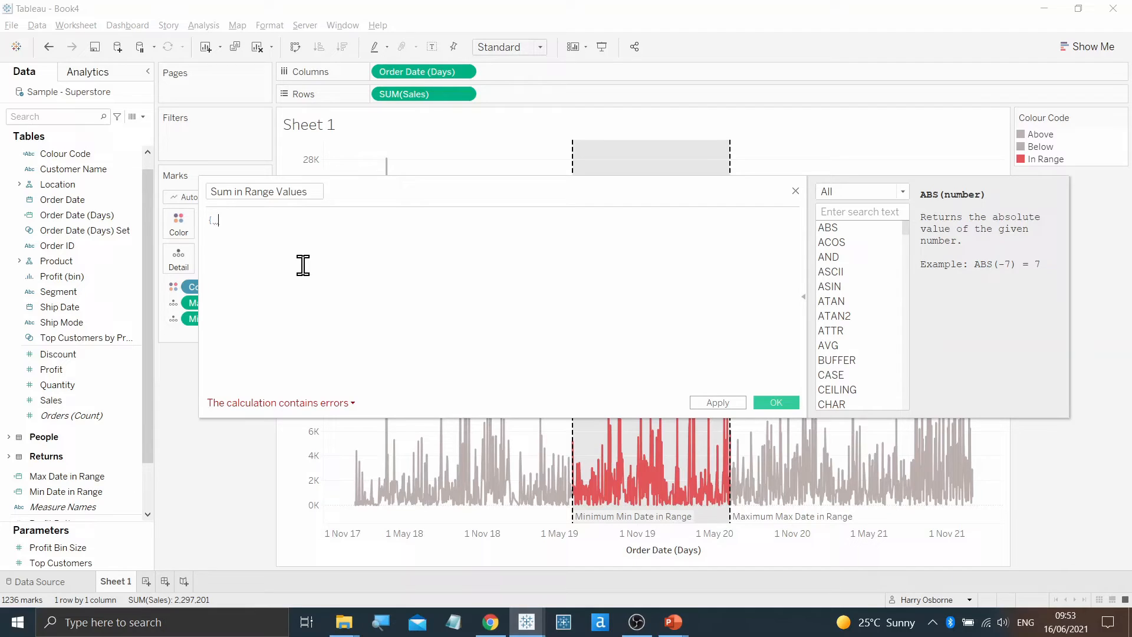
{"action": "type", "text": "SUM(IF"}
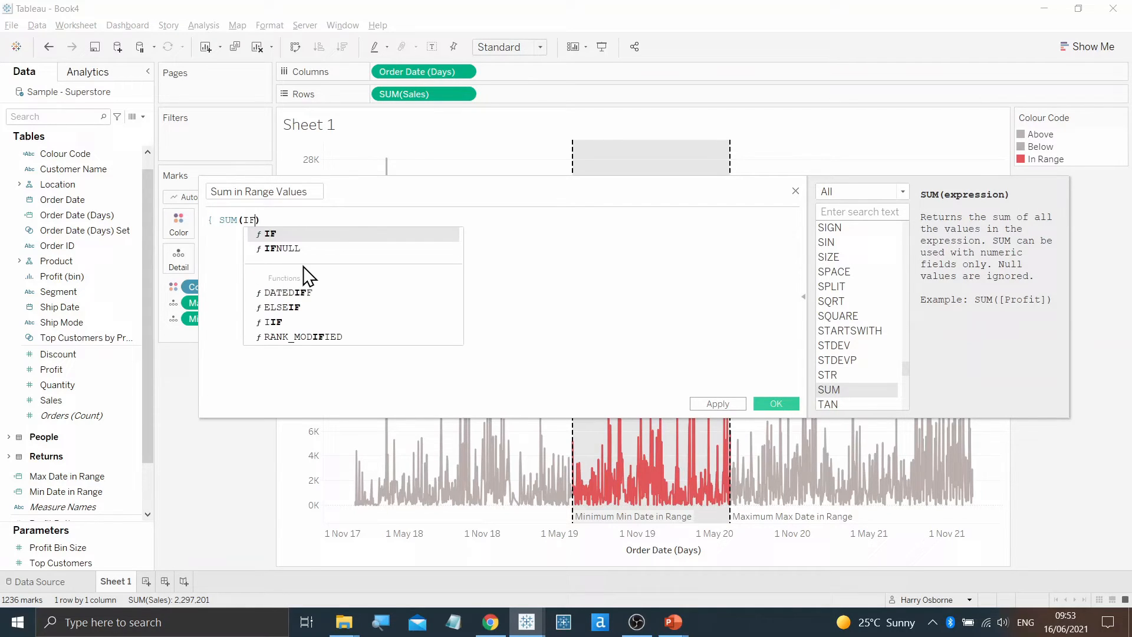
{"action": "type", "text": "col"}
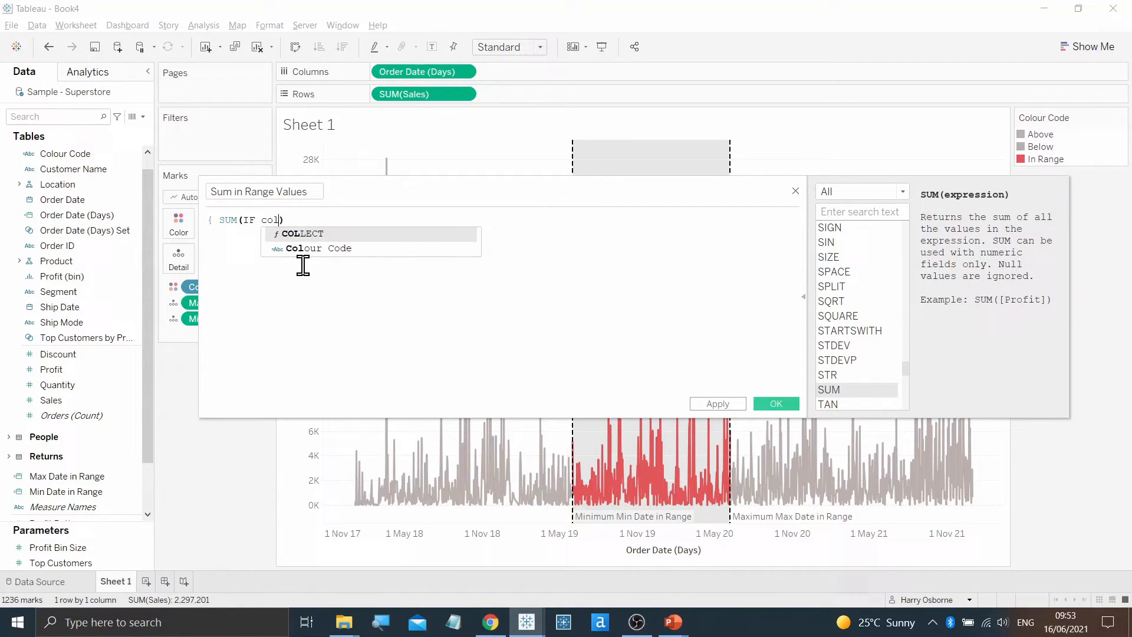
{"action": "left_click", "coordinate": [313, 247]}
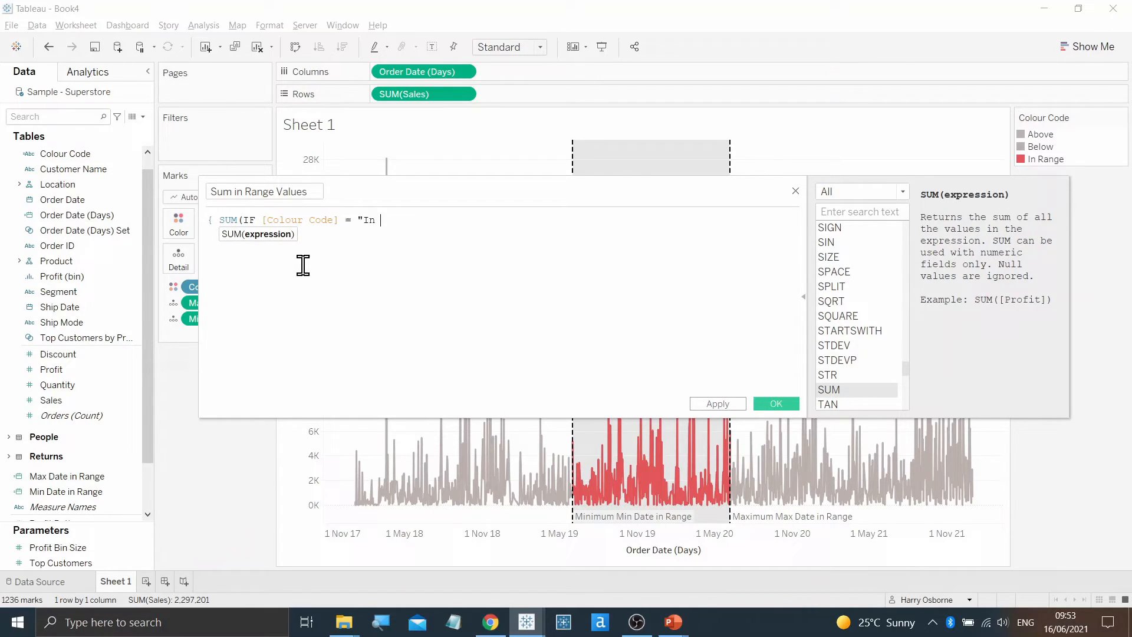
{"action": "type", "text": "Range\""}
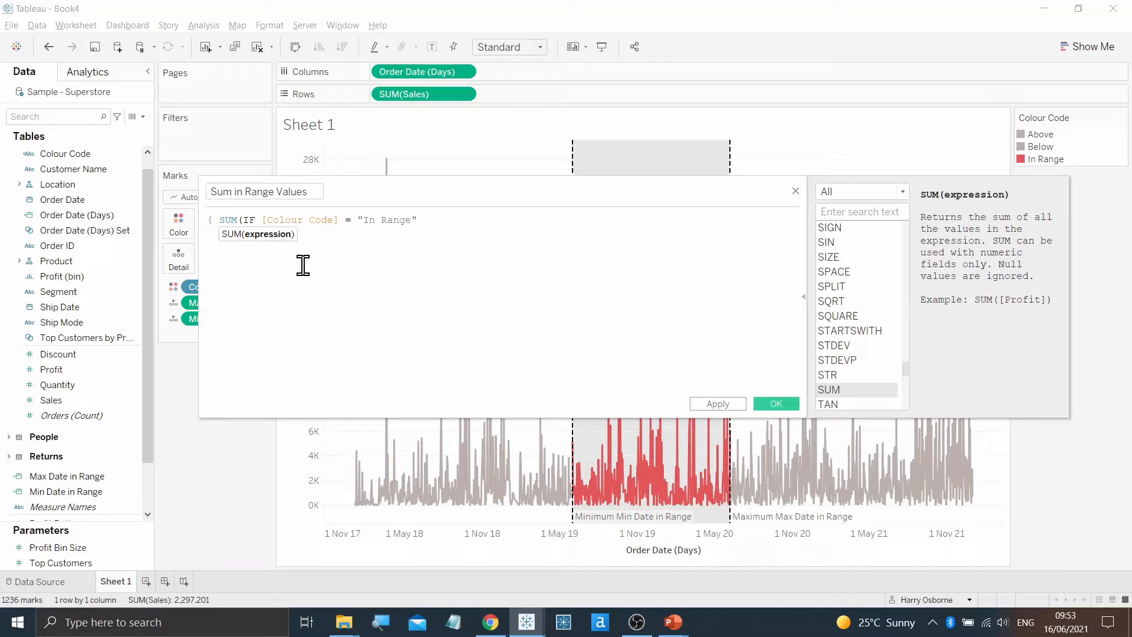
{"action": "type", "text": "THEN [Sales]"}
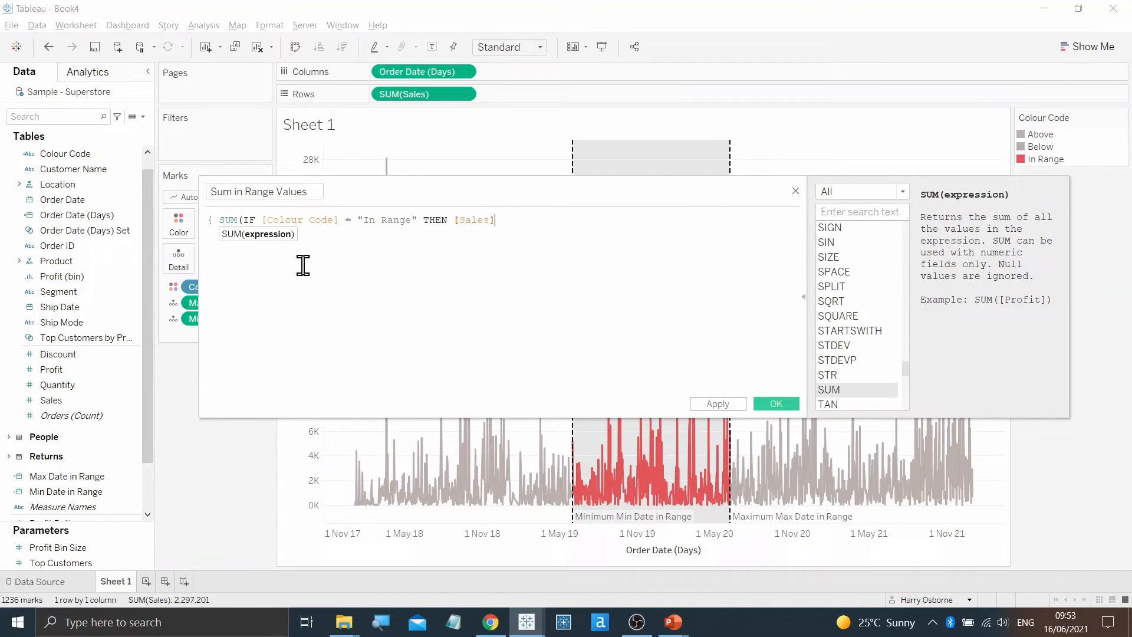
{"action": "type", "text": "END"}
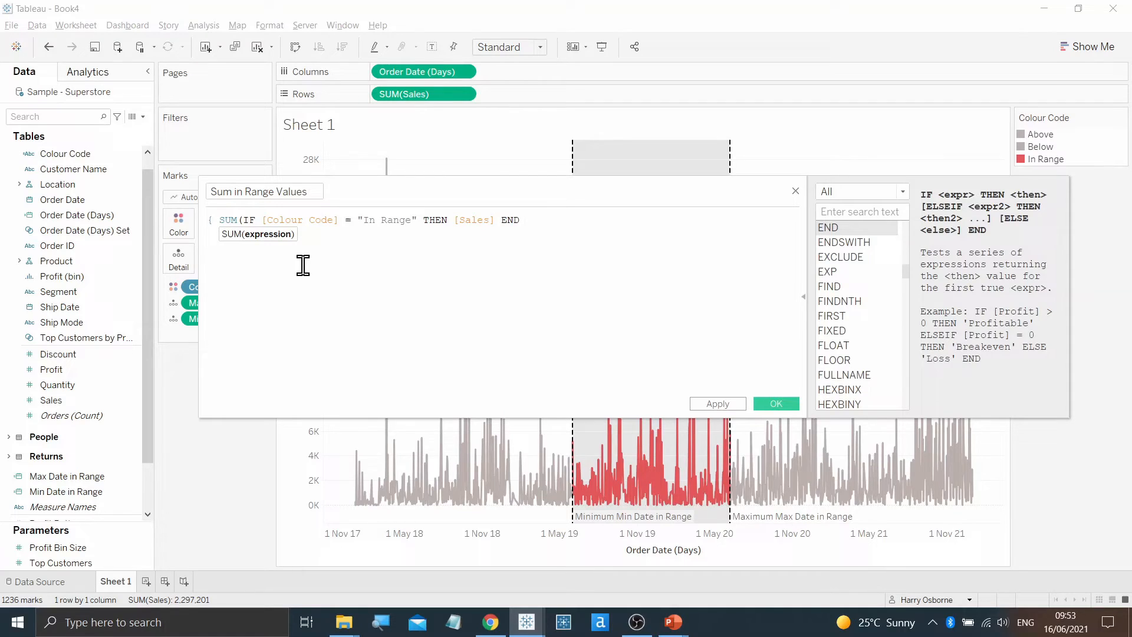
{"action": "type", "text": ") }"}
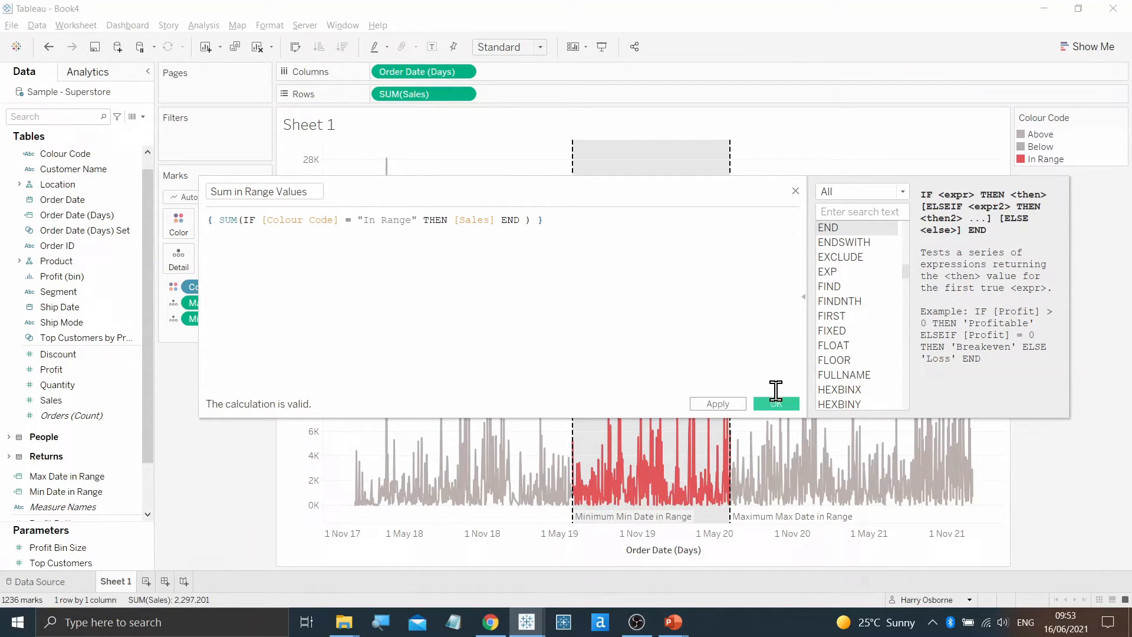
{"action": "left_click", "coordinate": [777, 403]}
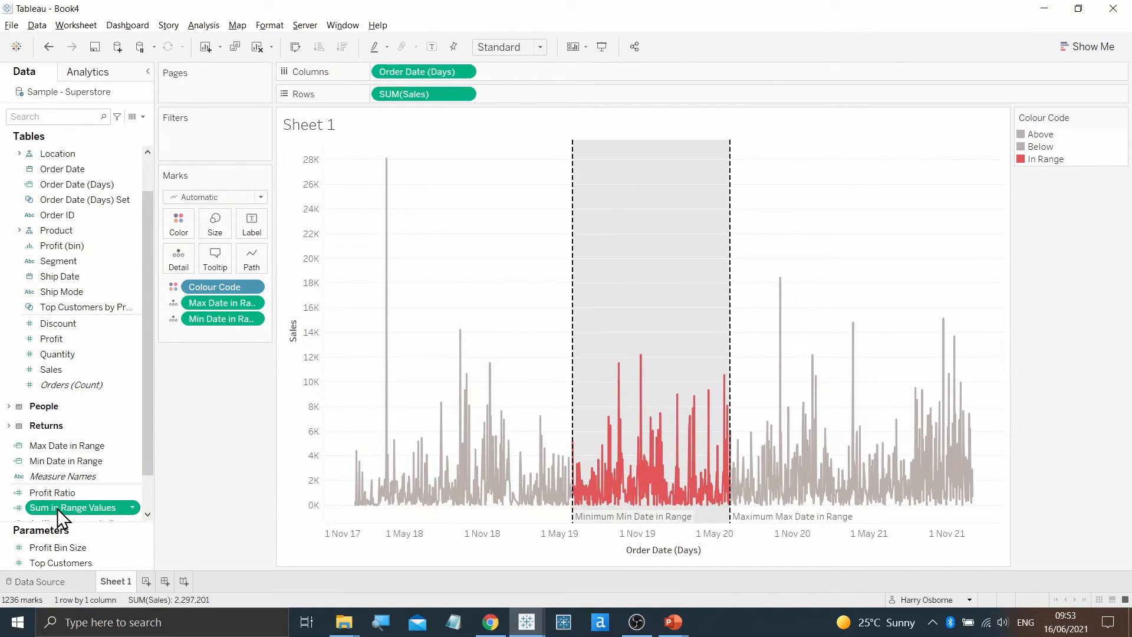
Add Sum in Range Values to the chart's Detail marks.
{"action": "left_click_drag", "start_coordinate": [72, 507], "coordinate": [195, 262]}
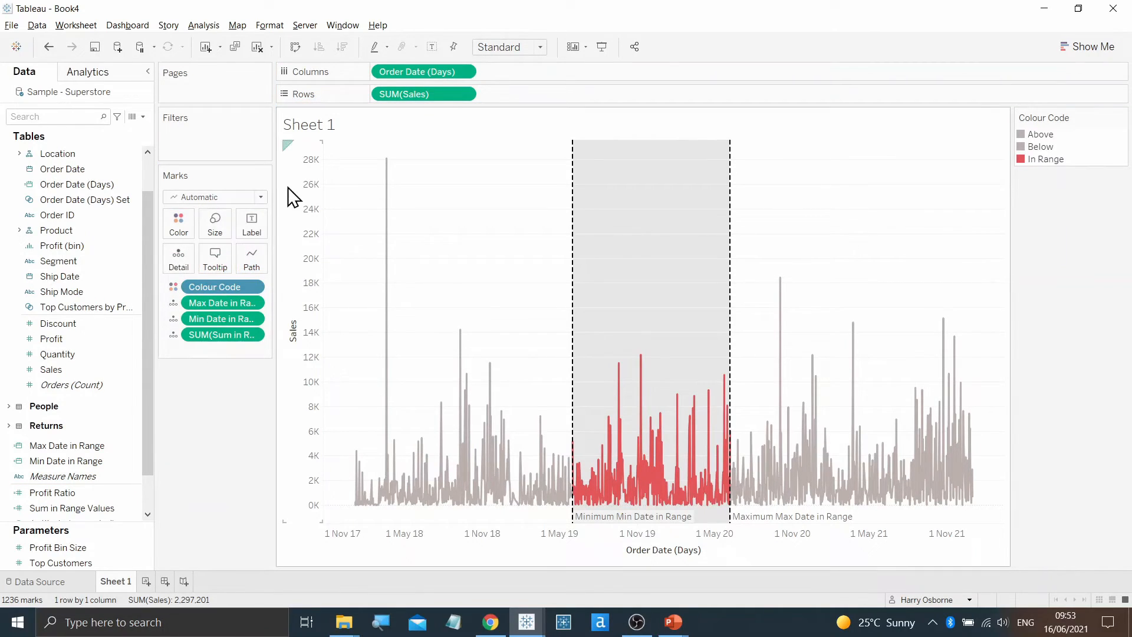
{"action": "double_click", "coordinate": [308, 124]}
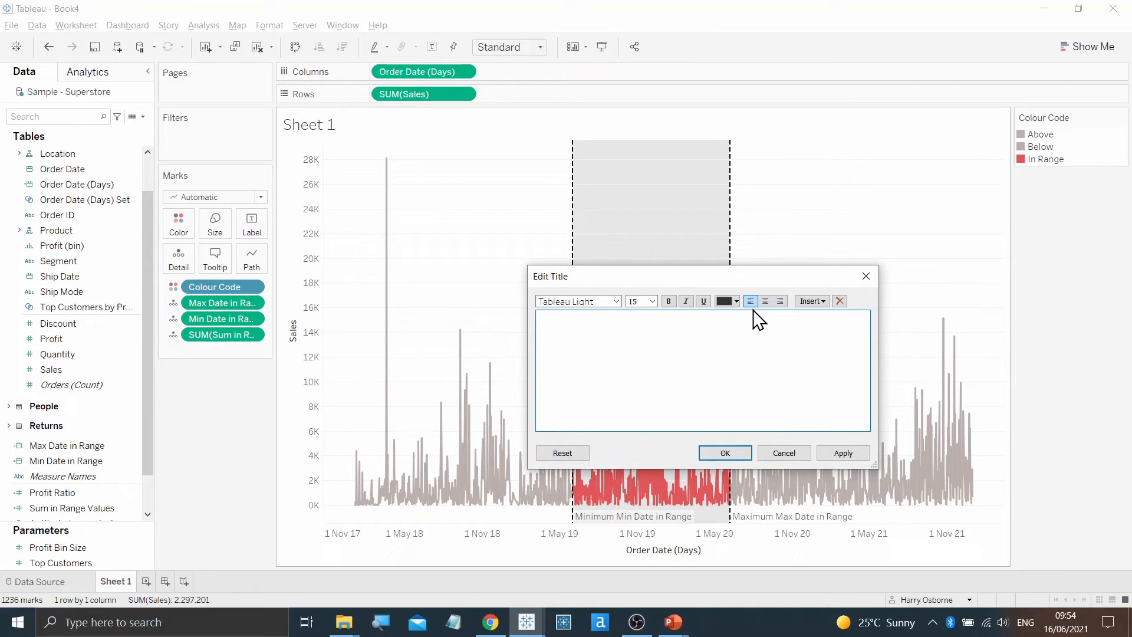
Insert Min Date in Range, Max Date in Range and SUM(Sum in Range Values) into the sheet title.
{"action": "left_click", "coordinate": [811, 301]}
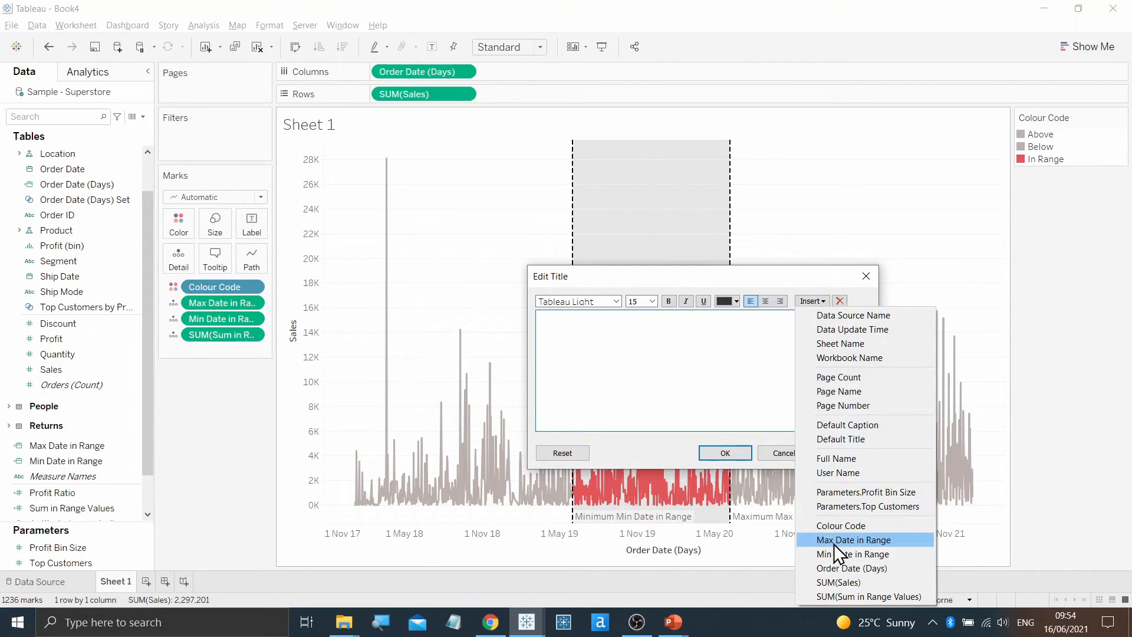
{"action": "left_click", "coordinate": [855, 554]}
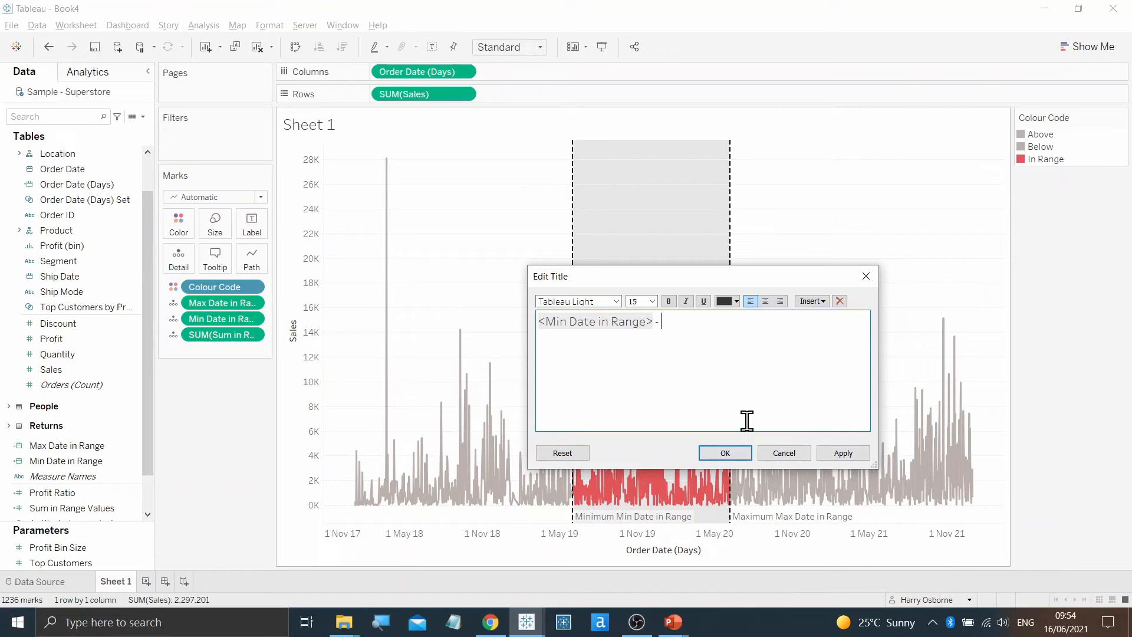
{"action": "left_click", "coordinate": [811, 301]}
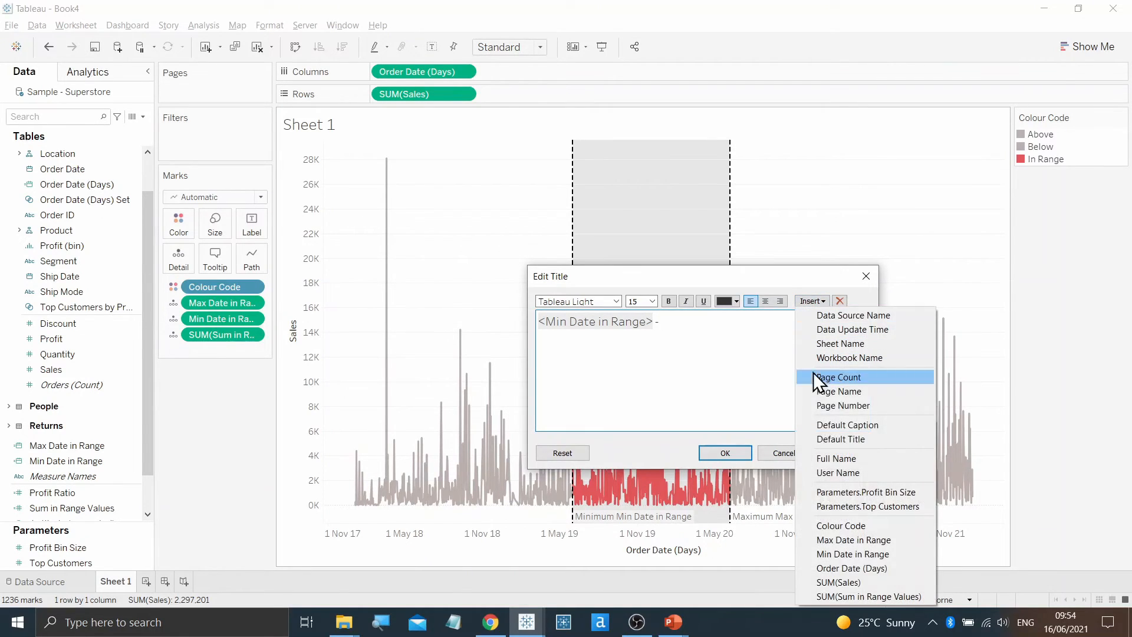
{"action": "left_click", "coordinate": [853, 540]}
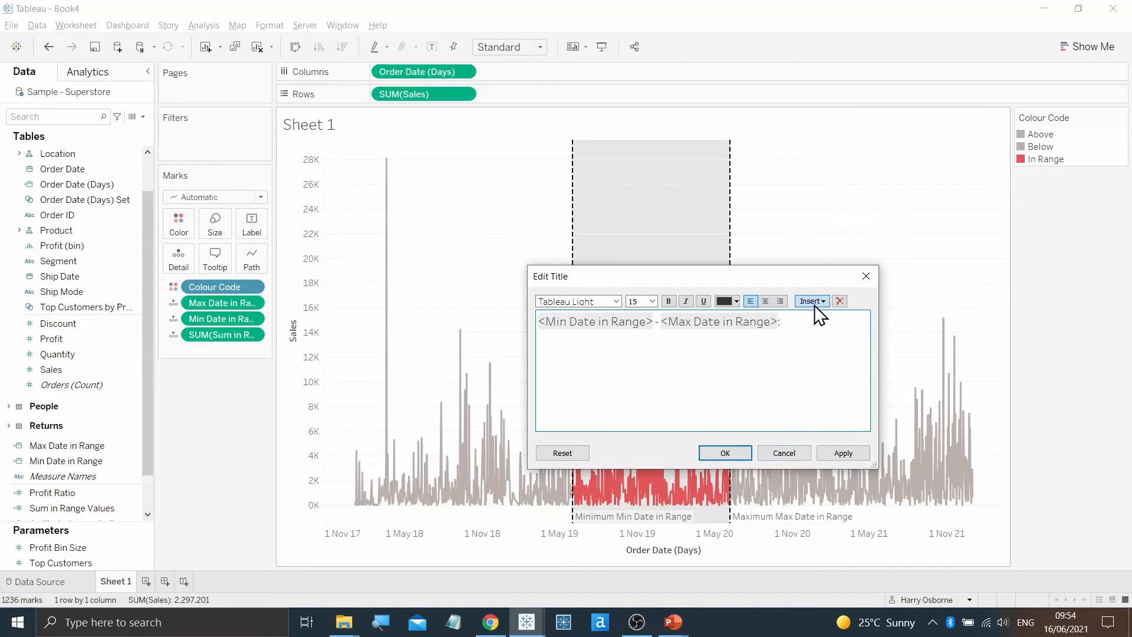
{"action": "left_click", "coordinate": [811, 301]}
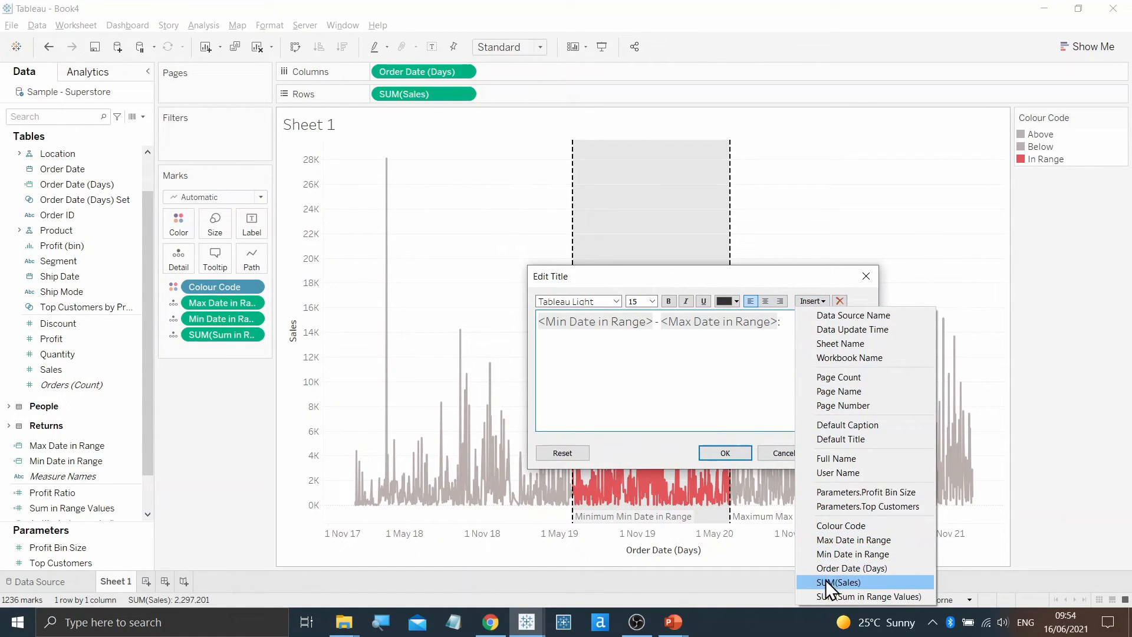
{"action": "left_click", "coordinate": [871, 597]}
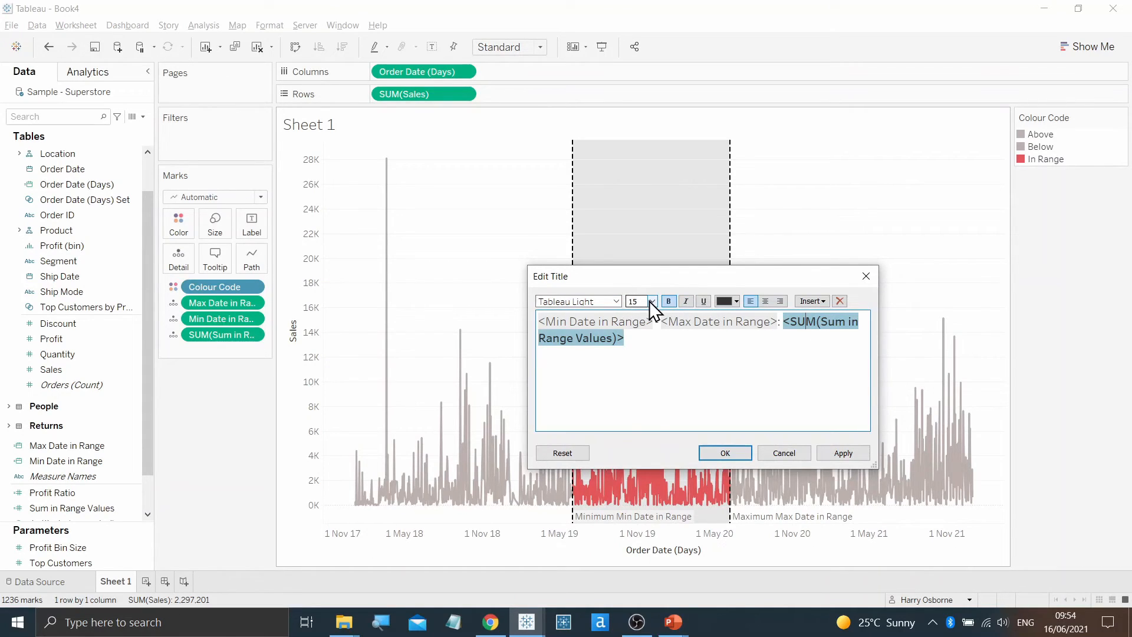
Make the title's total bold at size 20 and apply, showing 31/05/2019 - 06/06/2020: 540,739.
{"action": "left_click", "coordinate": [651, 301]}
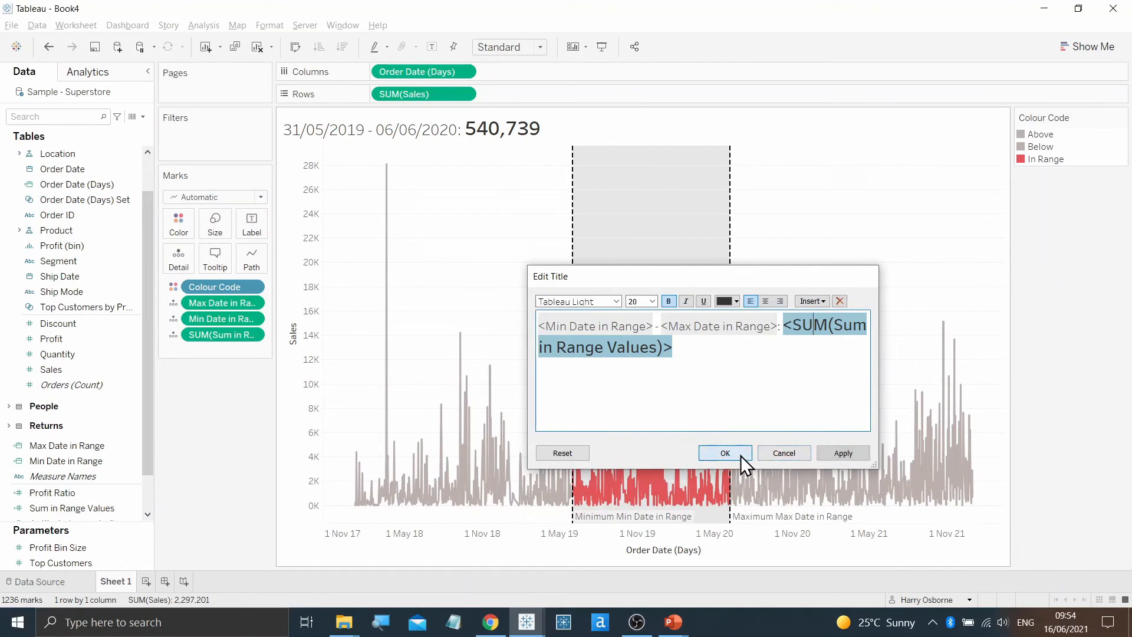
{"action": "left_click", "coordinate": [726, 453]}
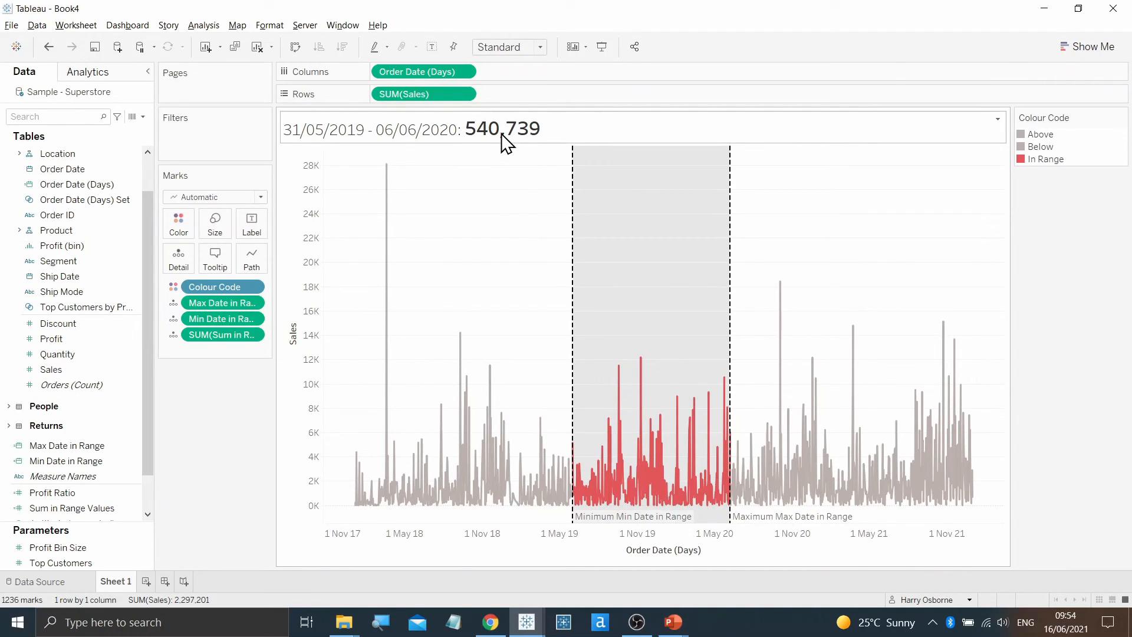
{"action": "mouse_move", "coordinate": [463, 340]}
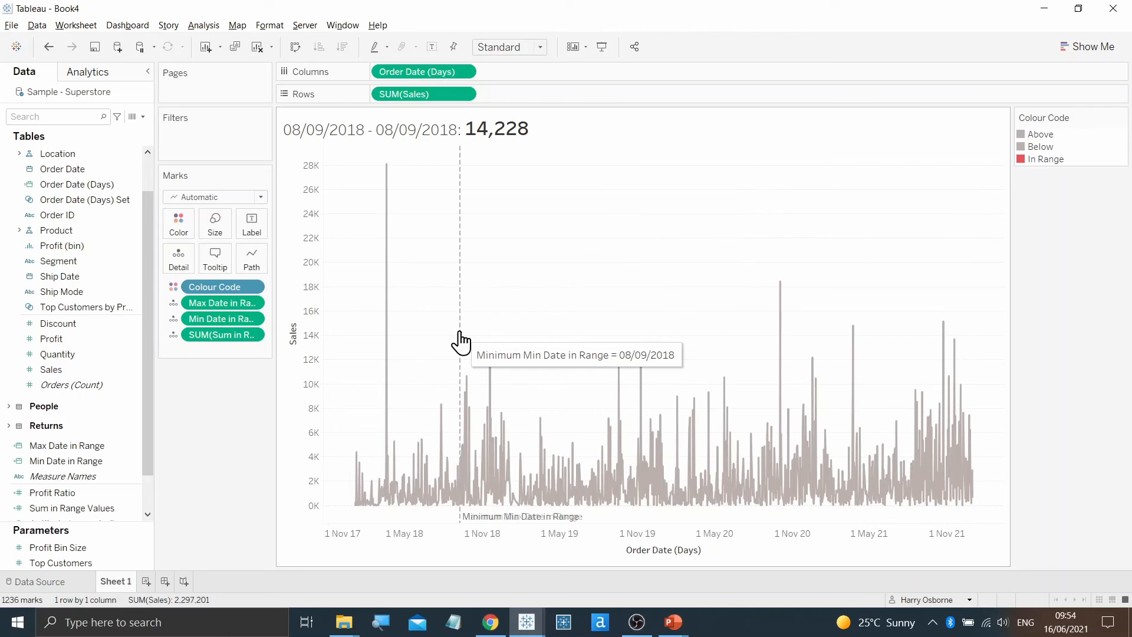
{"action": "mouse_move", "coordinate": [497, 161]}
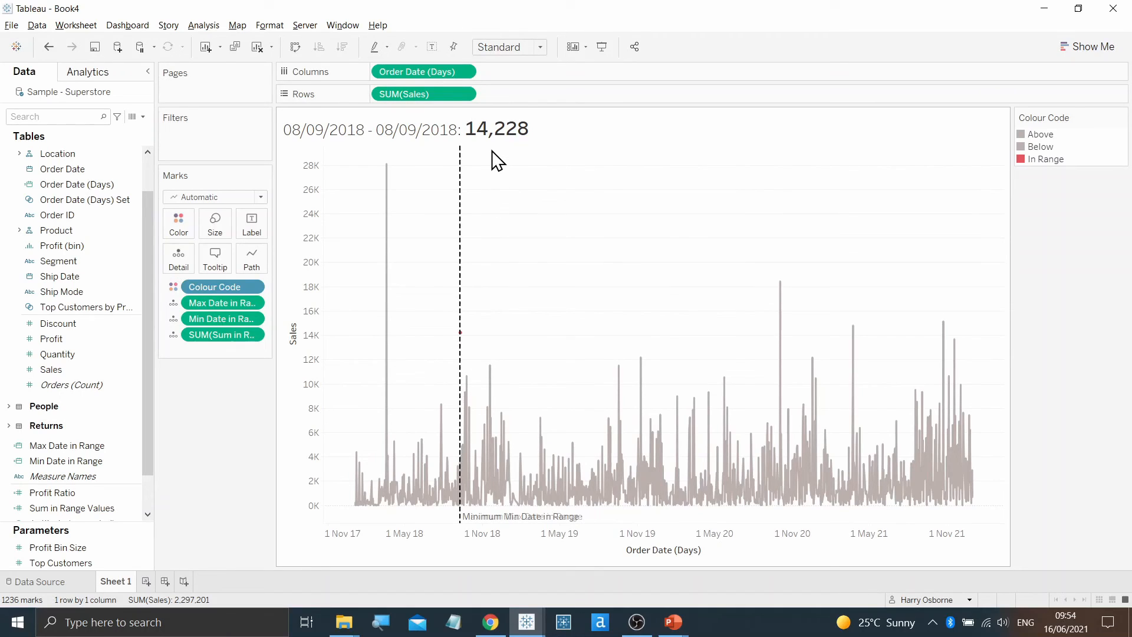